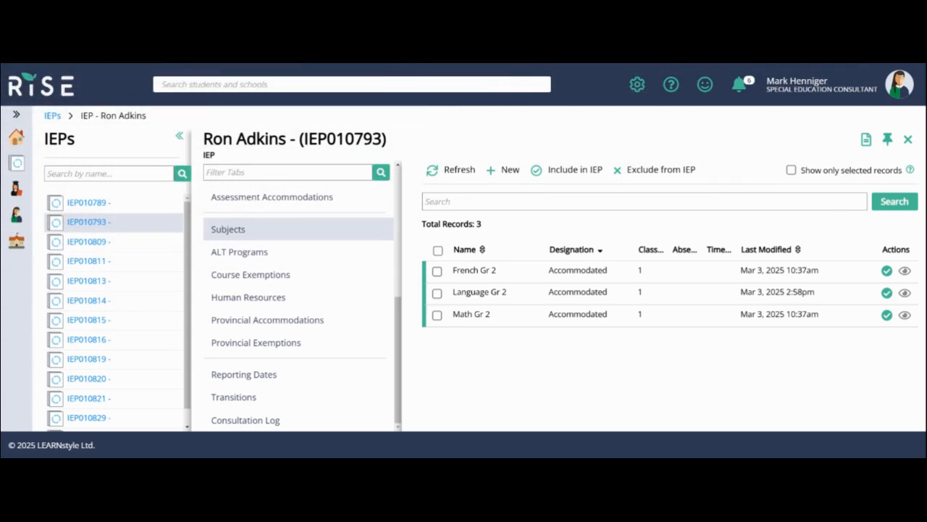
mouse_move(539, 387)
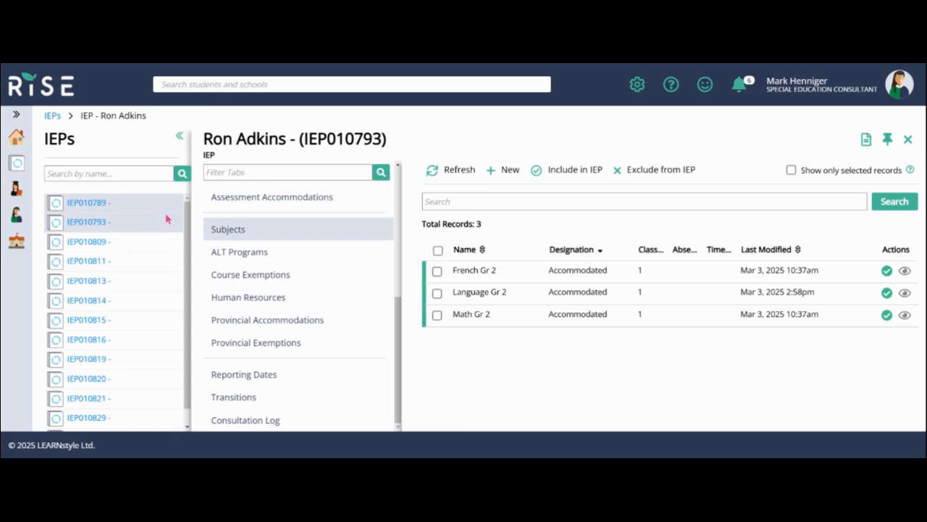
mouse_move(293, 252)
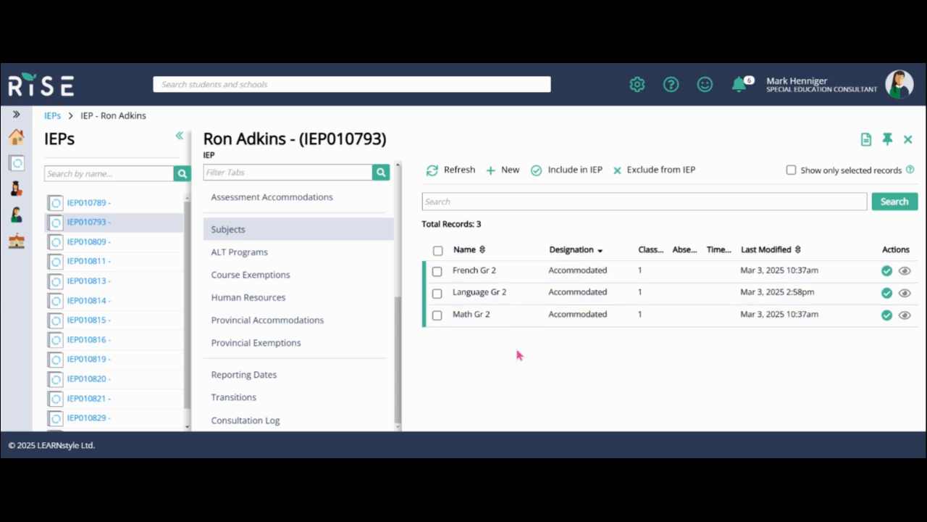
mouse_move(552, 368)
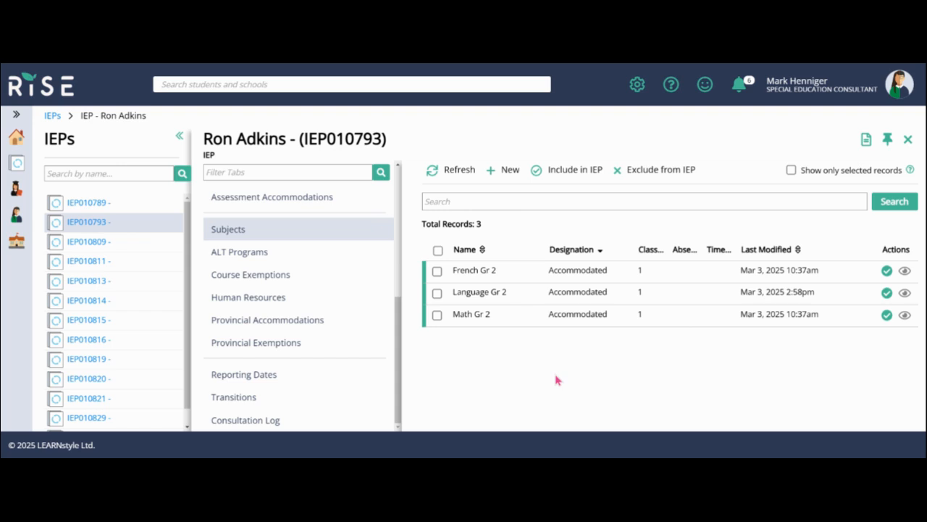
mouse_move(558, 375)
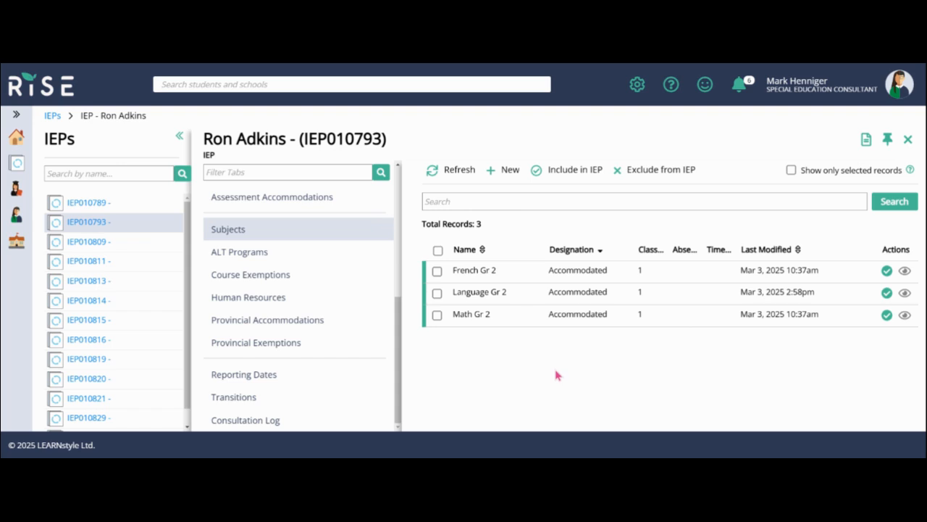
mouse_move(535, 357)
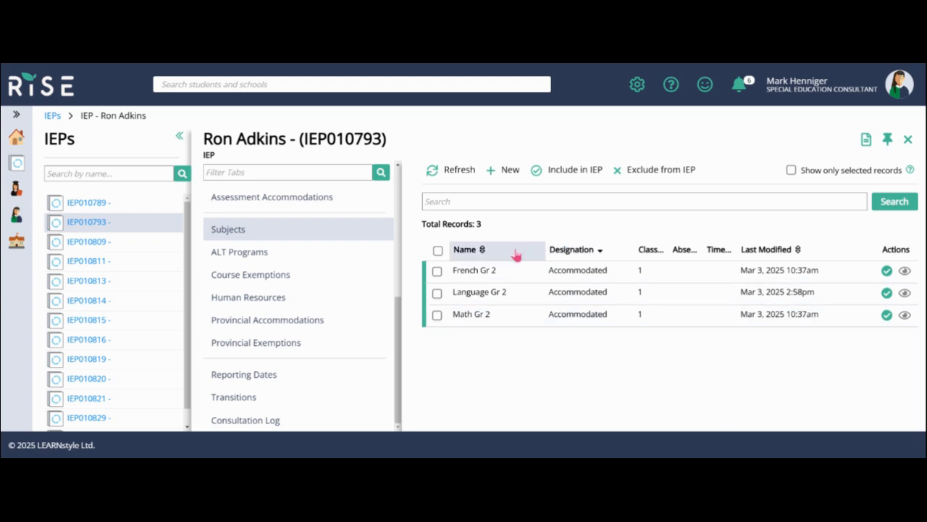
mouse_move(533, 352)
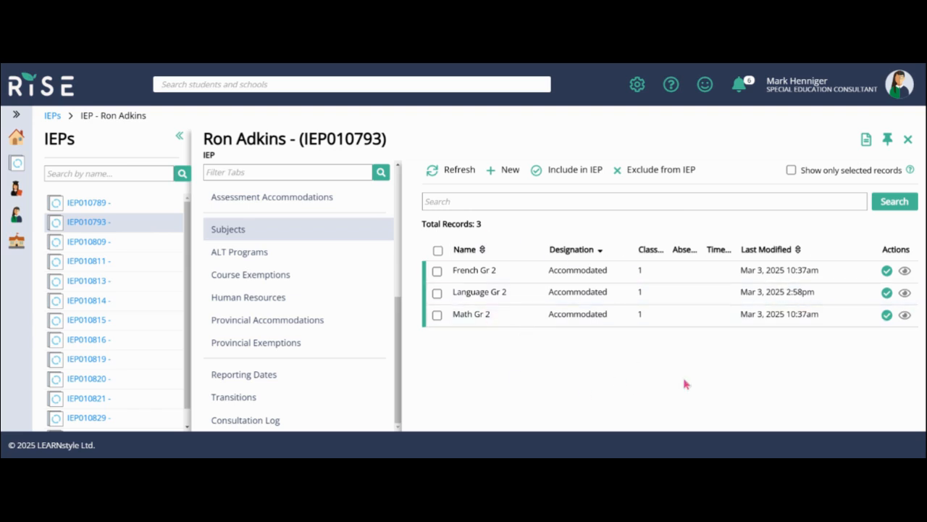
mouse_move(563, 349)
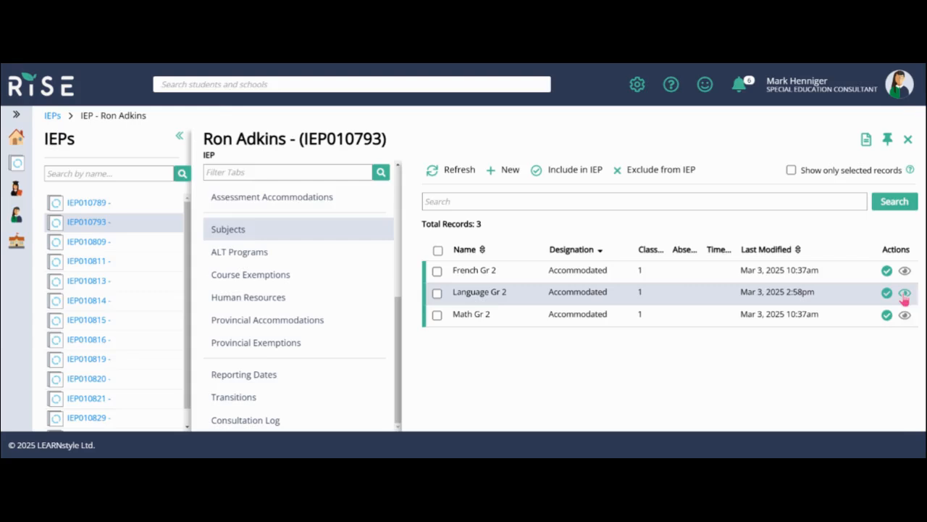
click(904, 292)
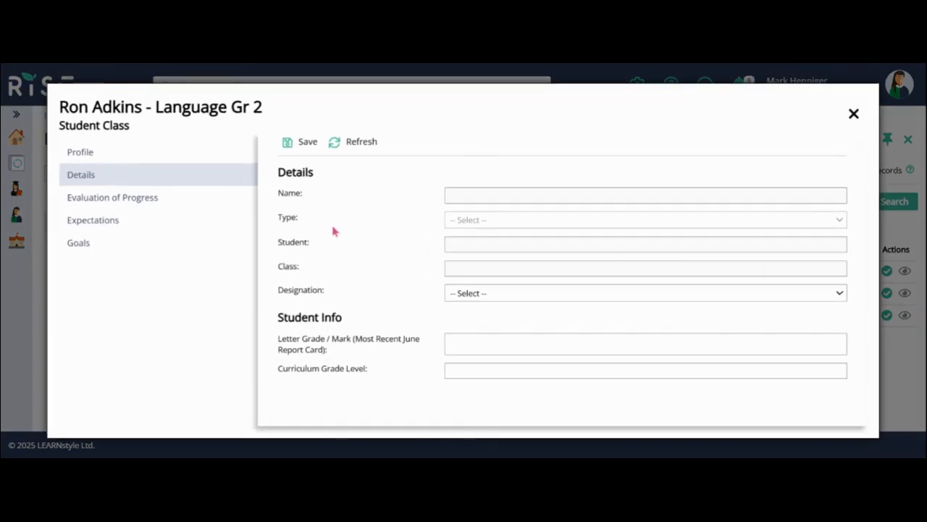
click(80, 152)
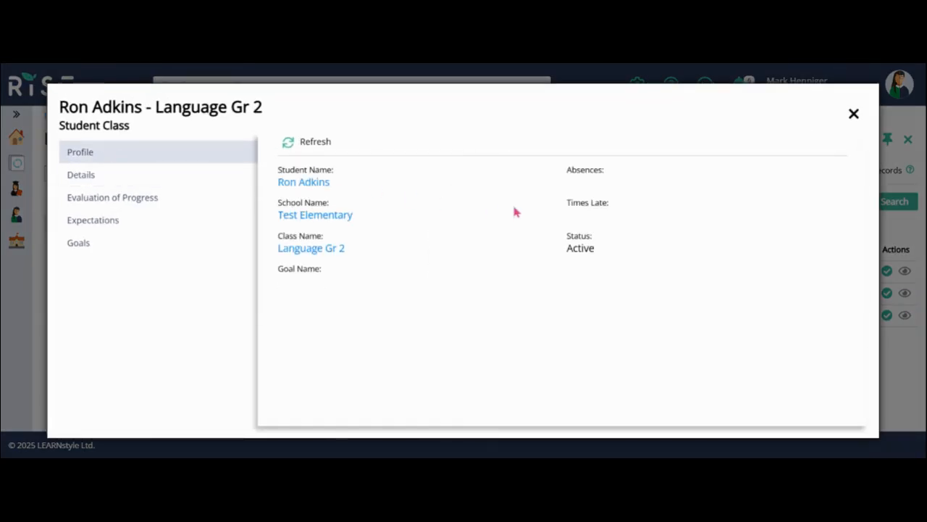
mouse_move(658, 328)
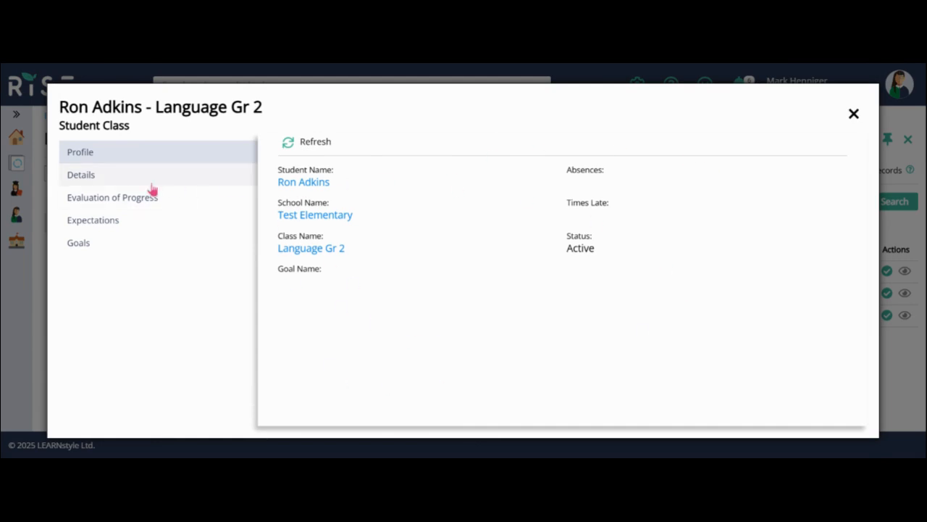
click(81, 174)
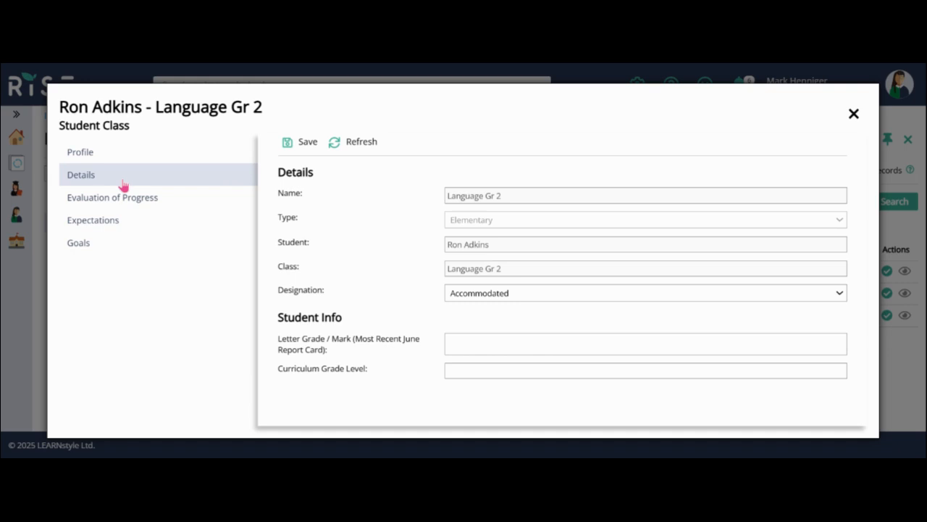
mouse_move(384, 249)
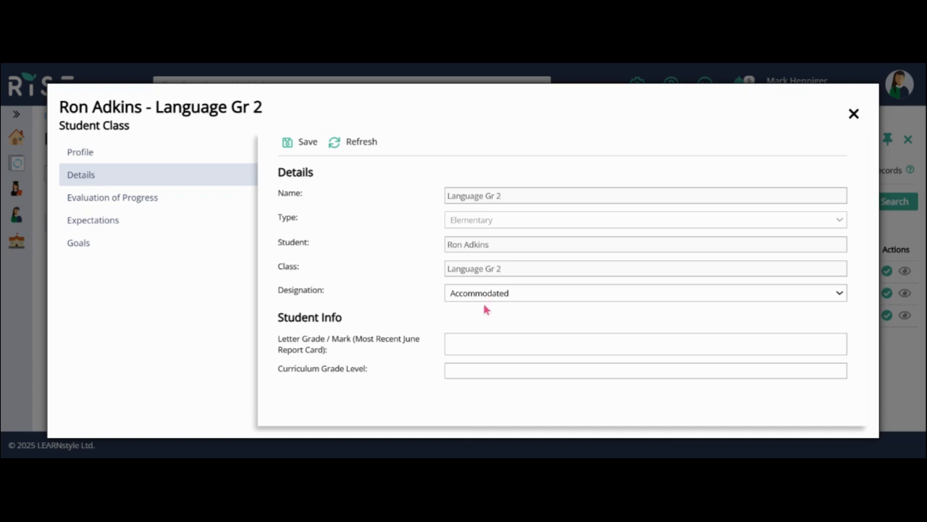
Set designation Modified, letter grade C- and curriculum level Grade 1, then save
click(645, 293)
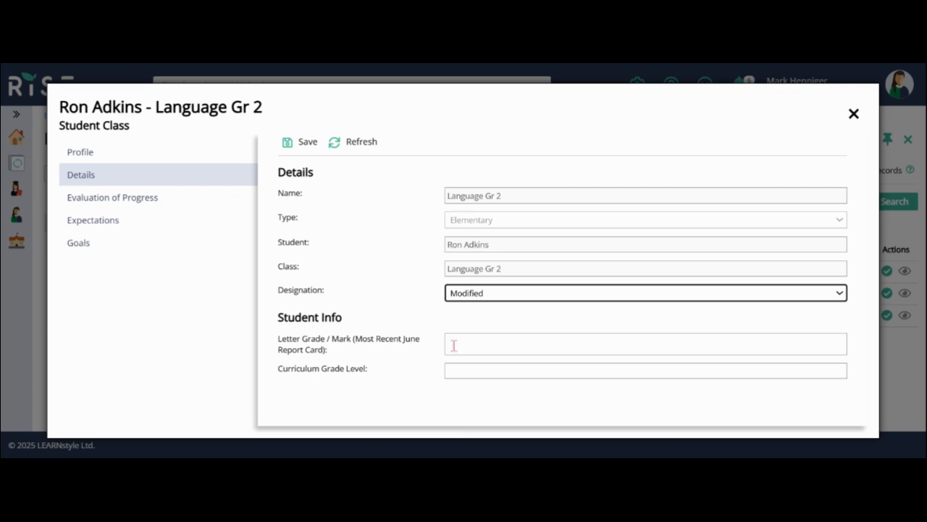
click(645, 344)
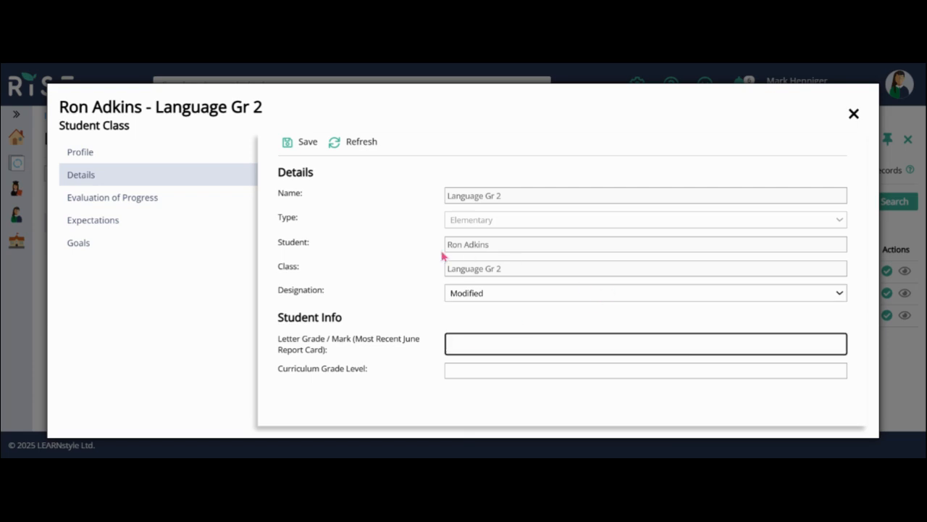
text(d)
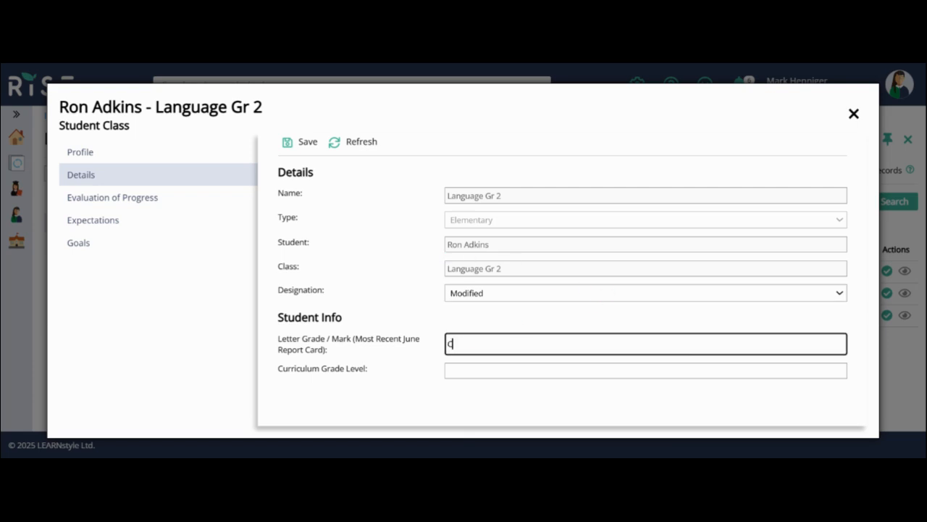
text(C-)
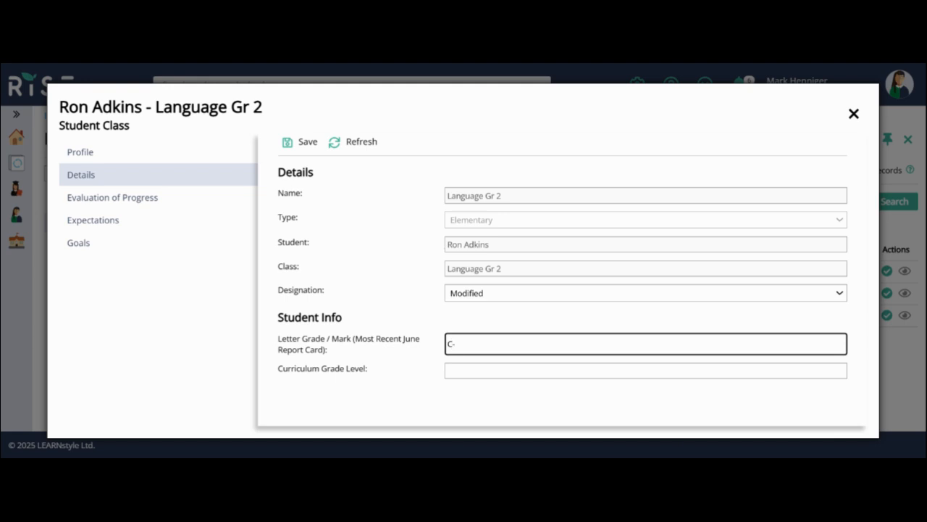
click(645, 371)
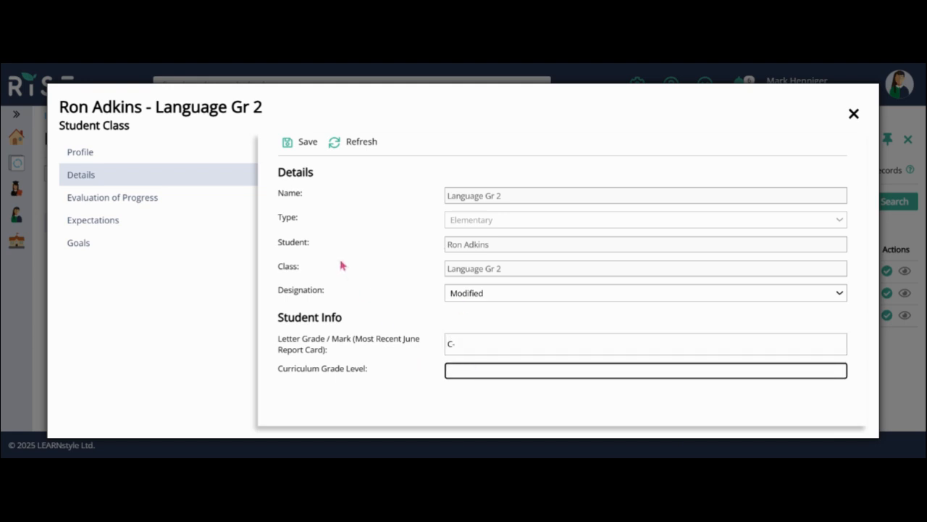
mouse_move(342, 265)
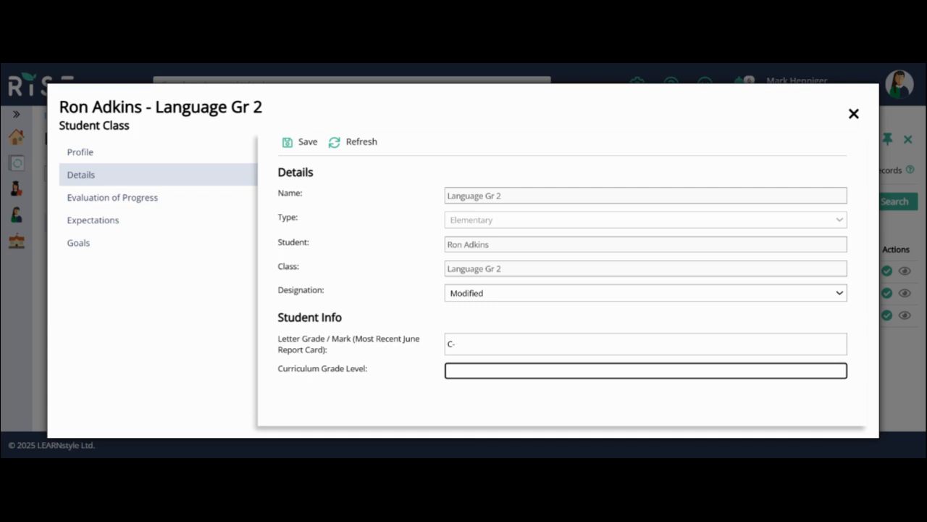
text(Grade)
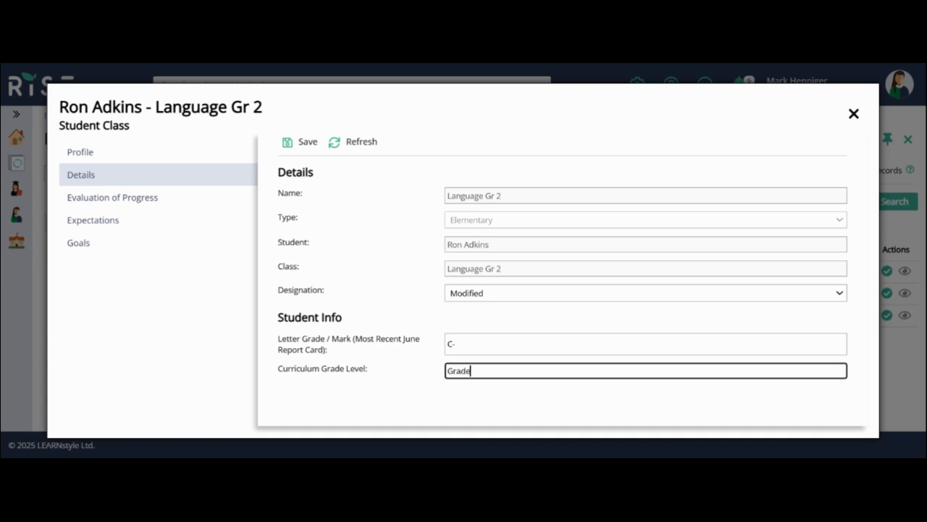
text(1)
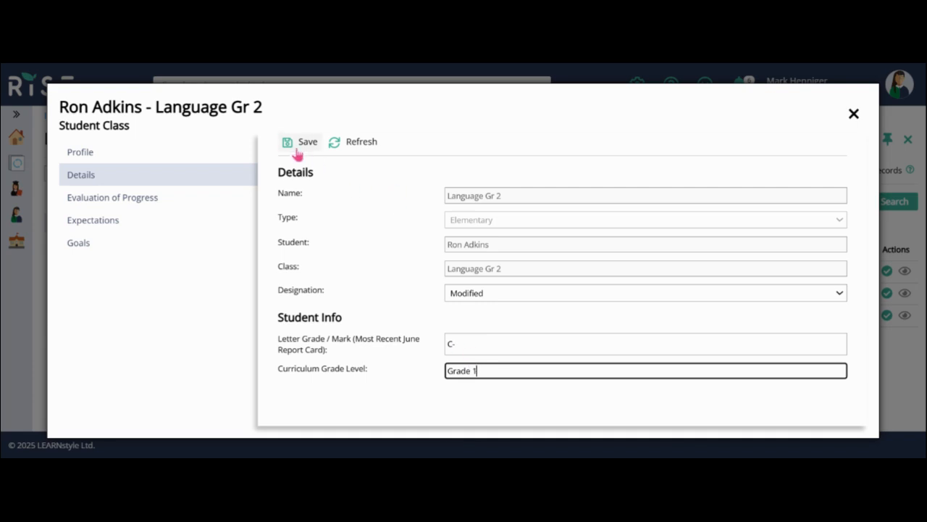
click(299, 142)
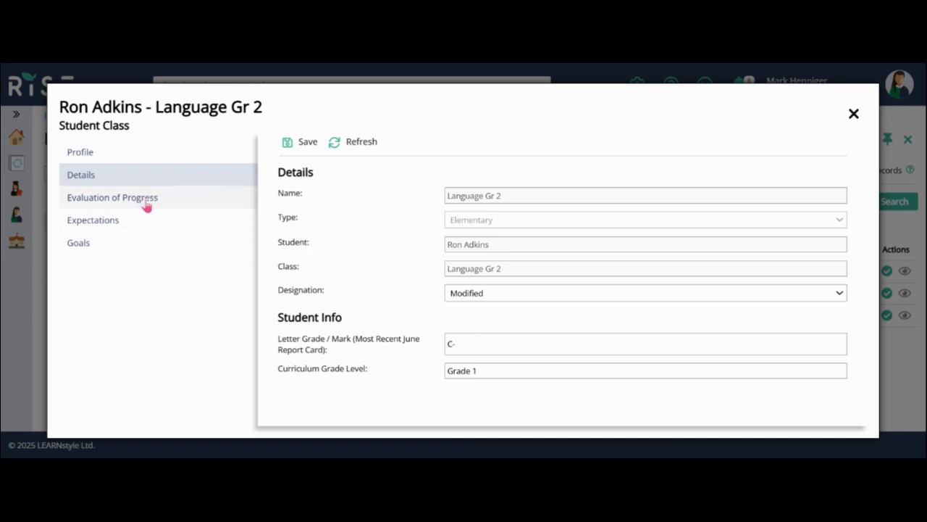
Show the empty Evaluation of Progress section for Language Gr 2
click(113, 197)
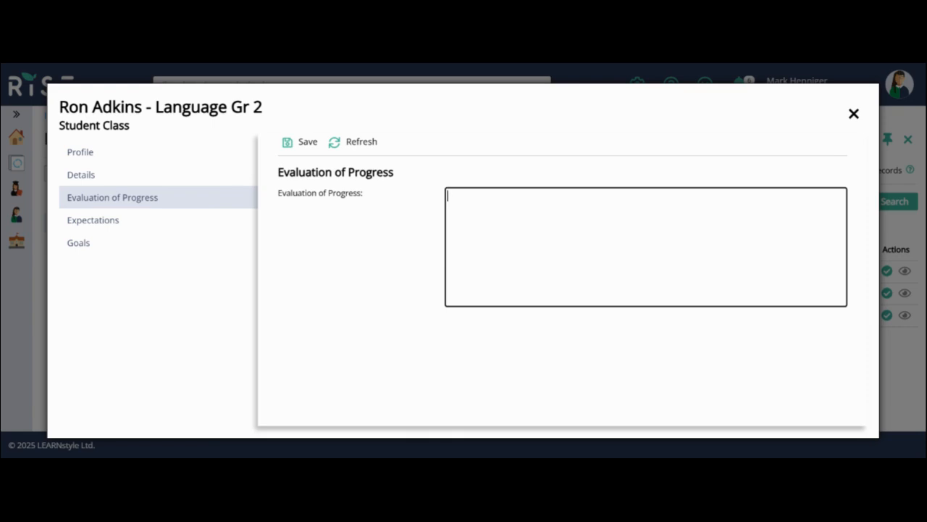
mouse_move(493, 238)
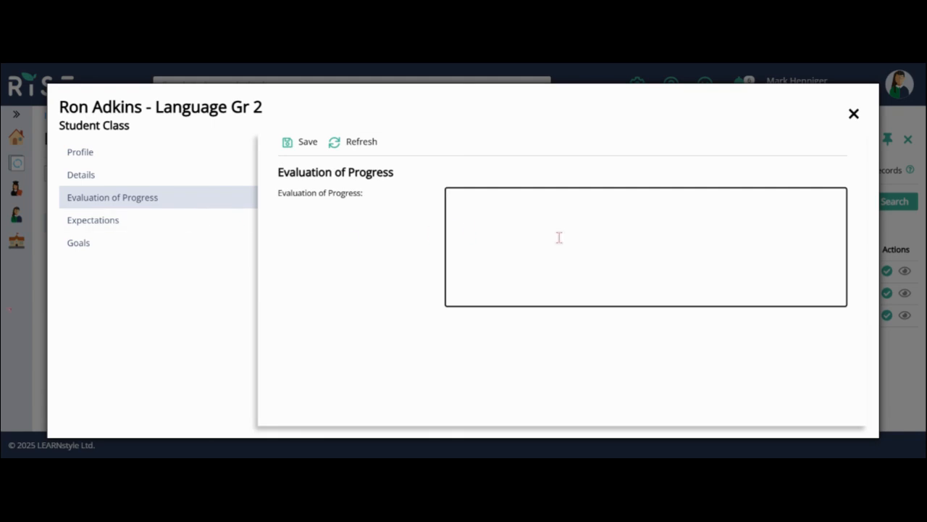
mouse_move(693, 262)
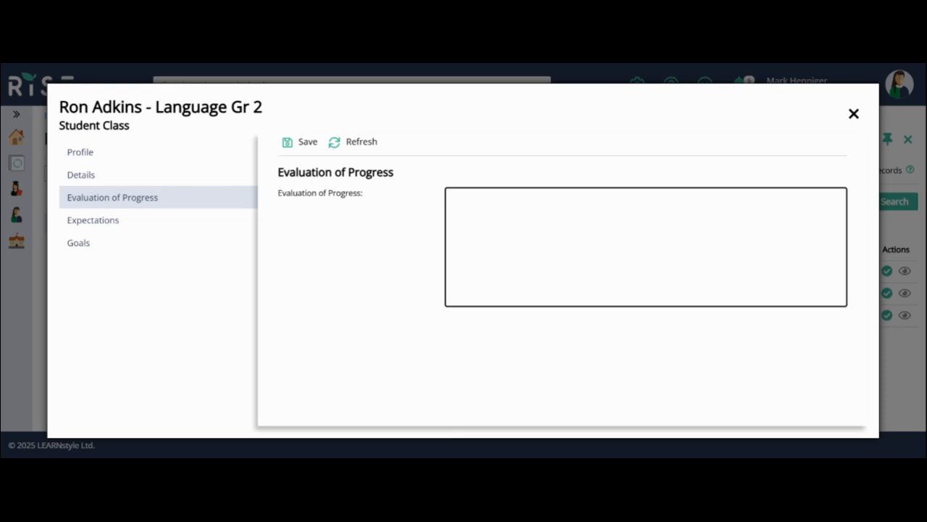
mouse_move(362, 216)
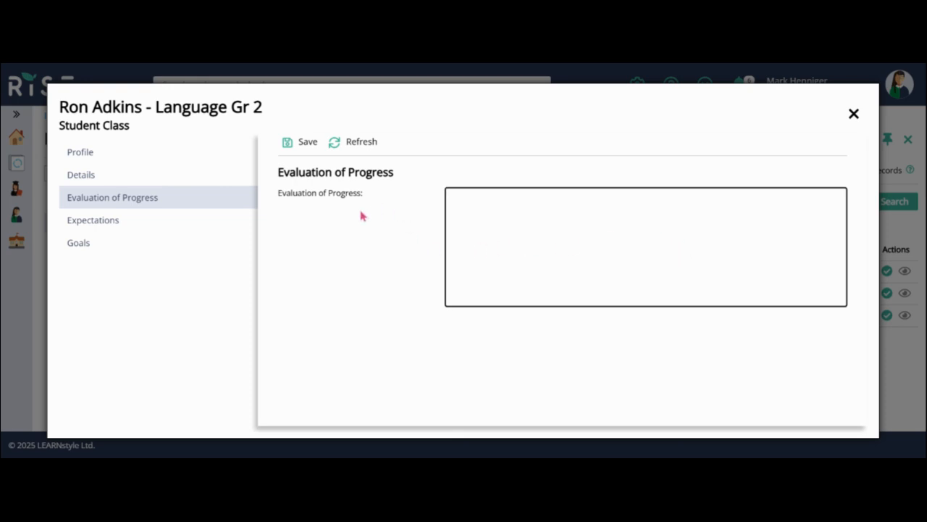
mouse_move(432, 229)
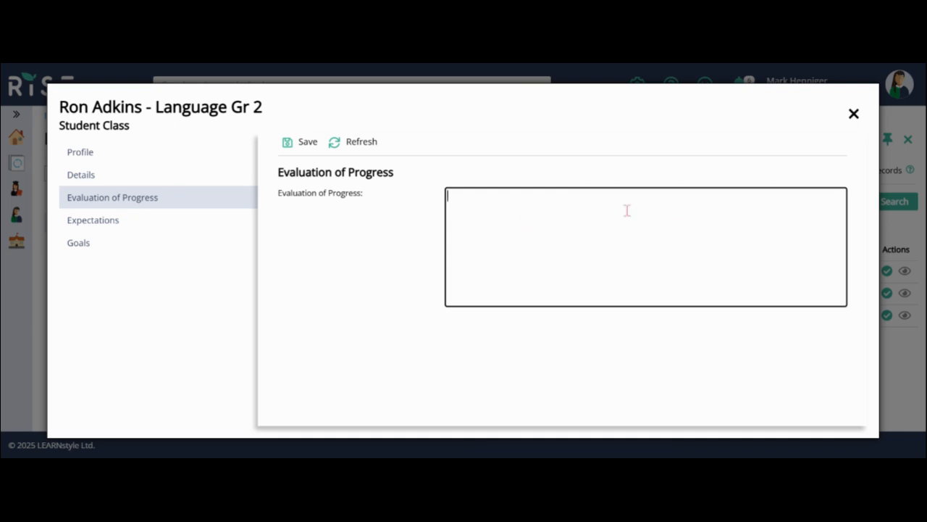
mouse_move(570, 233)
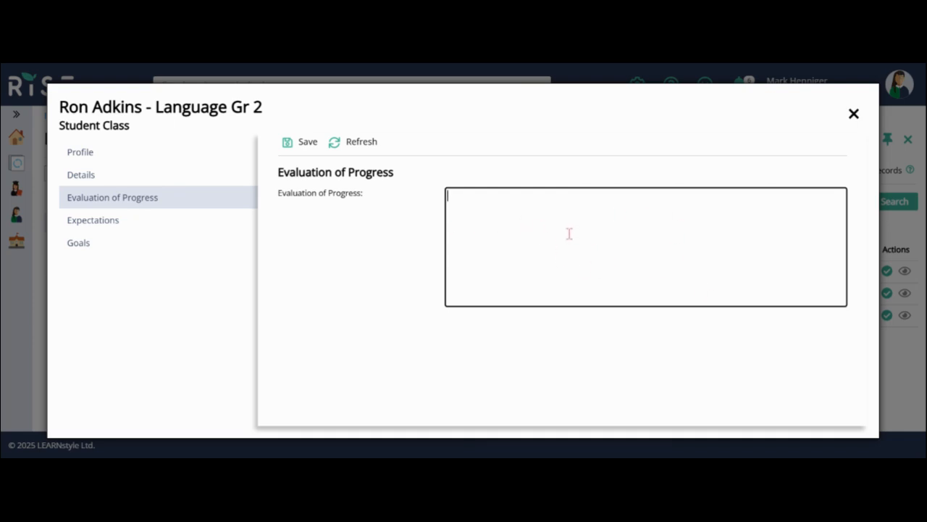
mouse_move(453, 242)
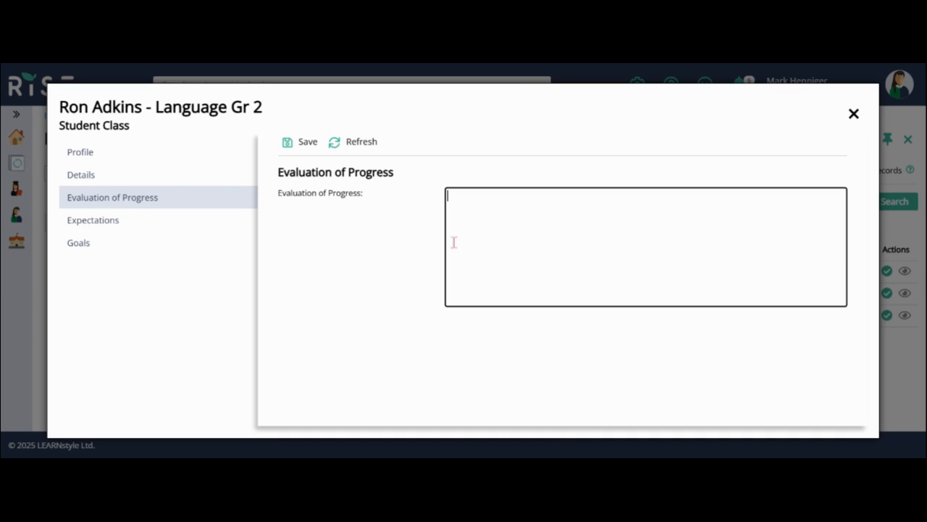
mouse_move(536, 265)
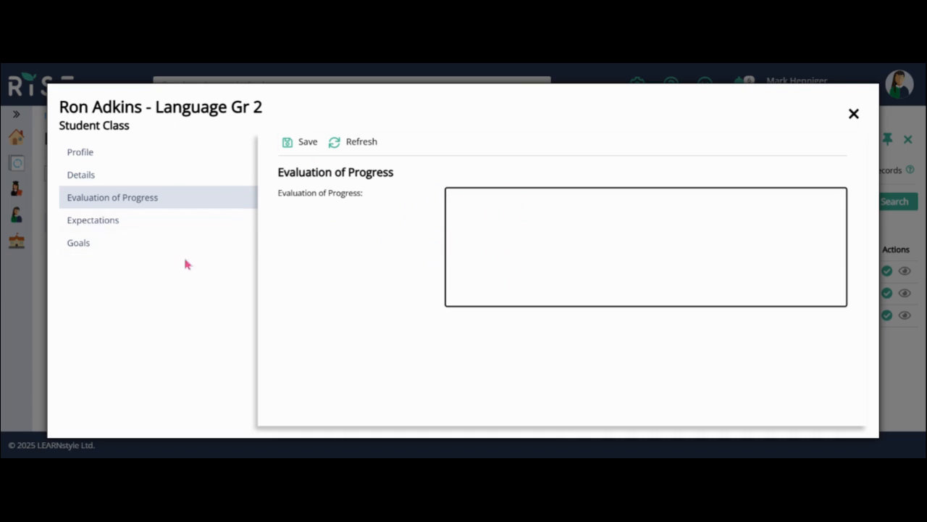
Show the empty Expectations list and the New-record choices
click(92, 221)
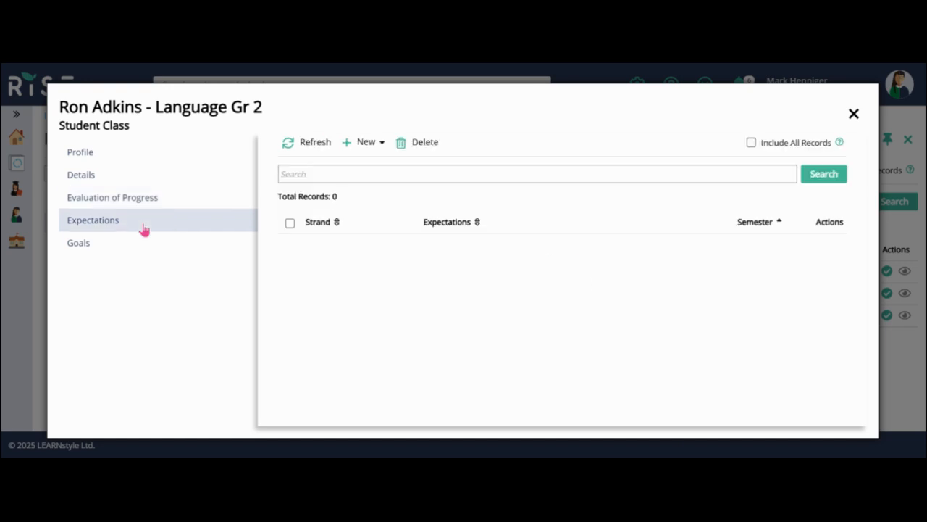
mouse_move(423, 320)
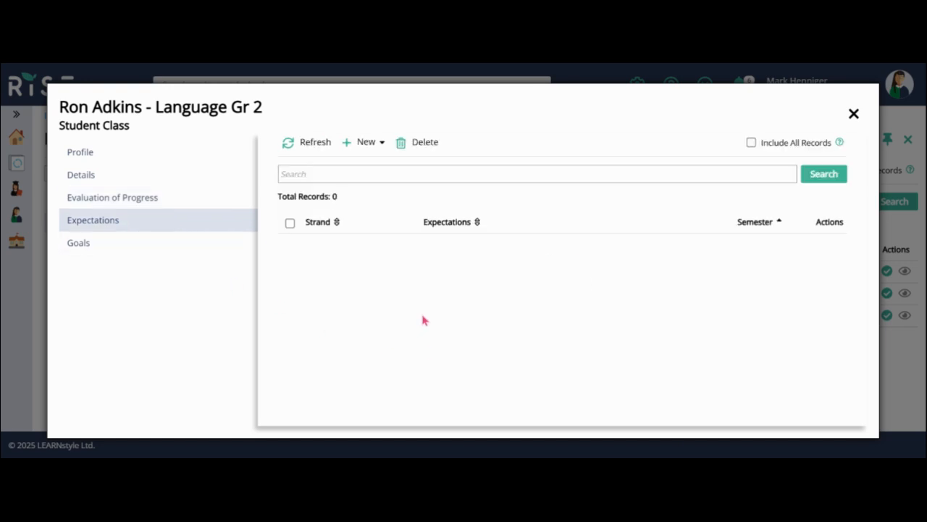
mouse_move(365, 142)
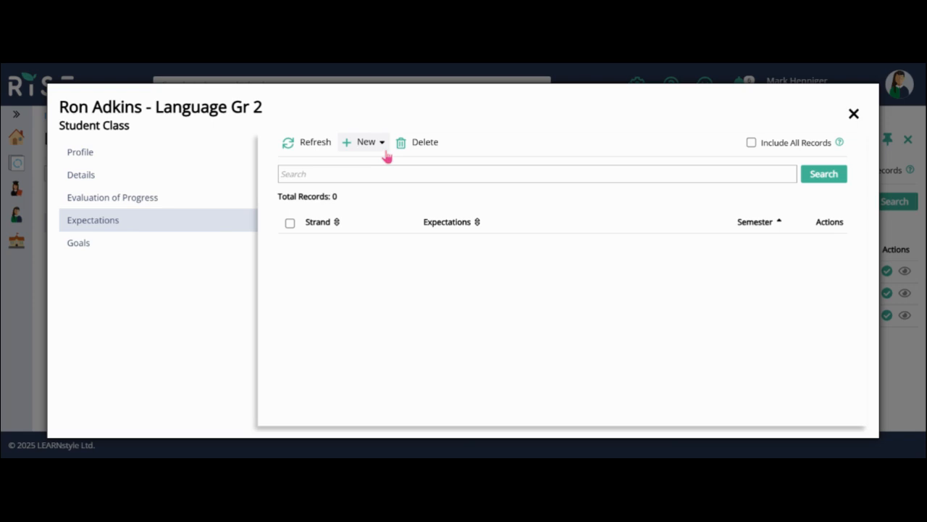
click(366, 142)
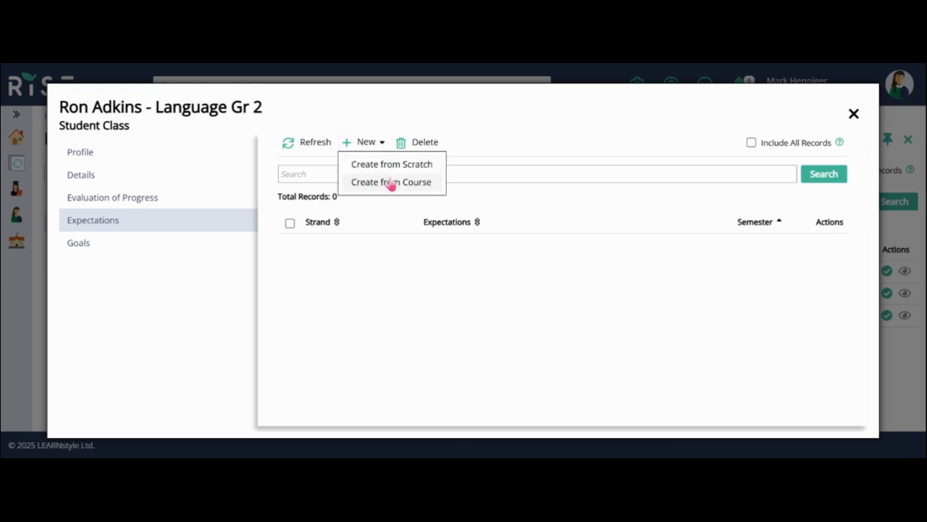
Create from Course, filter for G1 and load the G1LN - Language course expectations
click(390, 183)
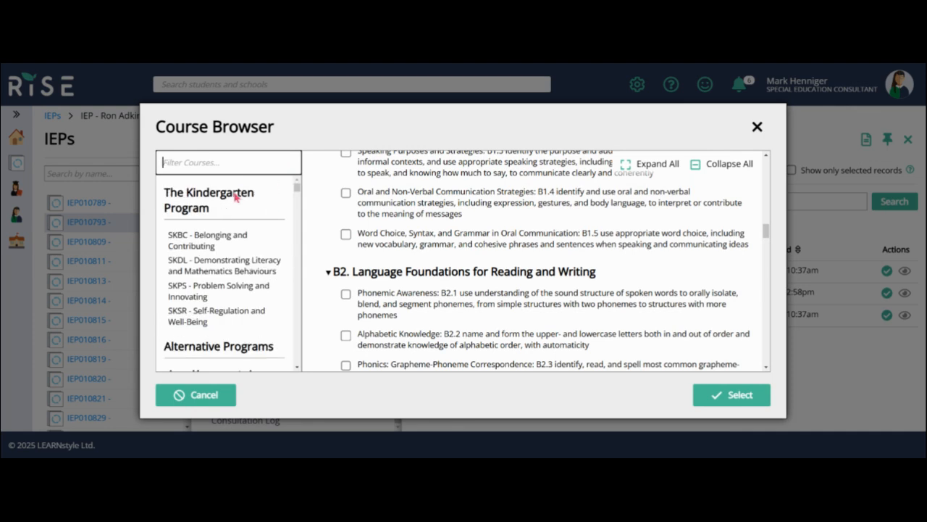
scroll(down, 3)
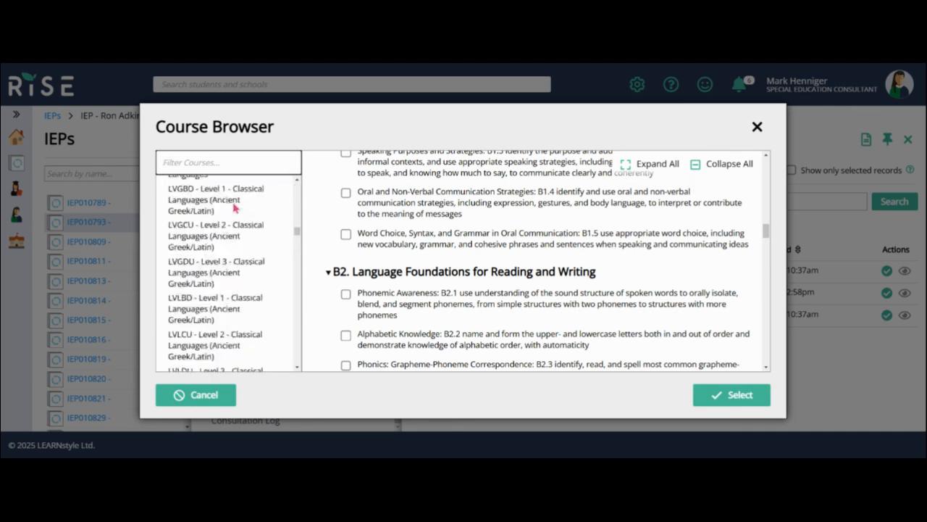
scroll(down, 3)
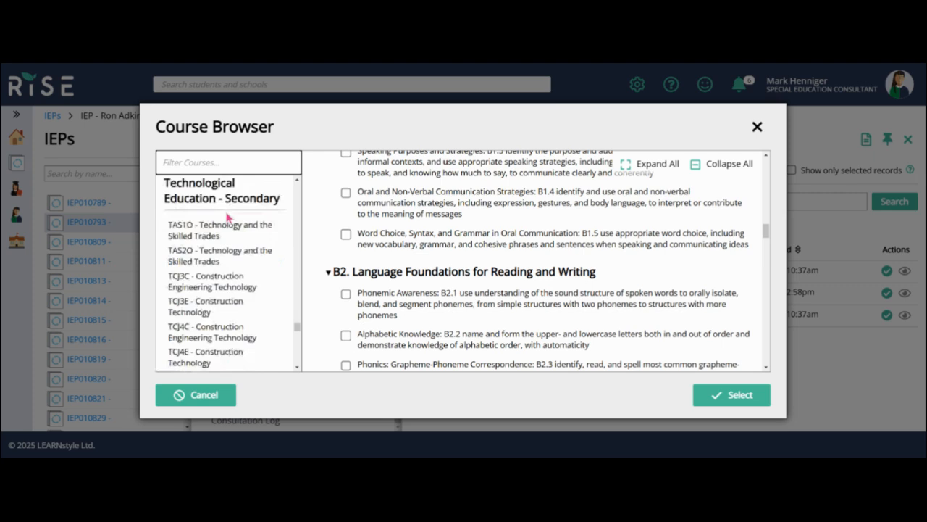
scroll(down, 3)
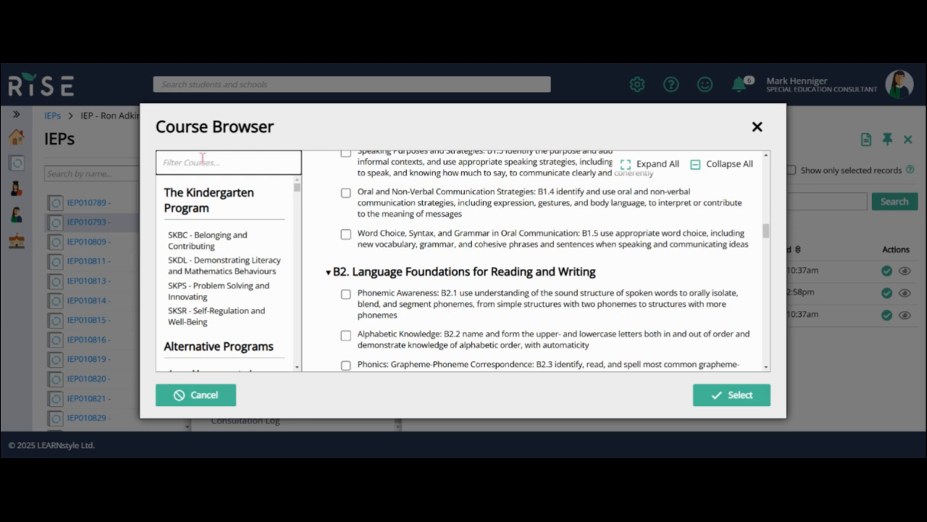
text(d)
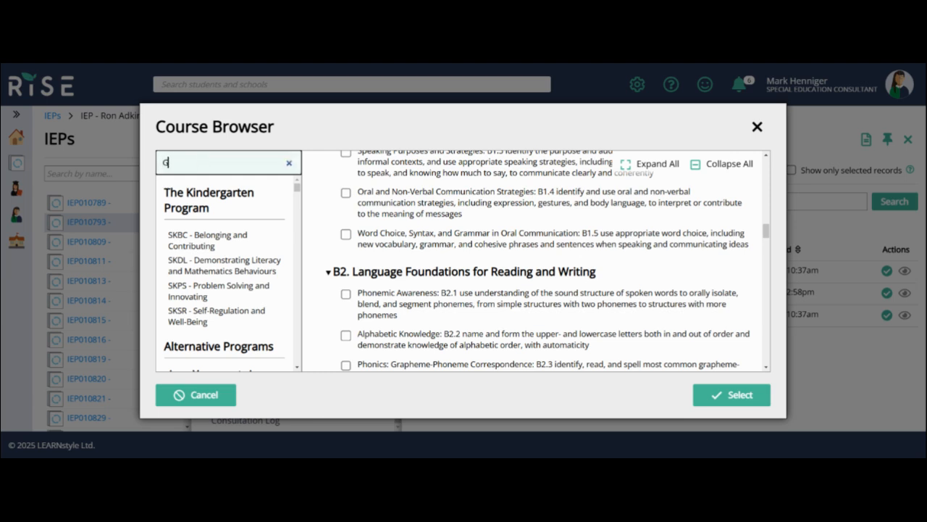
text(G1 Lan)
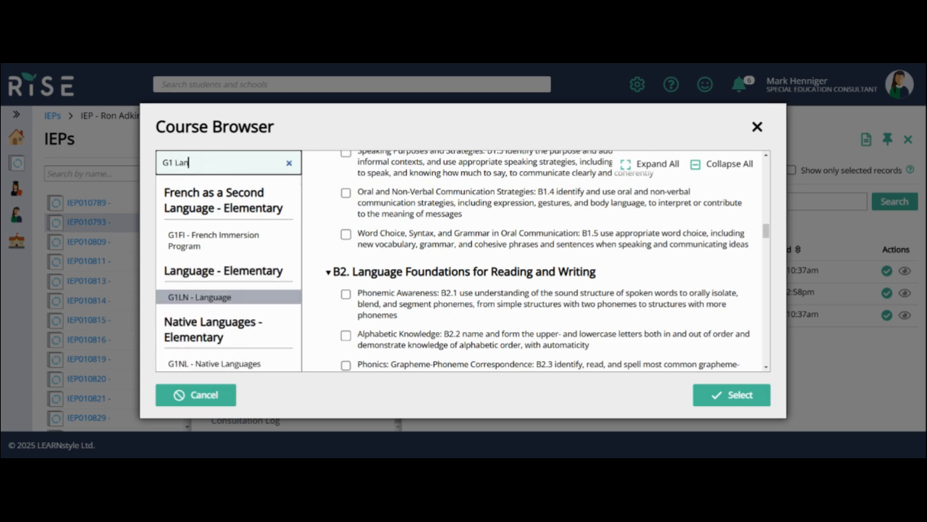
mouse_move(221, 292)
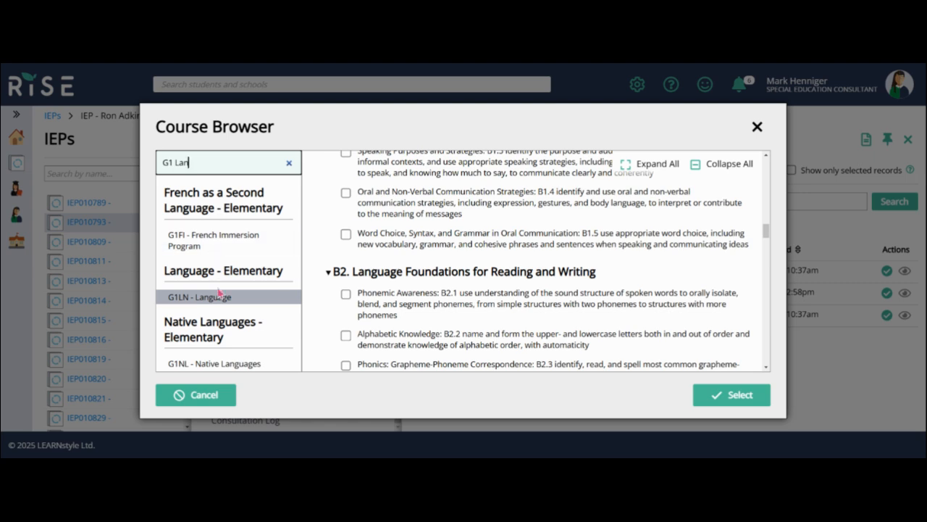
double_click(210, 296)
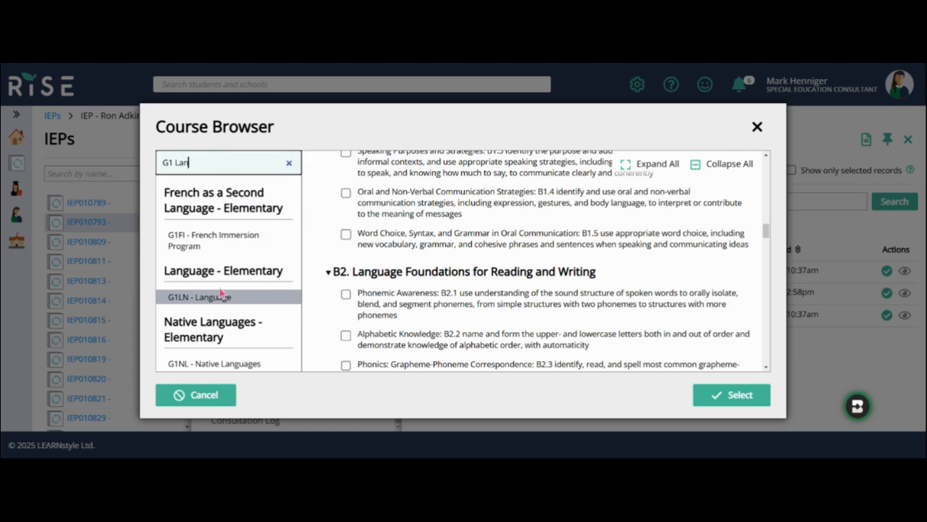
mouse_move(246, 305)
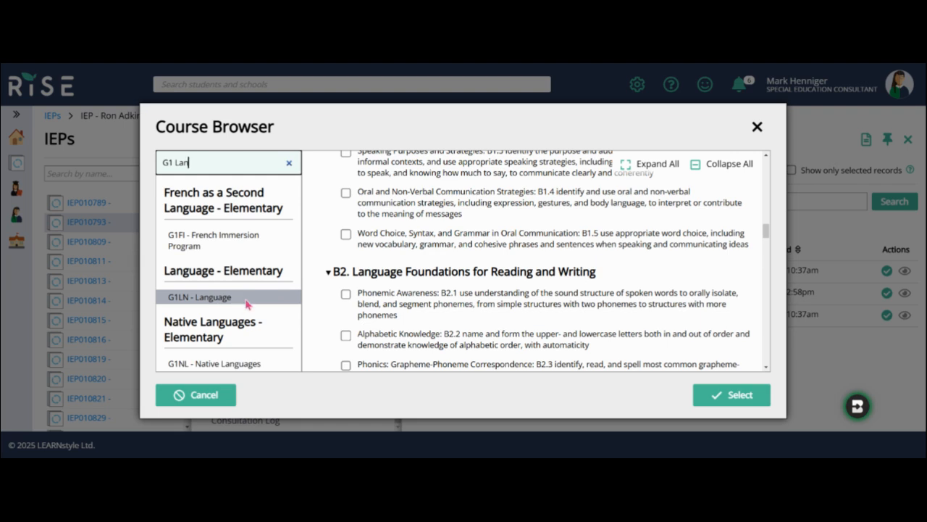
Tick Phonemic Awareness B2.1 and add it to the class's expectations
scroll(down, 3)
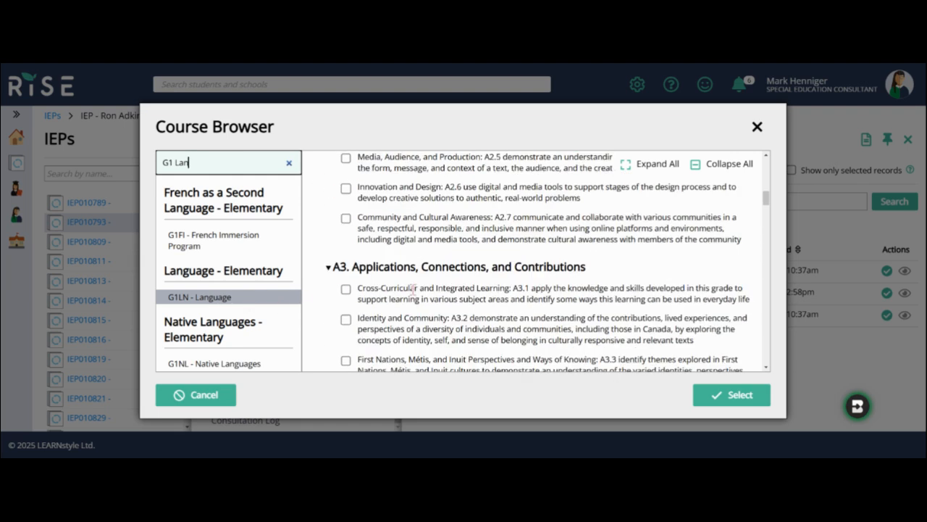
scroll(down, 3)
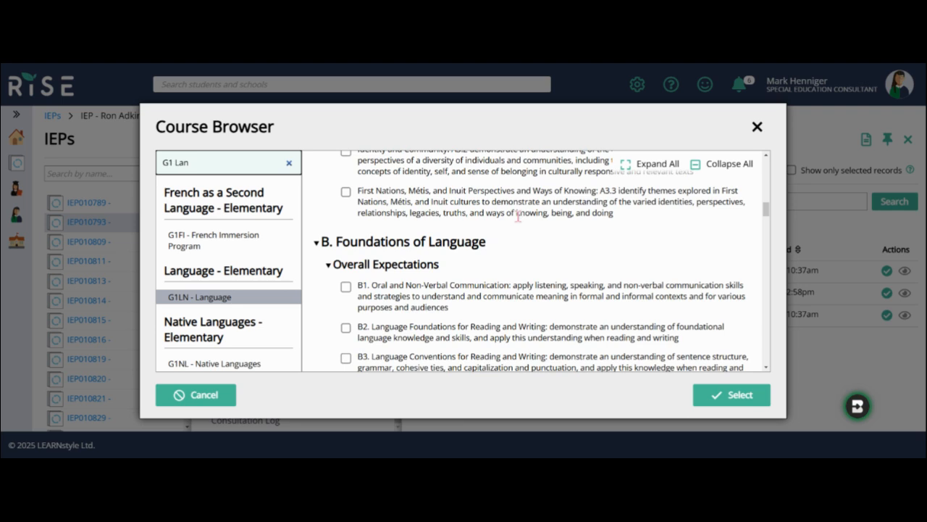
scroll(down, 3)
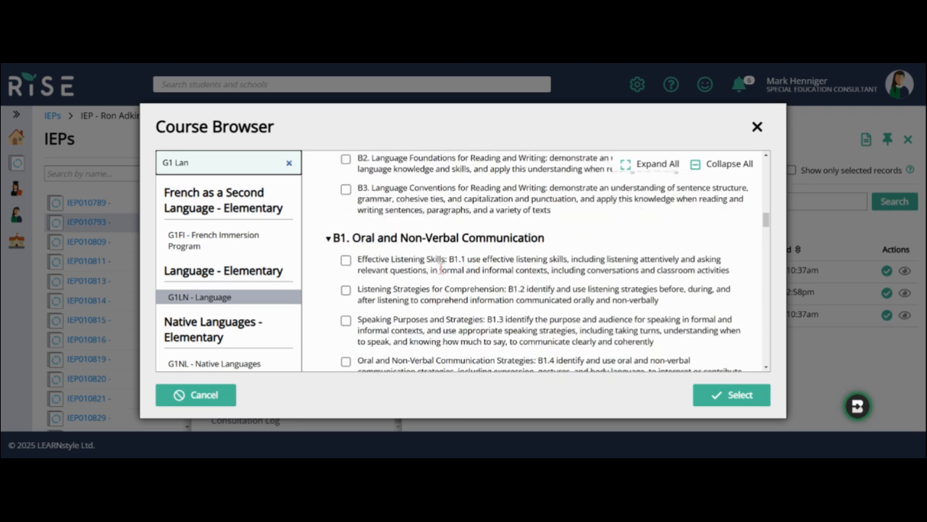
scroll(down, 3)
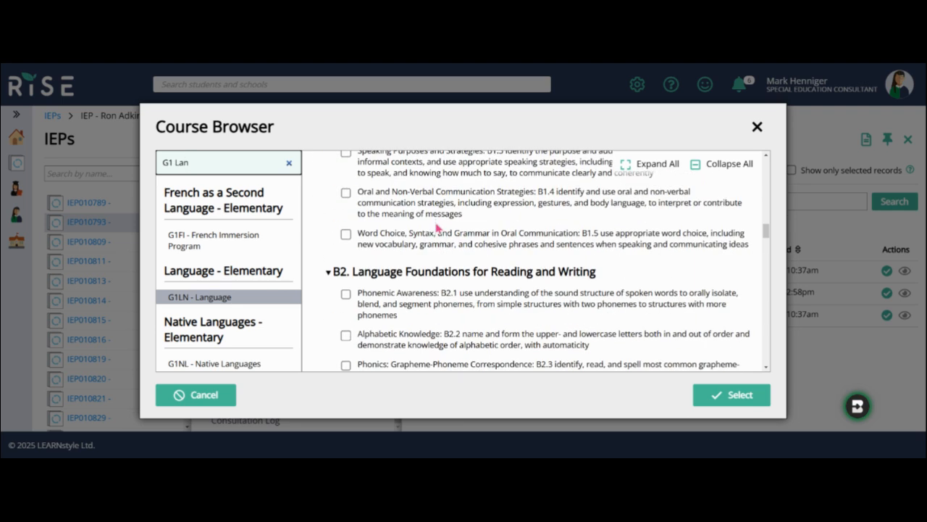
mouse_move(346, 306)
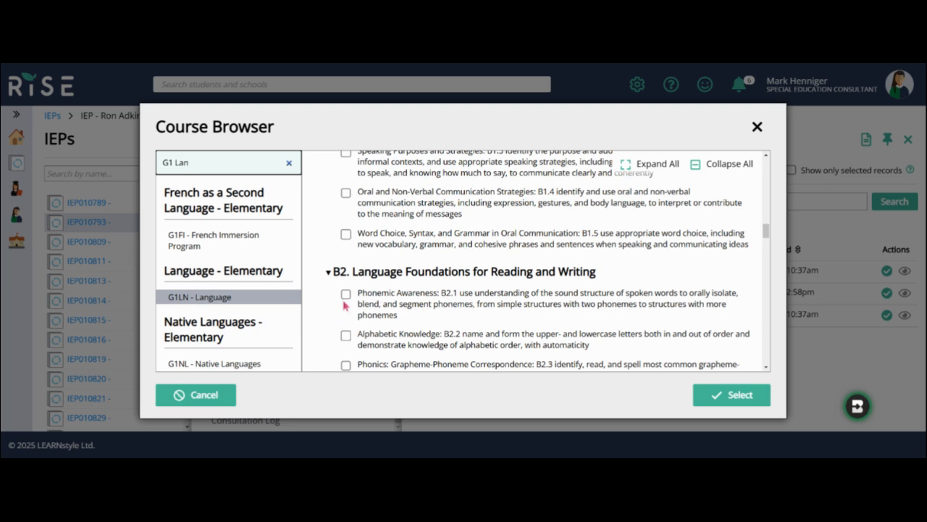
click(344, 294)
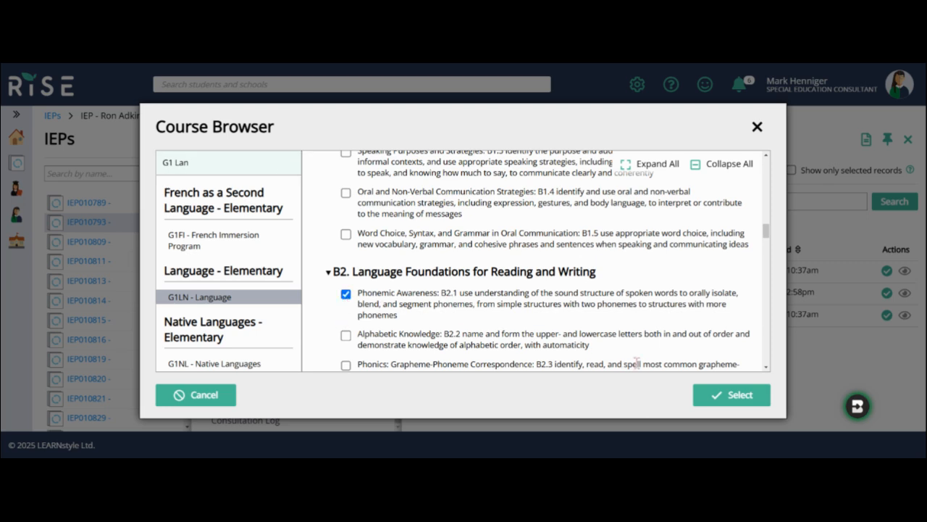
click(731, 394)
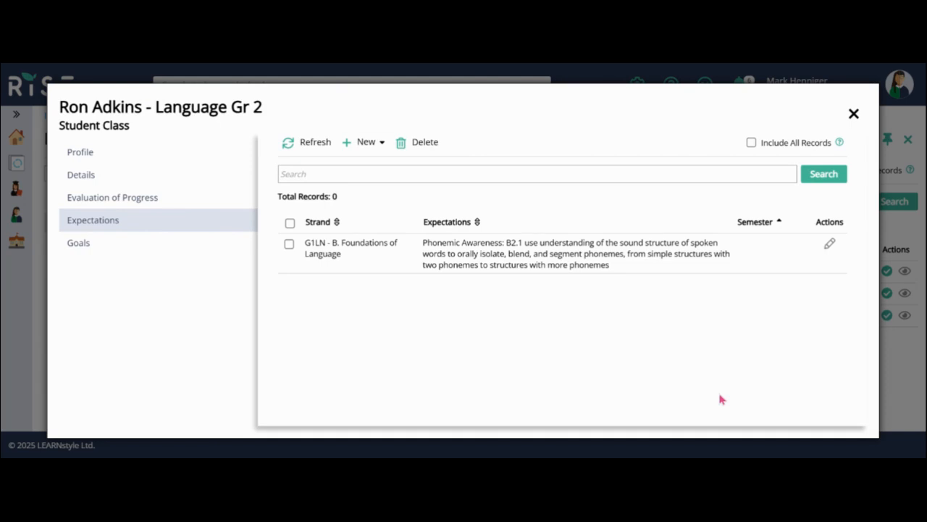
mouse_move(504, 307)
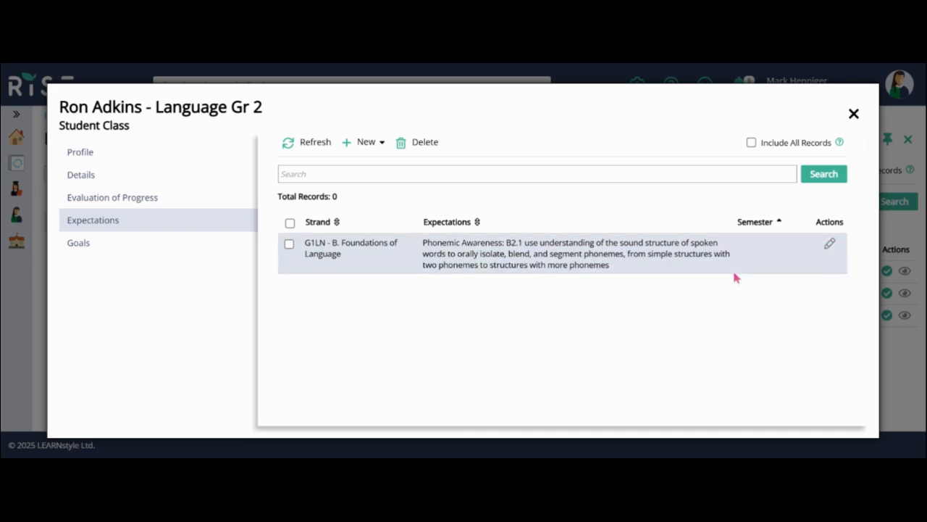
mouse_move(830, 249)
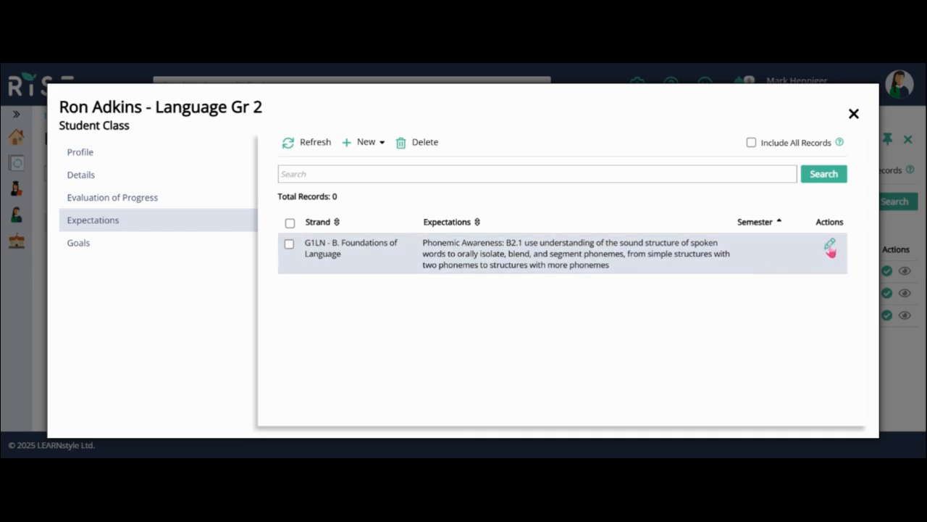
Set the Phonemic Awareness expectation to semester 1 and begin its text with 'Ron will:'
click(829, 245)
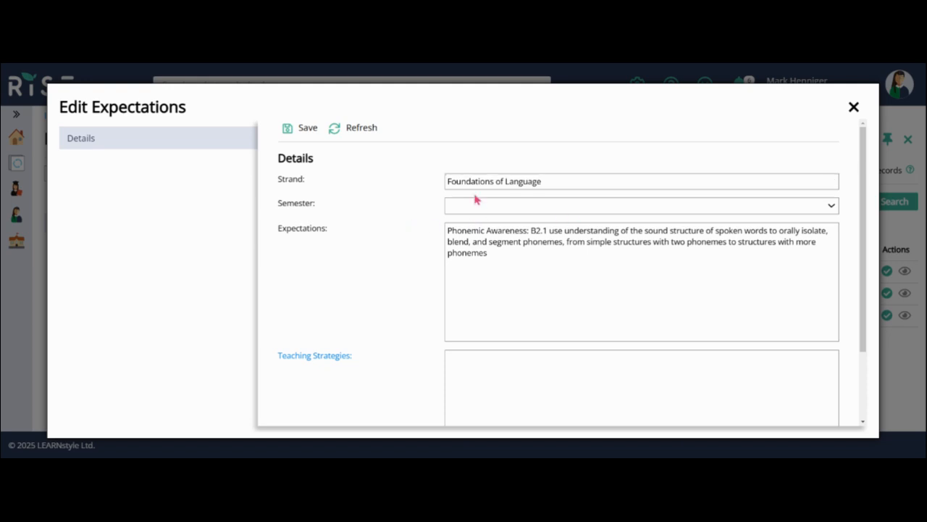
mouse_move(515, 203)
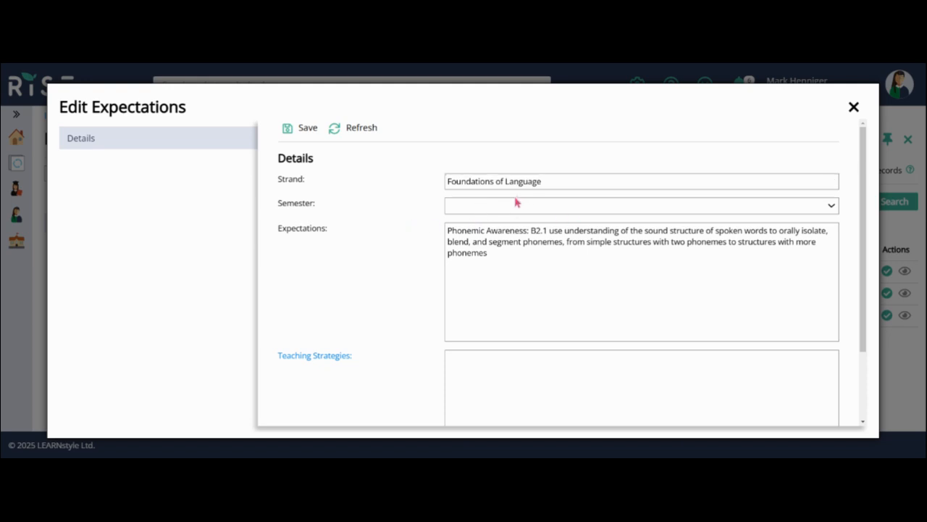
mouse_move(493, 220)
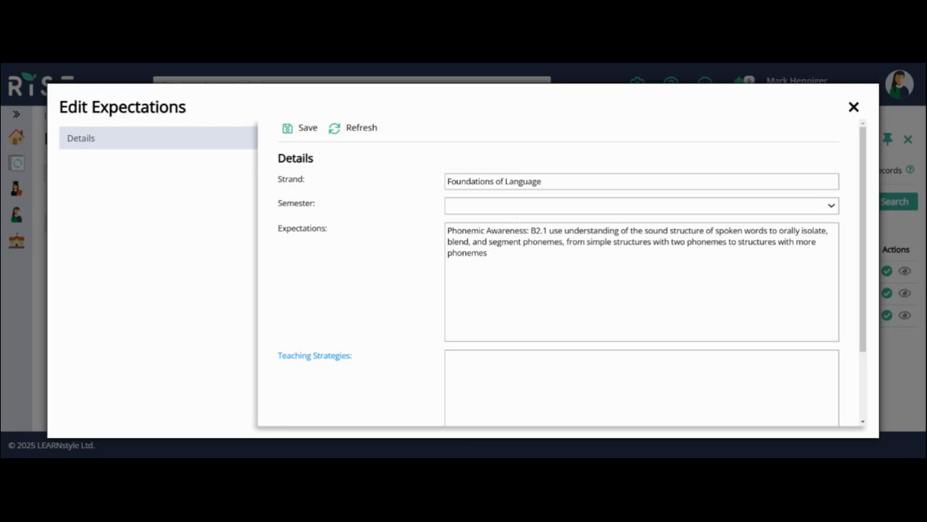
click(640, 206)
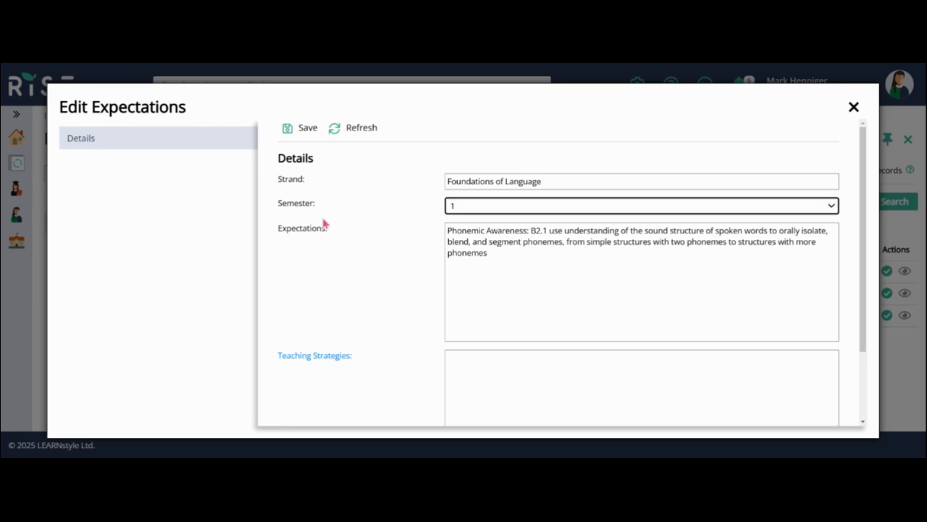
mouse_move(484, 247)
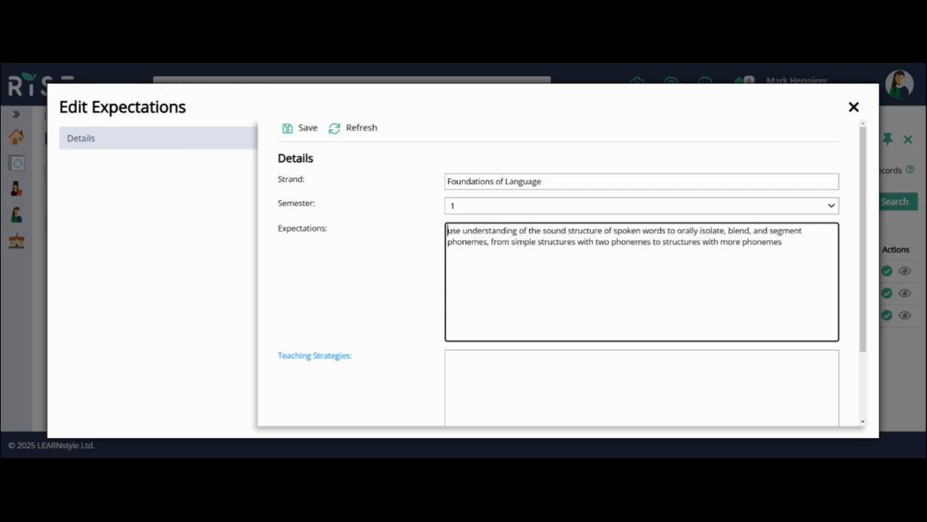
text(Ron)
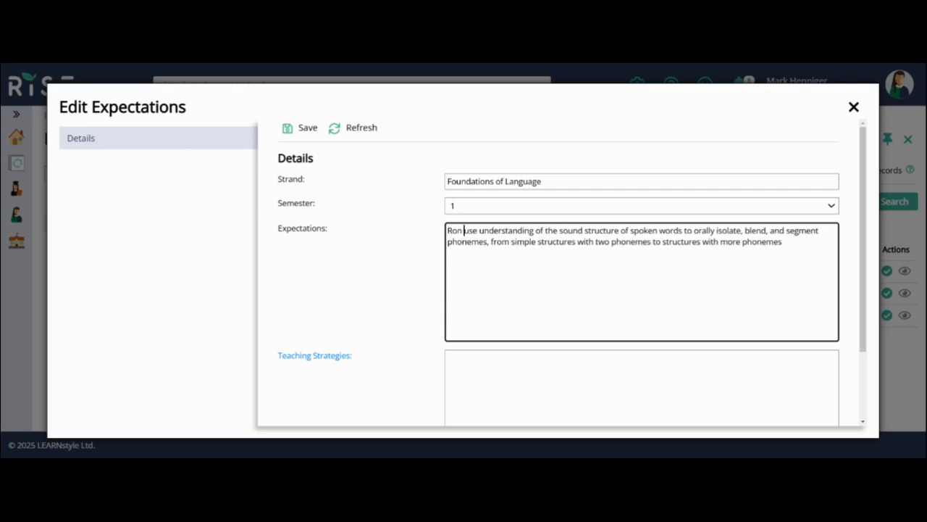
text(will:)
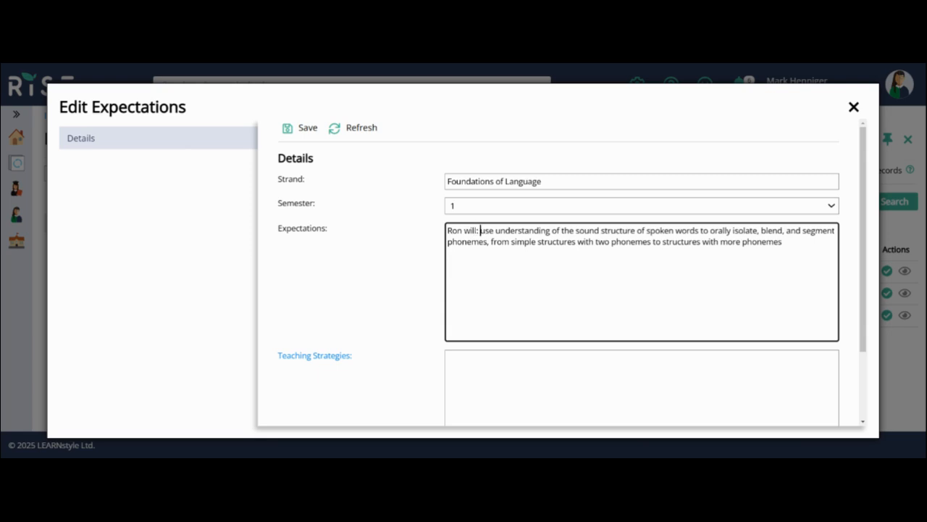
text(U)
key(Enter)
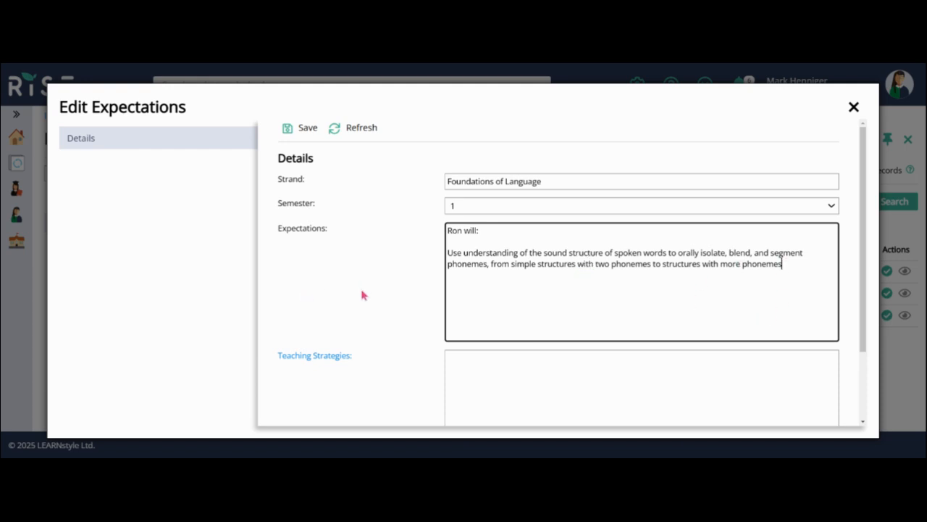
scroll(down, 3)
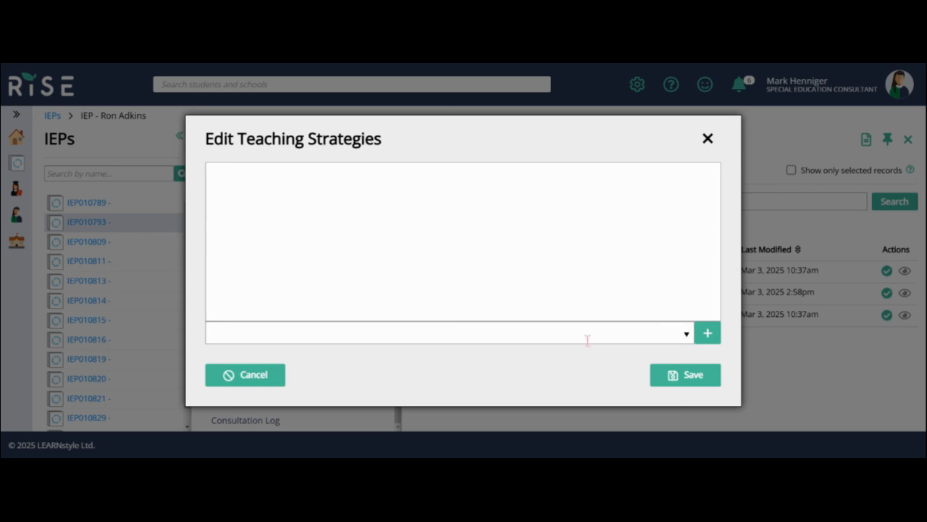
Add Modelling - Demonstrate the task and Use of prompts as teaching strategies
click(420, 332)
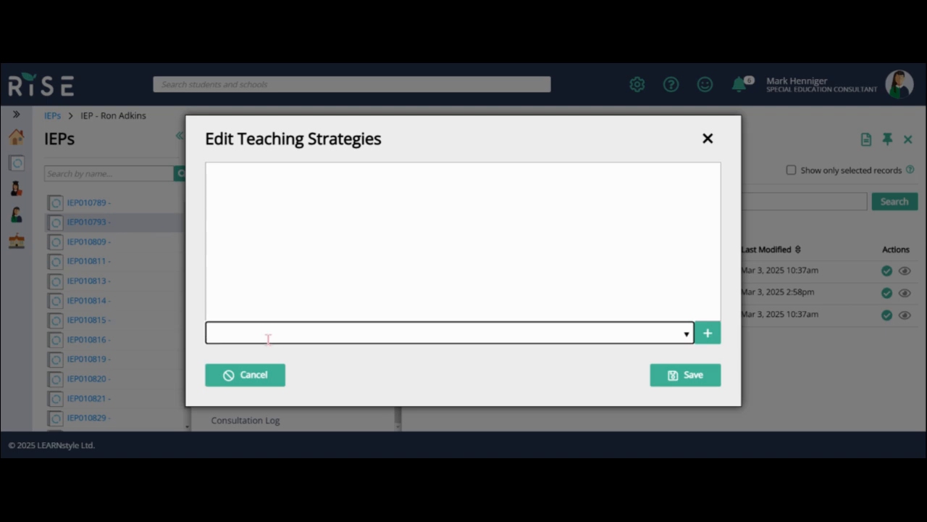
text(Mod)
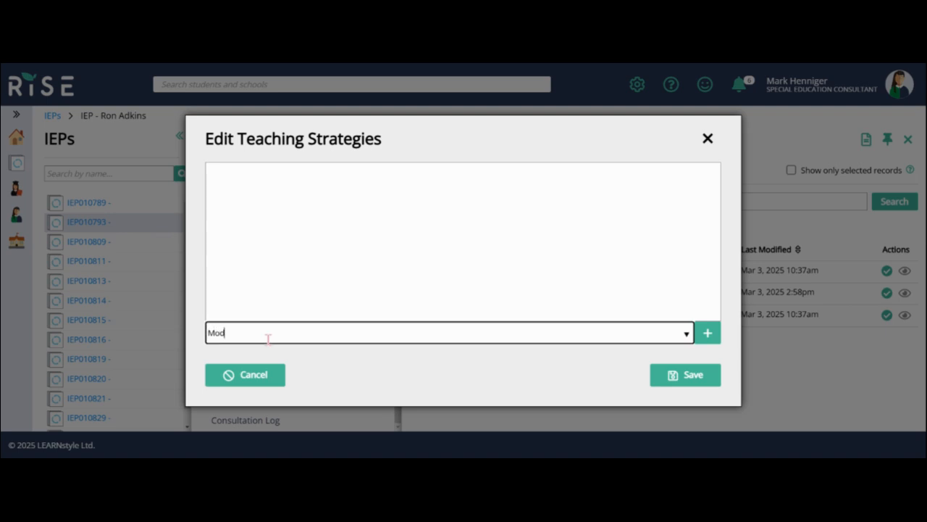
mouse_move(351, 345)
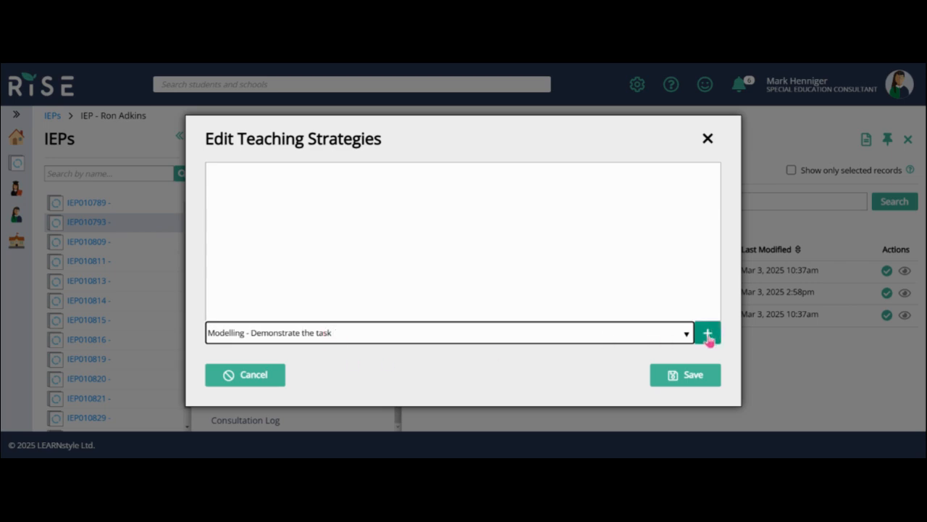
click(707, 332)
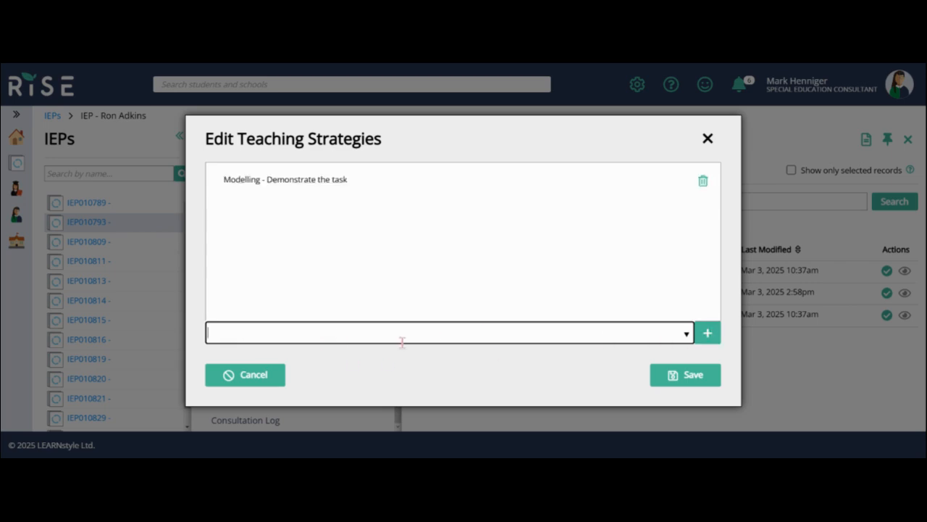
text(Use of prompts)
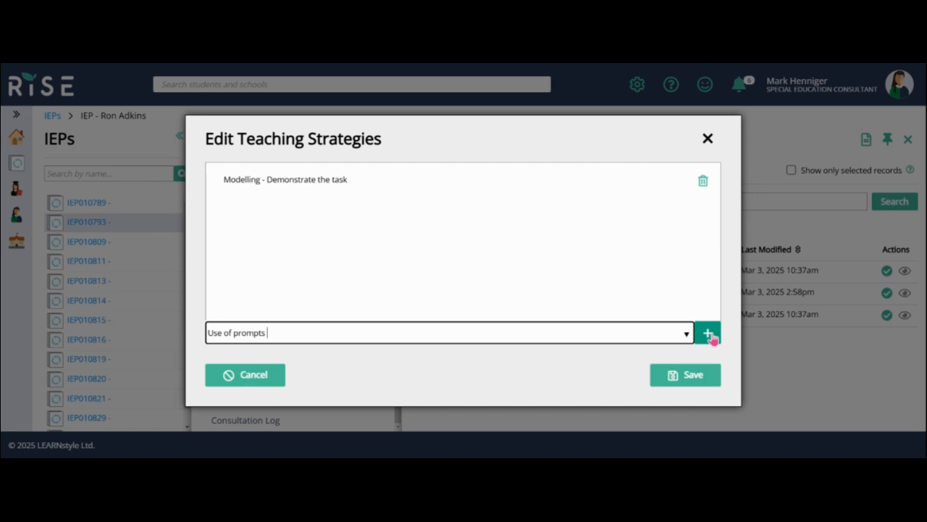
click(707, 332)
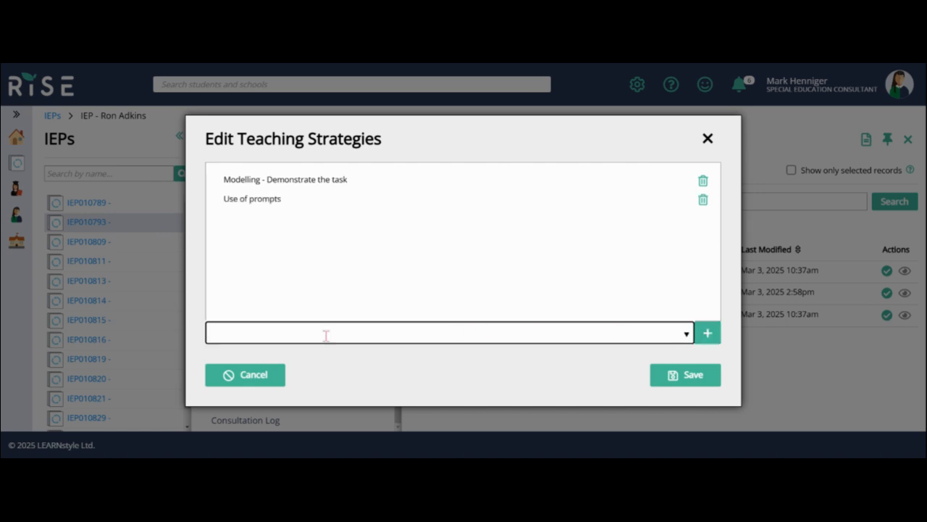
Add Instructional Language - Concrete examples and save the three strategies
text(Instructional Language - Concrete examples)
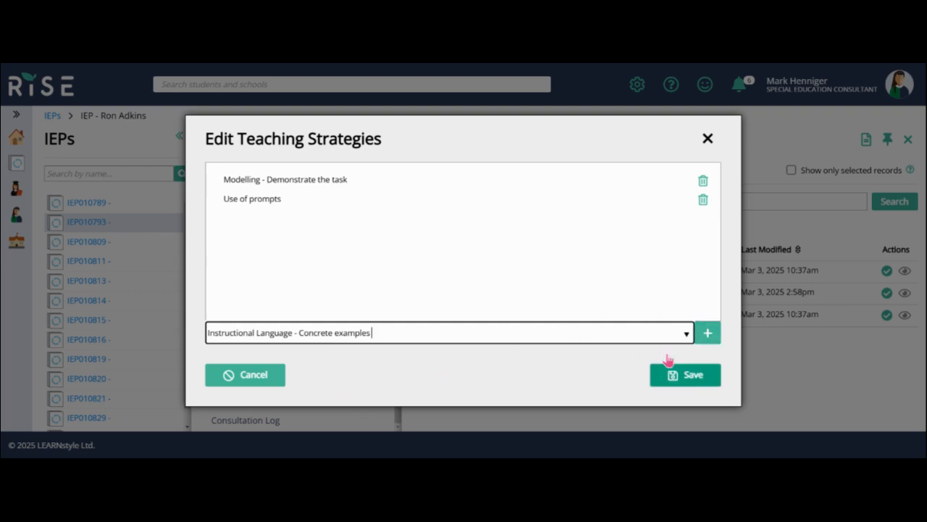
mouse_move(696, 384)
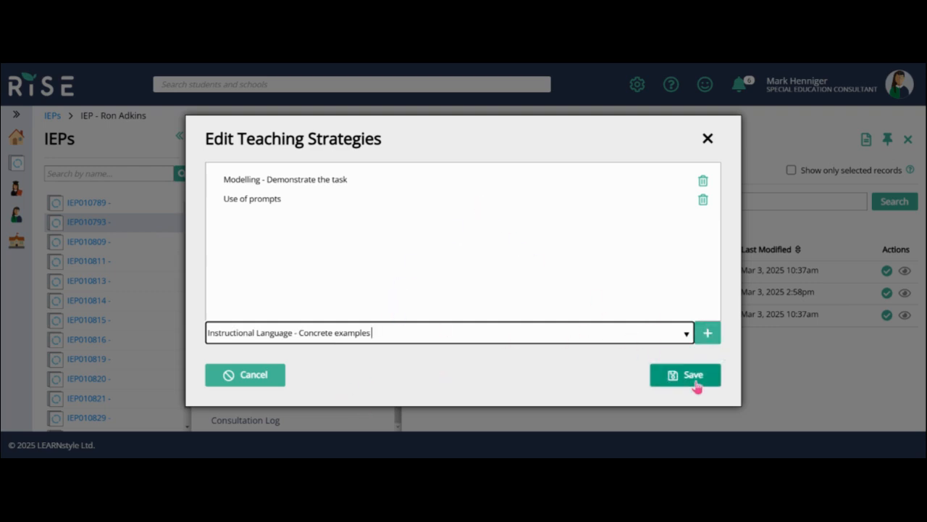
click(684, 374)
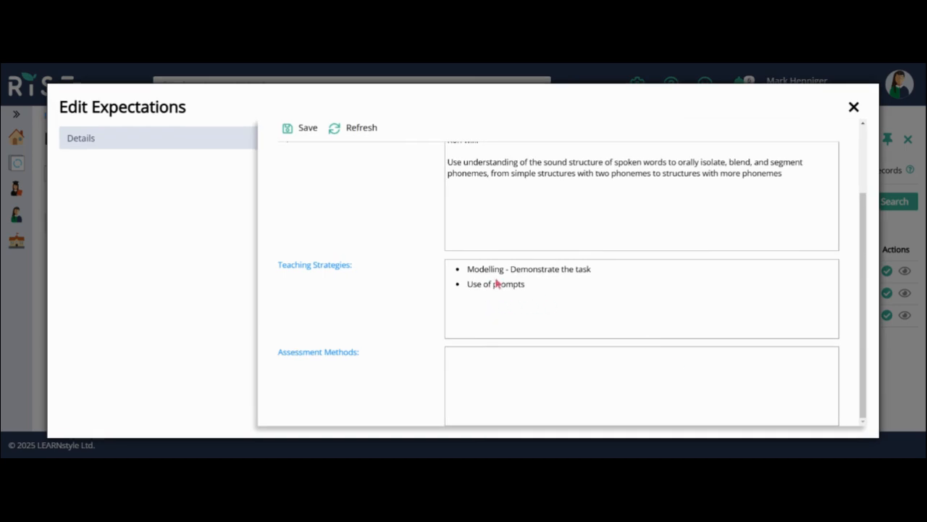
mouse_move(324, 278)
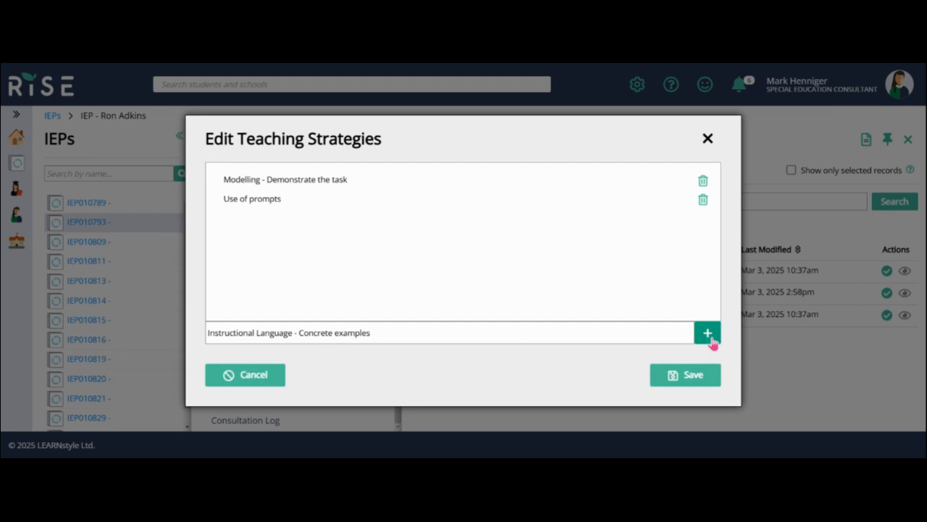
click(707, 332)
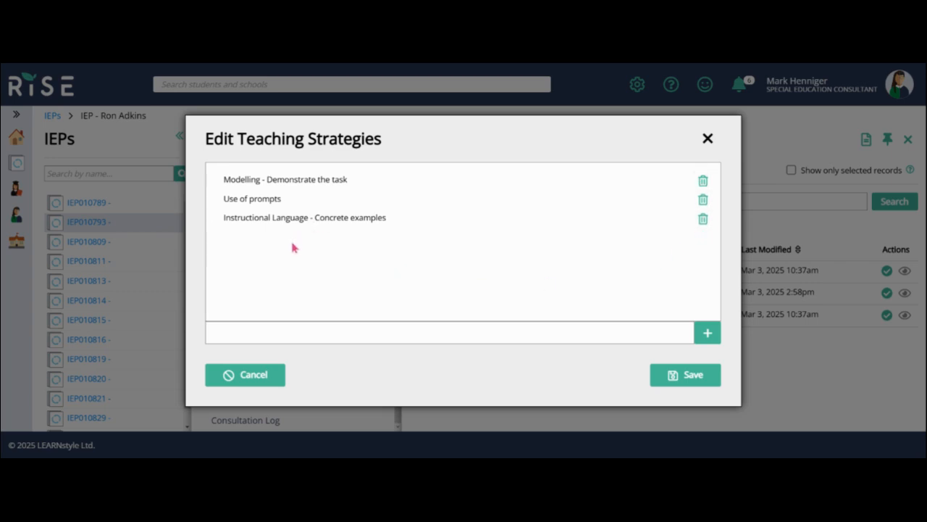
mouse_move(216, 209)
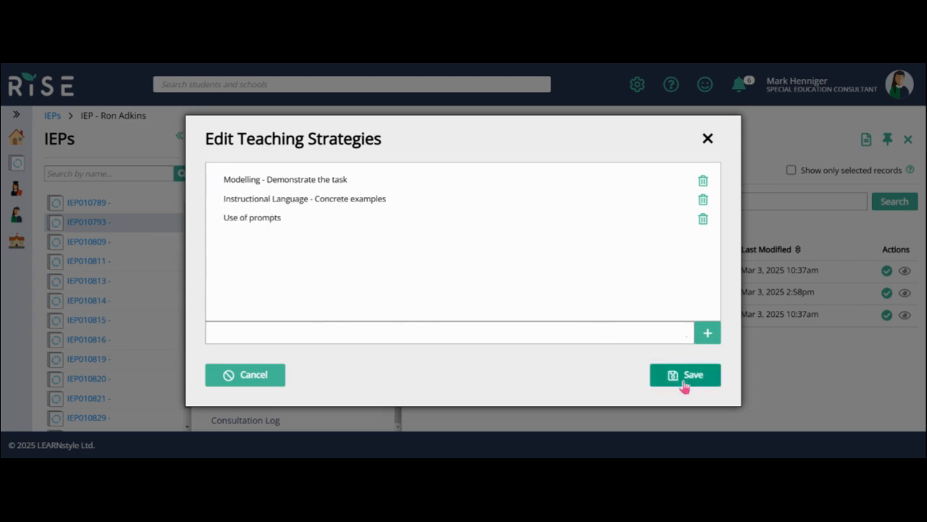
click(684, 374)
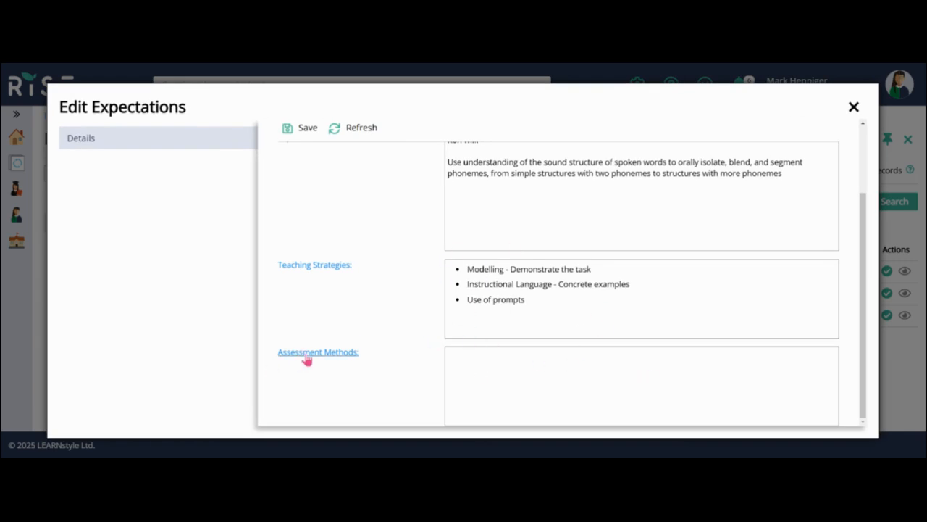
Add Classroom work as the first assessment method
click(319, 352)
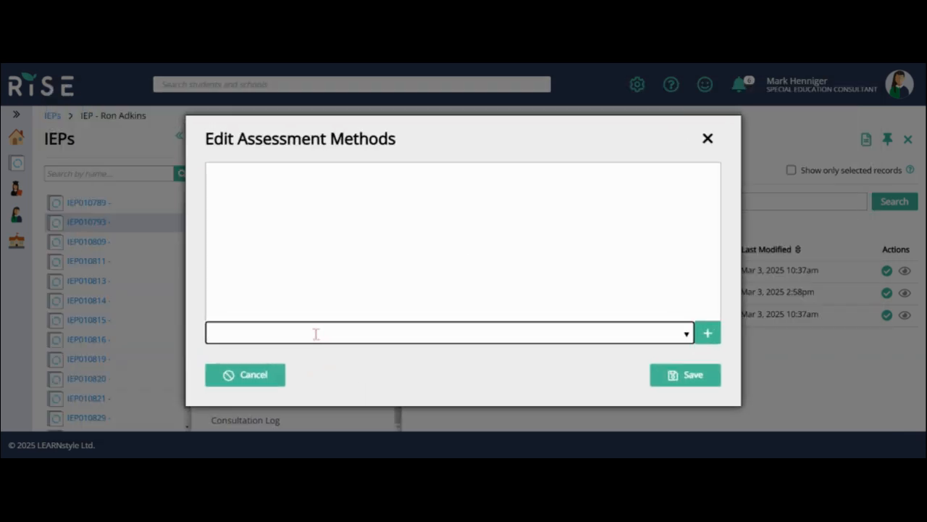
text(Cla)
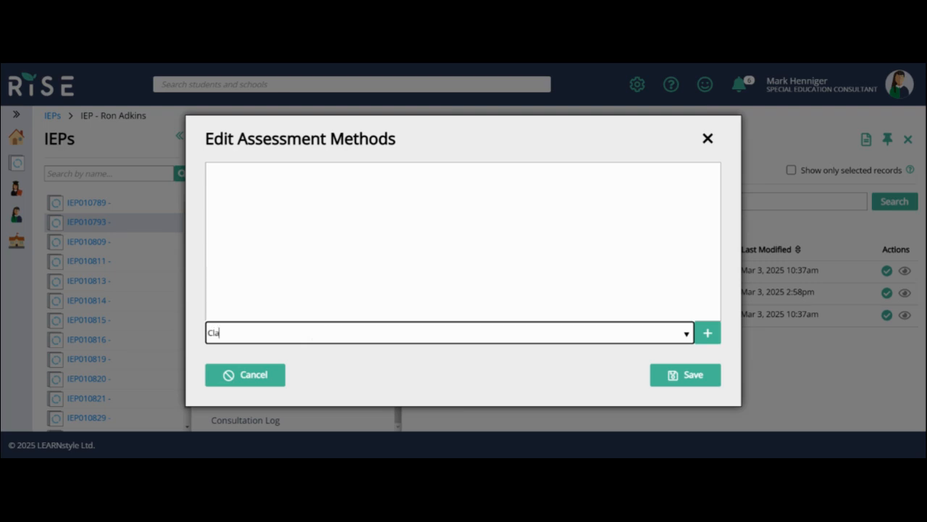
text(ssroom)
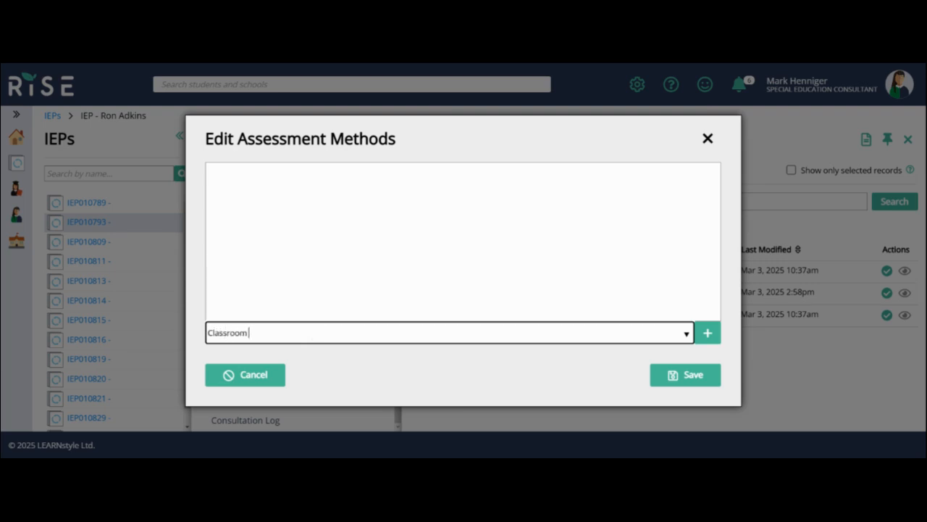
text(work)
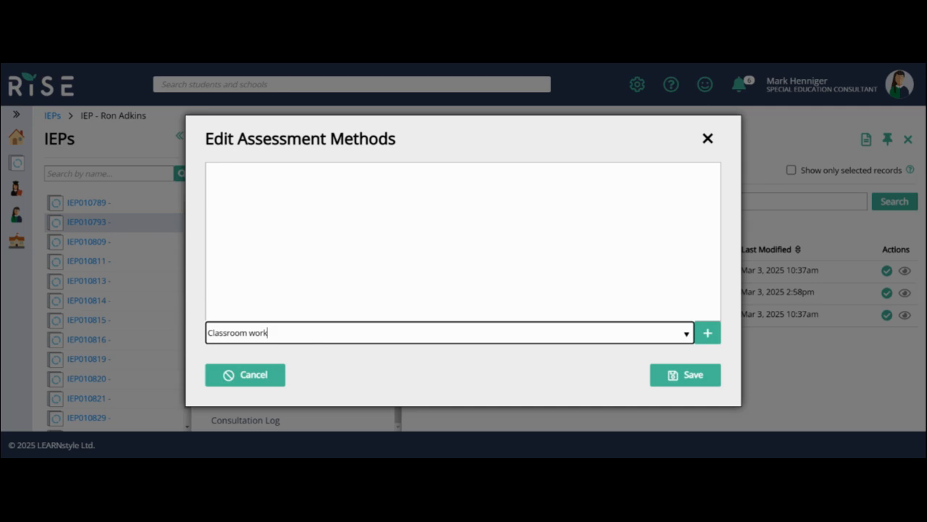
click(707, 332)
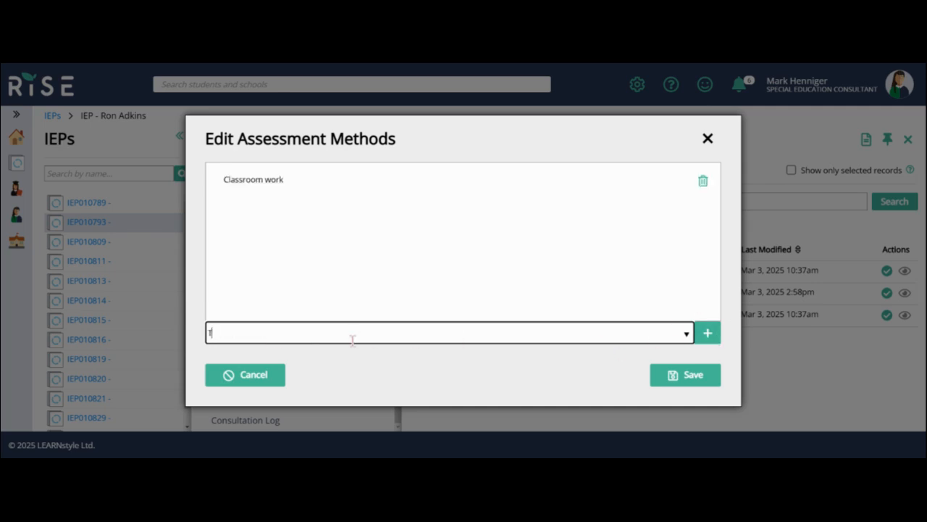
Add Teacher observation and Data collection/tracking as assessment methods
text(Teach)
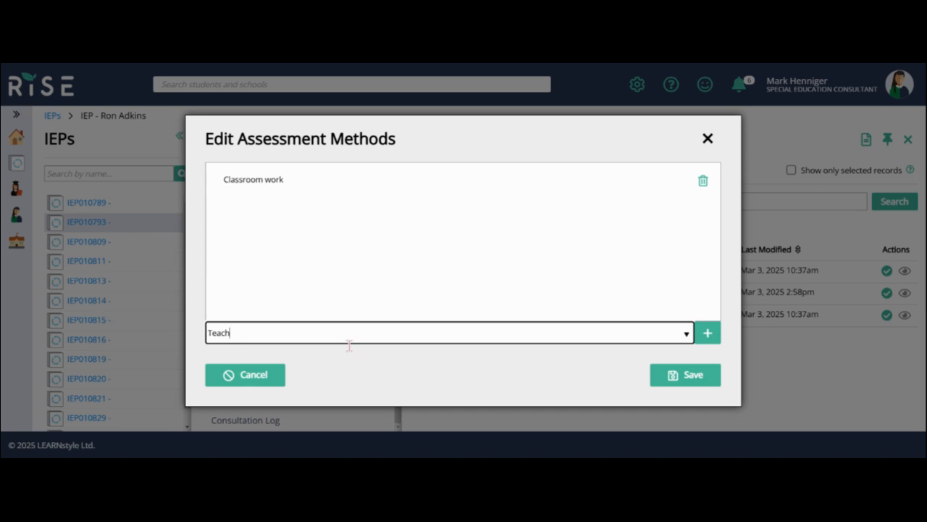
click(707, 332)
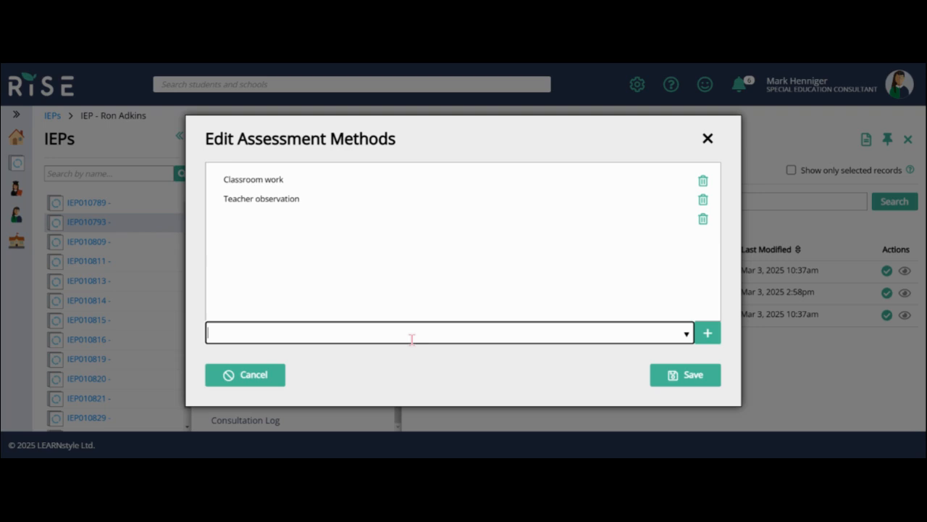
text(Data collection/tracking)
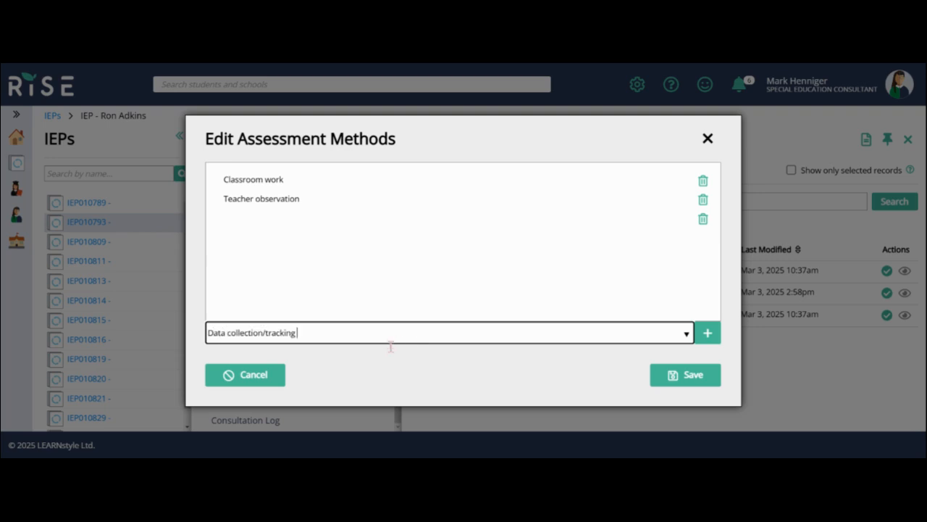
click(707, 332)
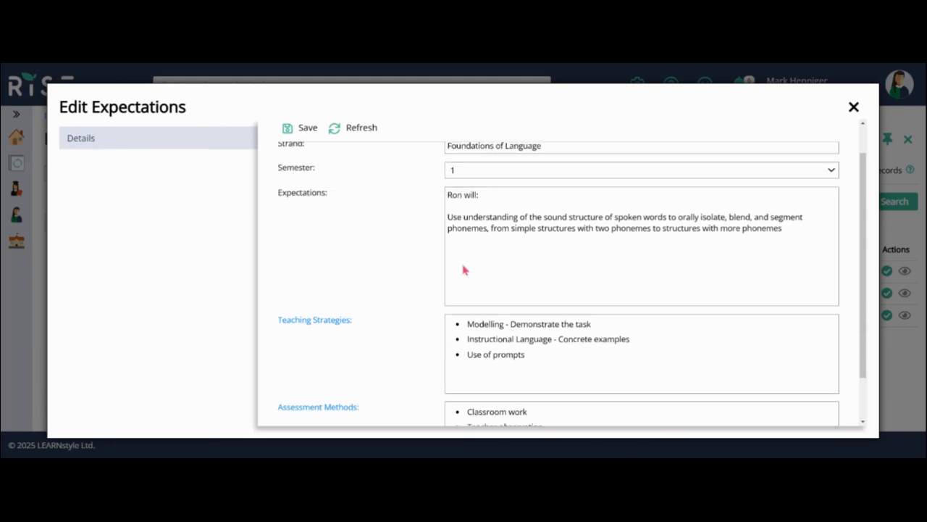
Save the finished expectation and close its editor back to the expectations list
scroll(down, 3)
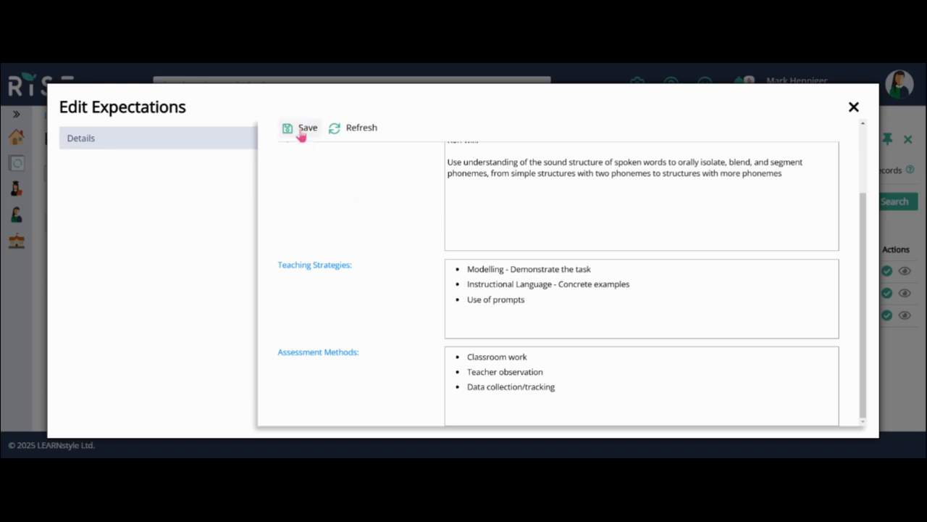
click(299, 128)
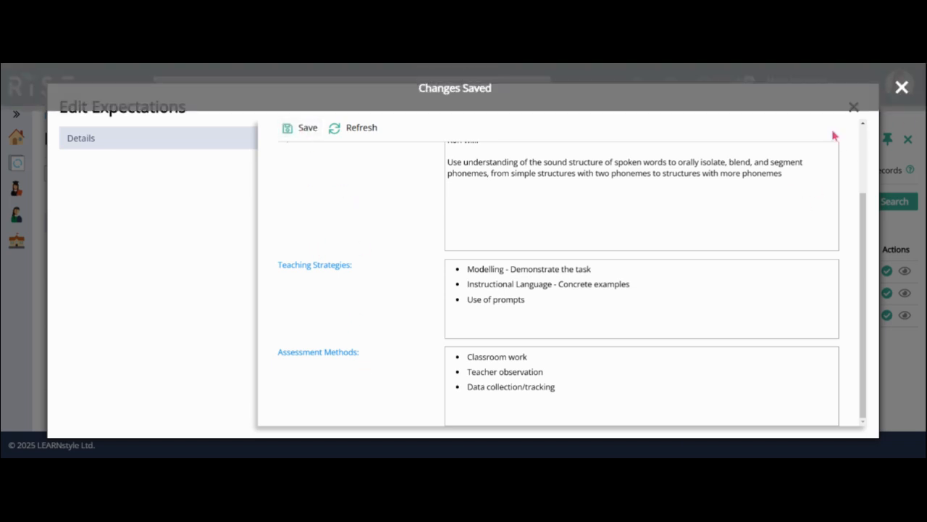
click(855, 108)
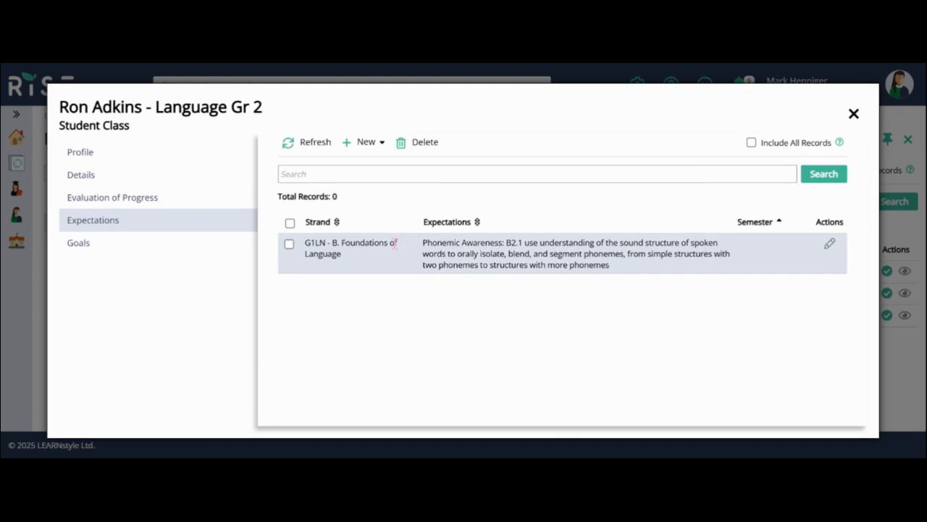
Create an expectation from scratch under strand Understanding and Responding to Texts
click(316, 142)
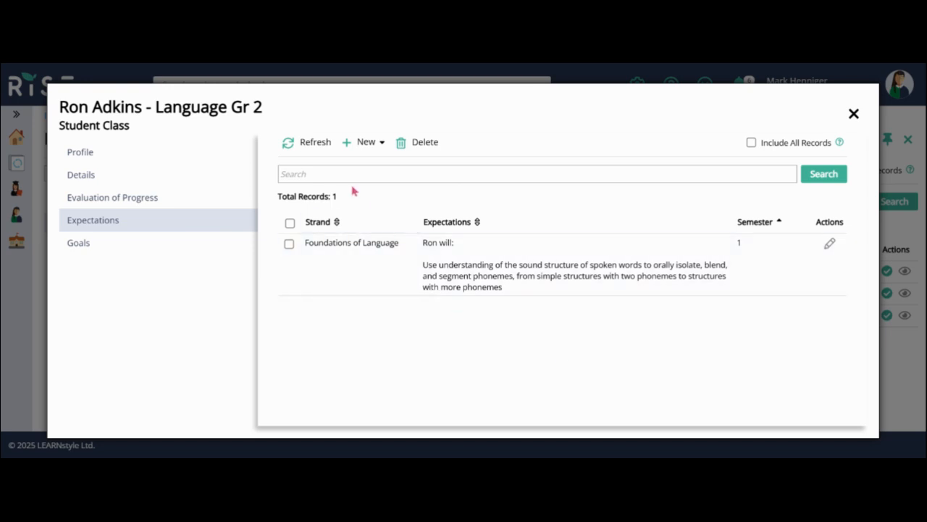
click(365, 142)
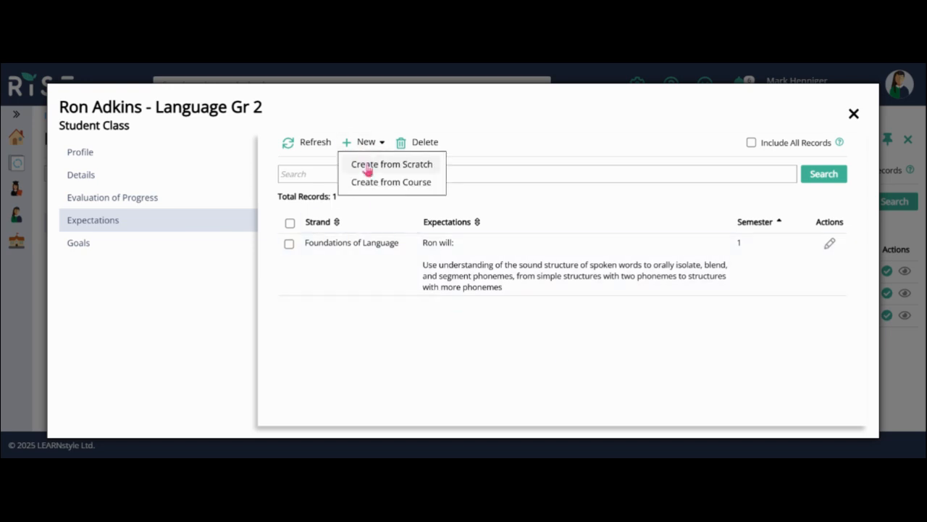
click(391, 163)
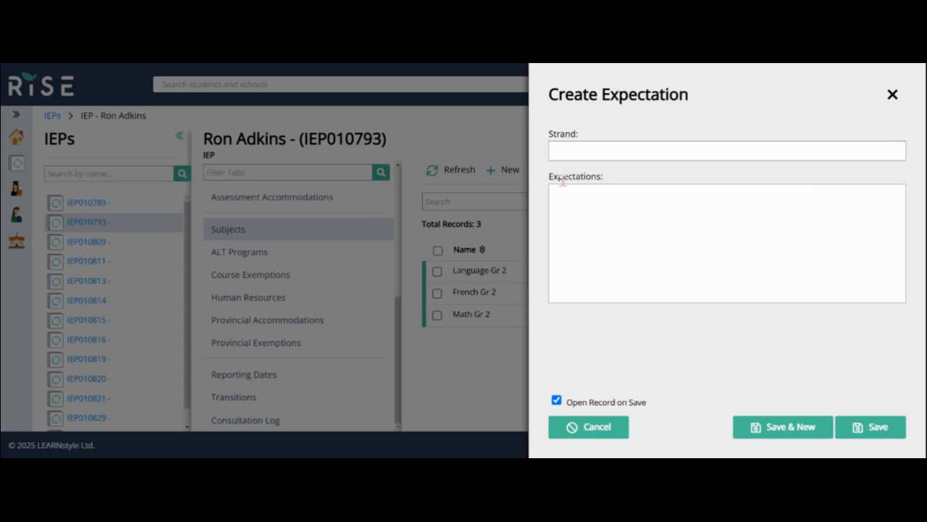
click(728, 151)
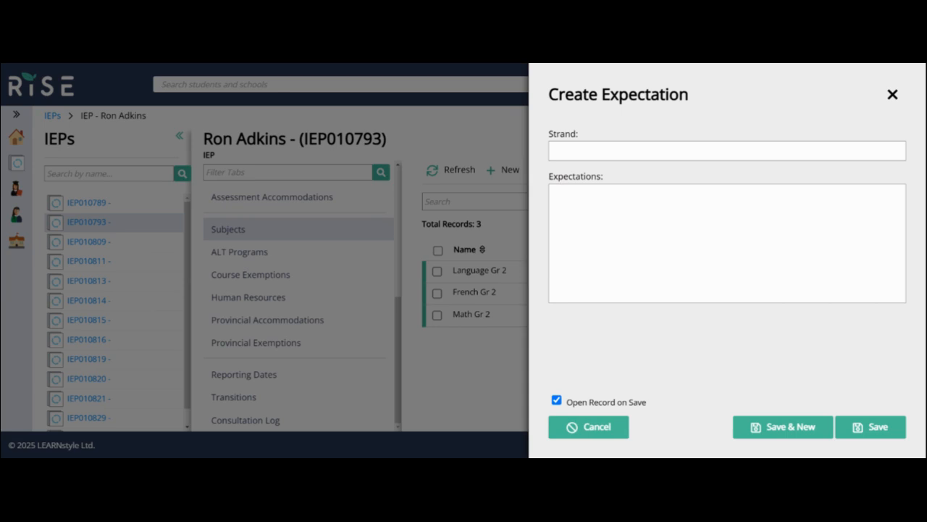
click(725, 149)
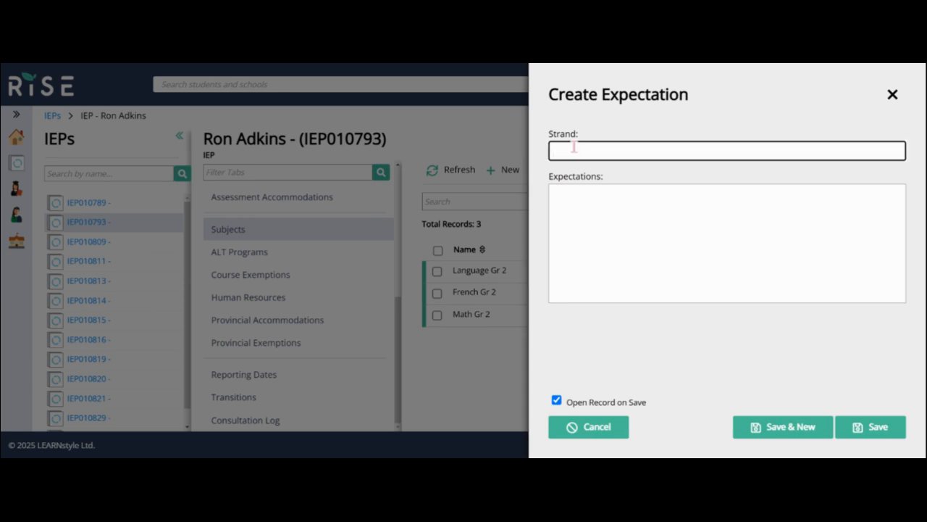
text(Understa)
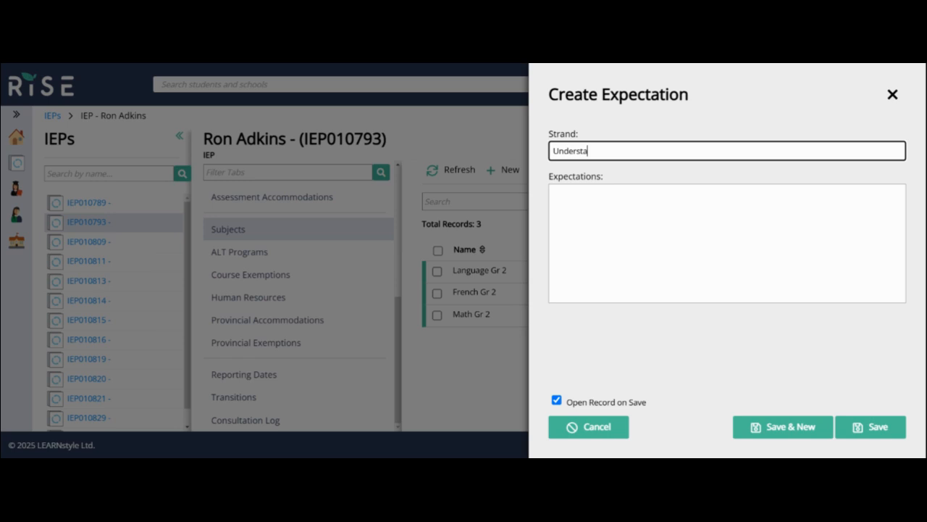
text(nding and Responding to Texts)
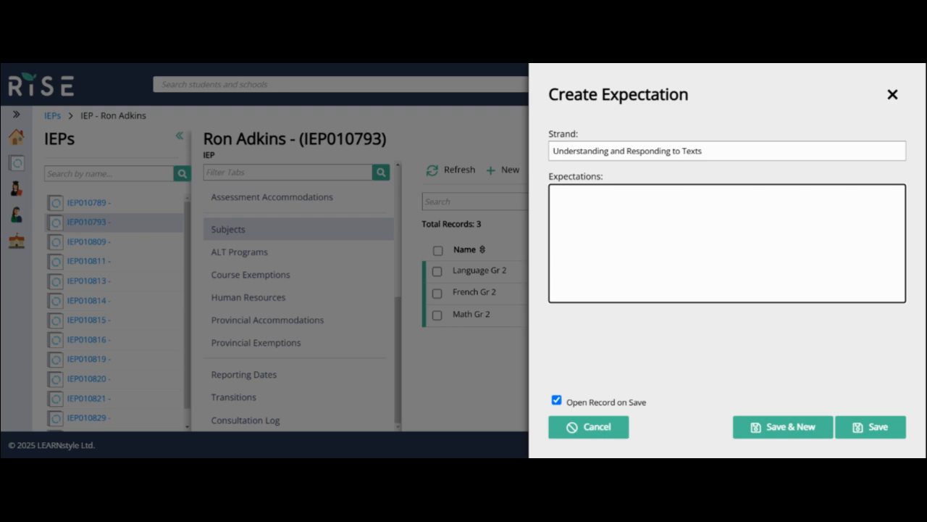
Enter 'Ron will: identify text patterns like sequencing and chronological order' and save
text(Ron wi)
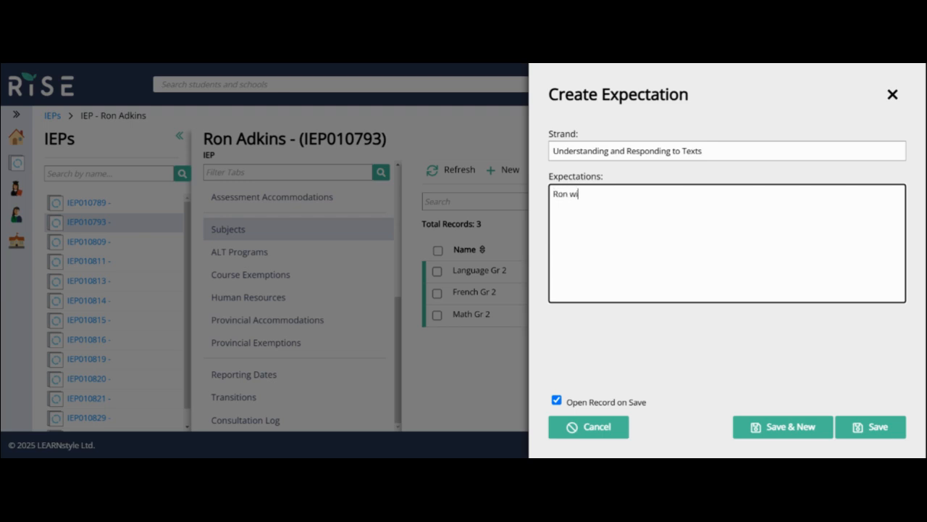
text(ll:)
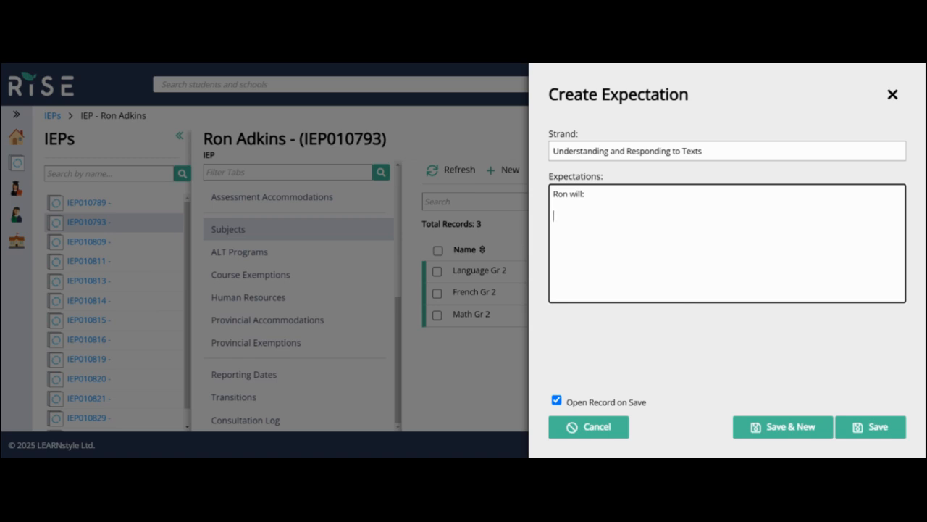
text(Identify some te)
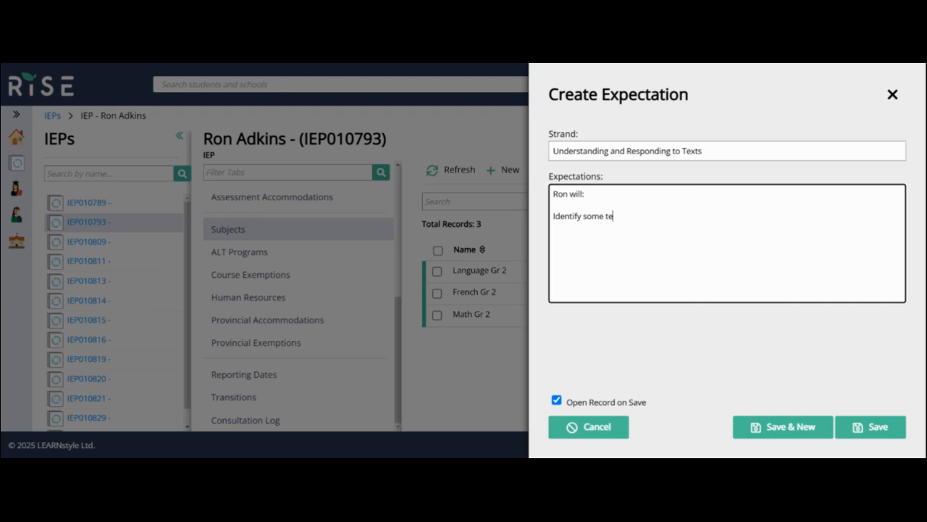
text(xt patterns, such as sequ)
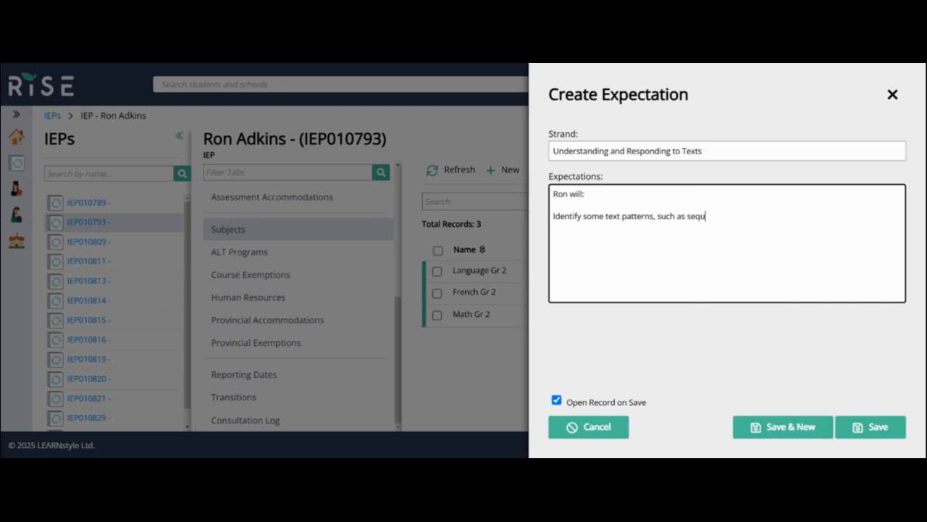
text(encing)
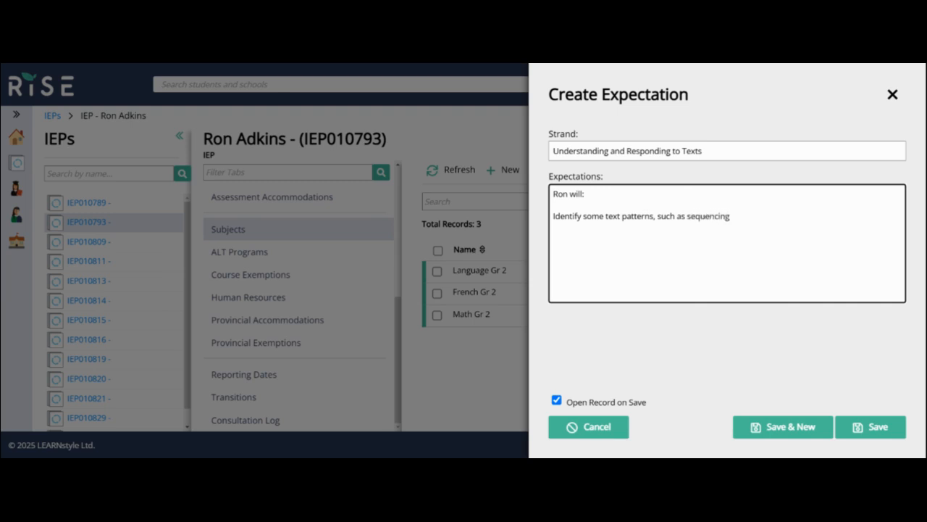
text(and)
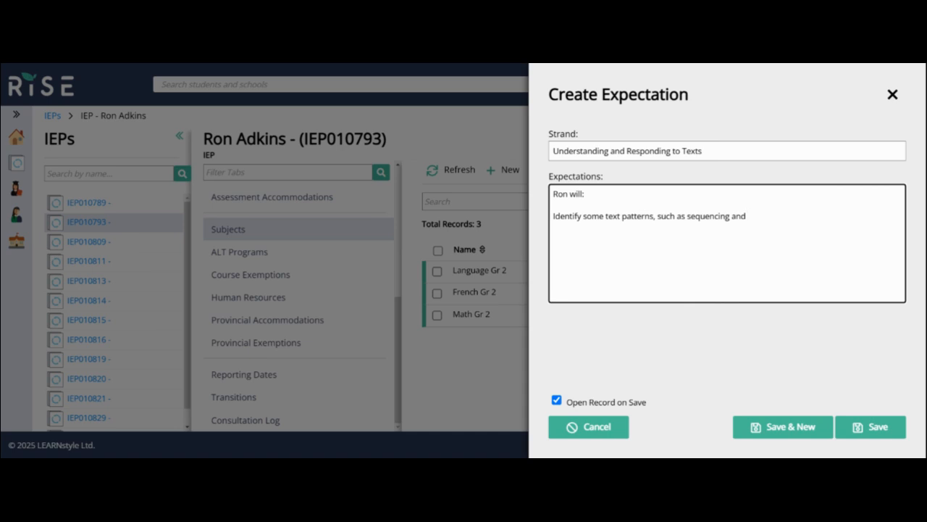
text(chronological order)
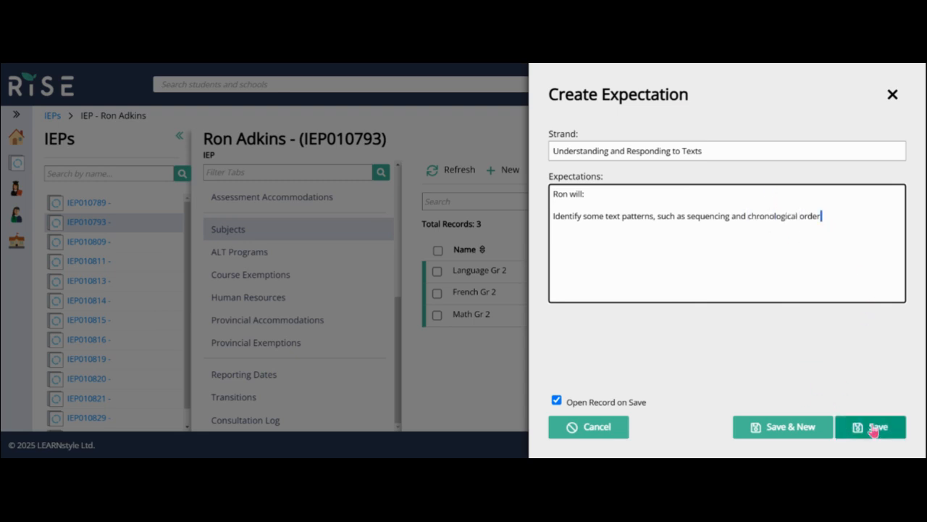
click(871, 426)
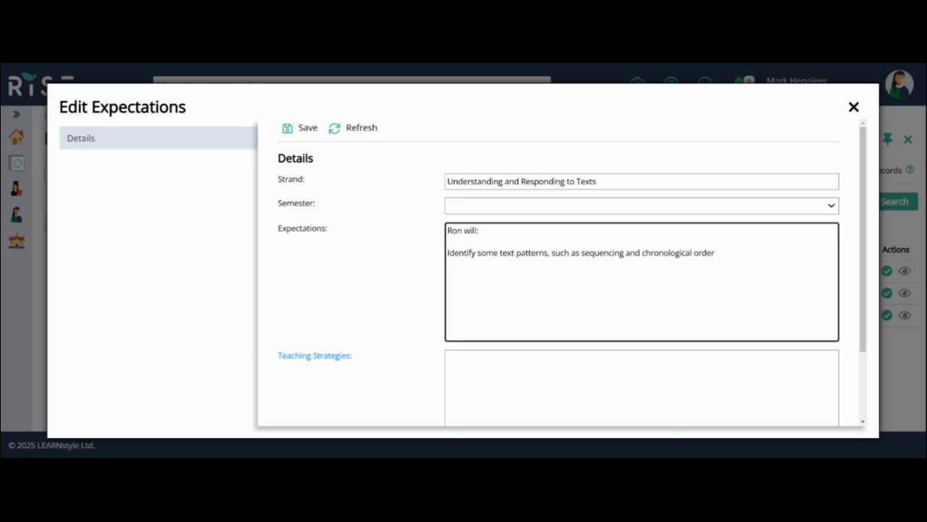
Append (G1) to the expectation text and save it
text((1)
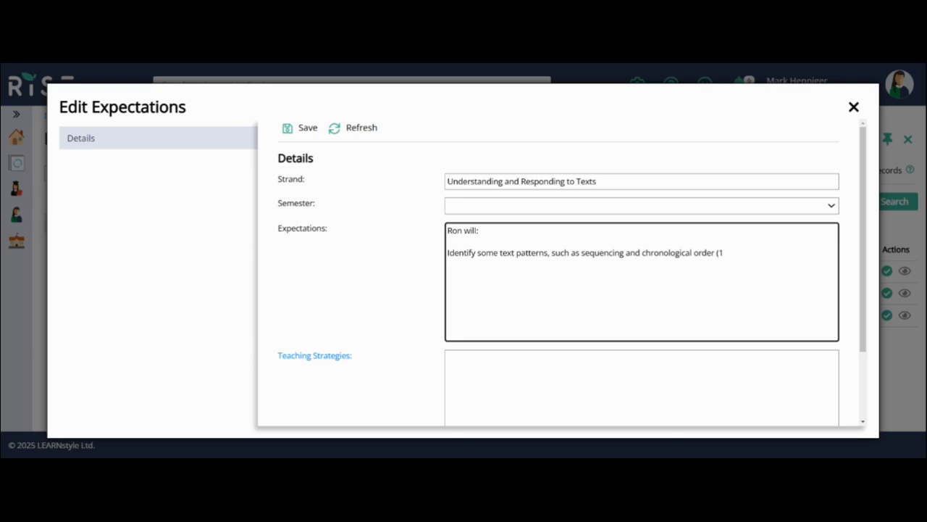
text(G)
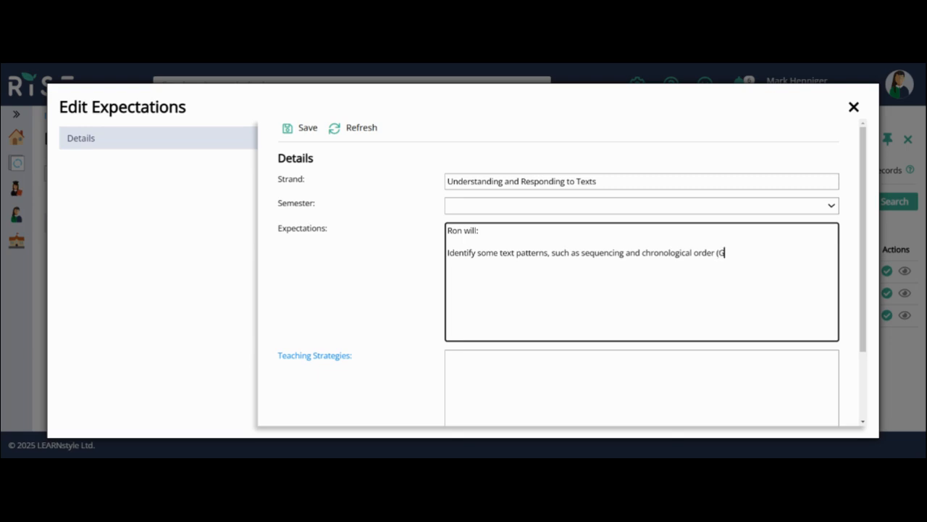
text(1))
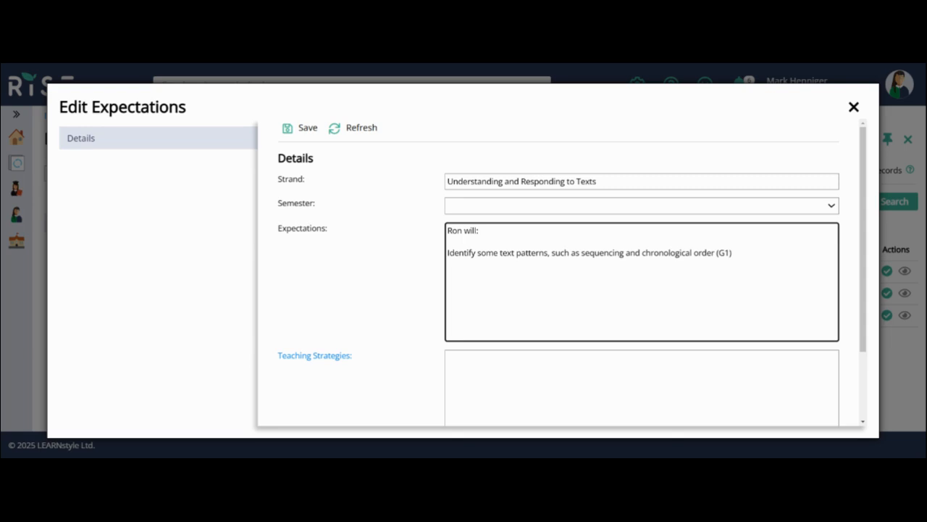
click(298, 128)
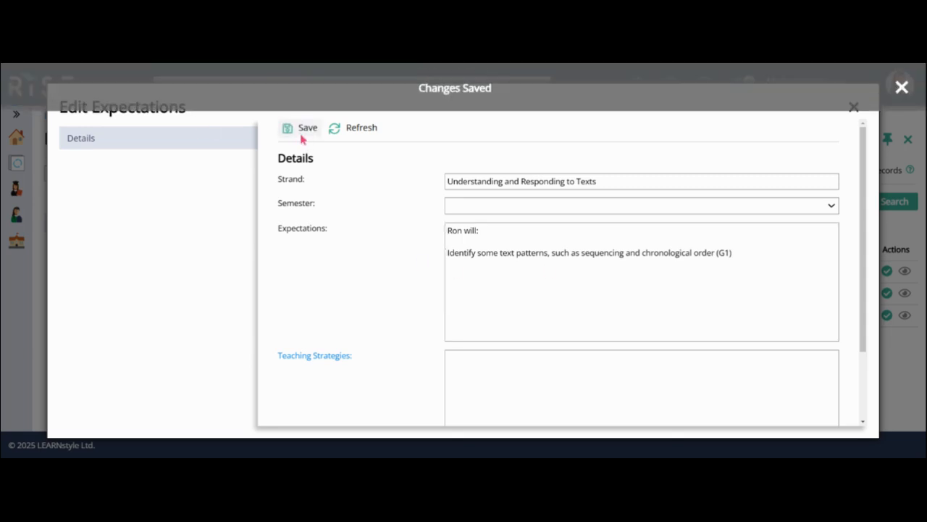
scroll(down, 3)
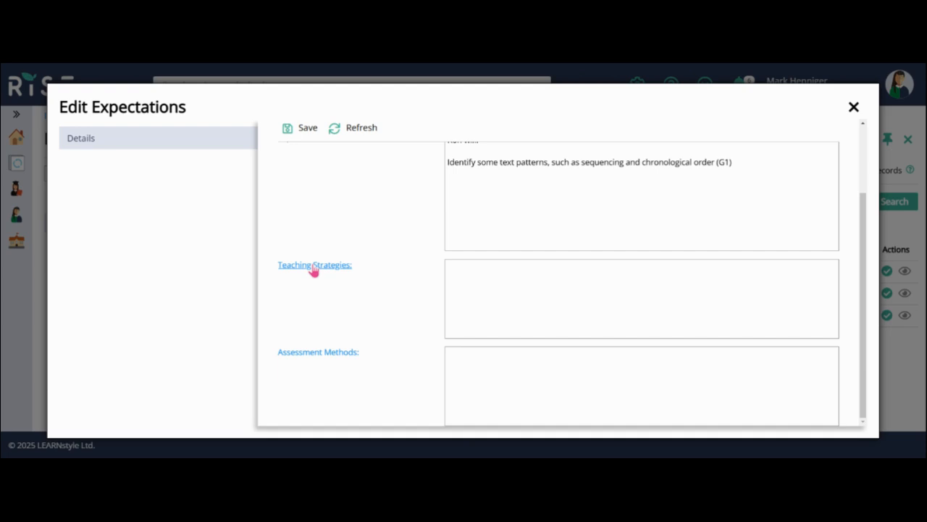
click(314, 263)
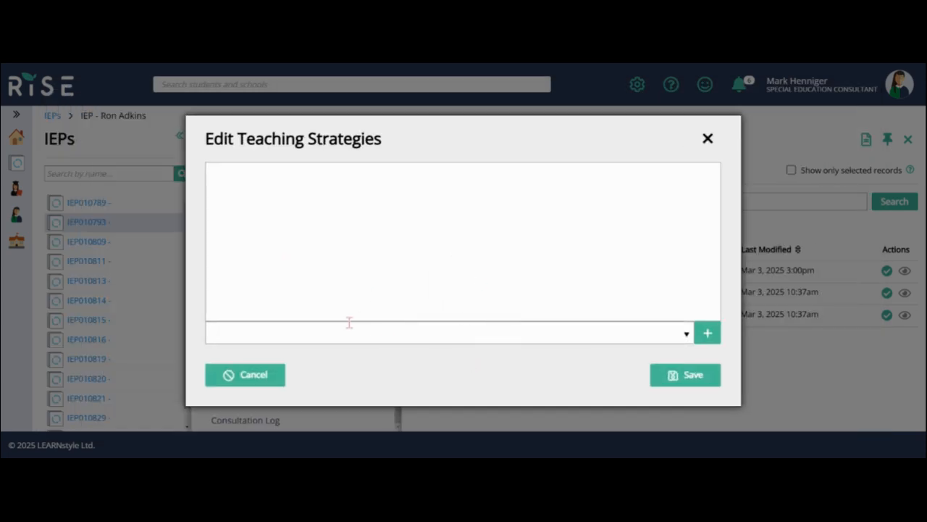
Add 'Activate relevant prior knowledge (e.g., brainstorming)' and a student mentor/buddy strategy to the list
click(442, 332)
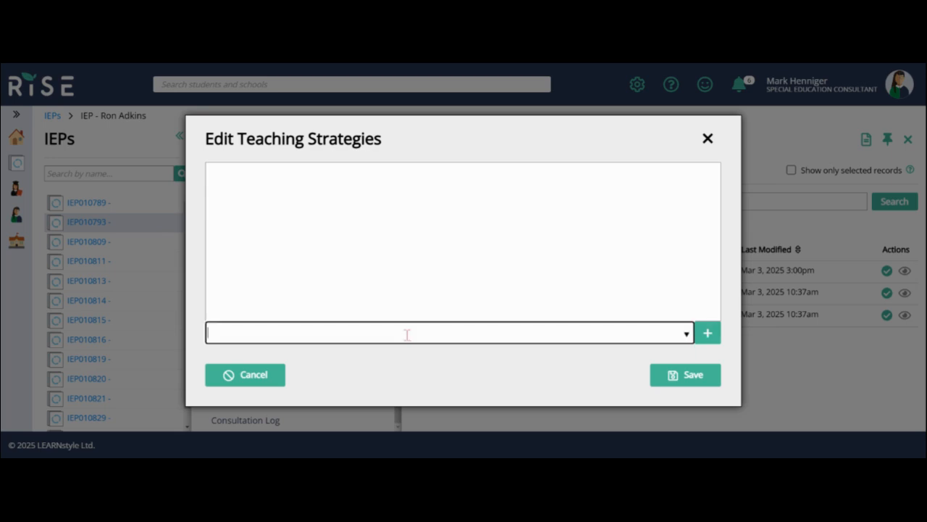
mouse_move(385, 318)
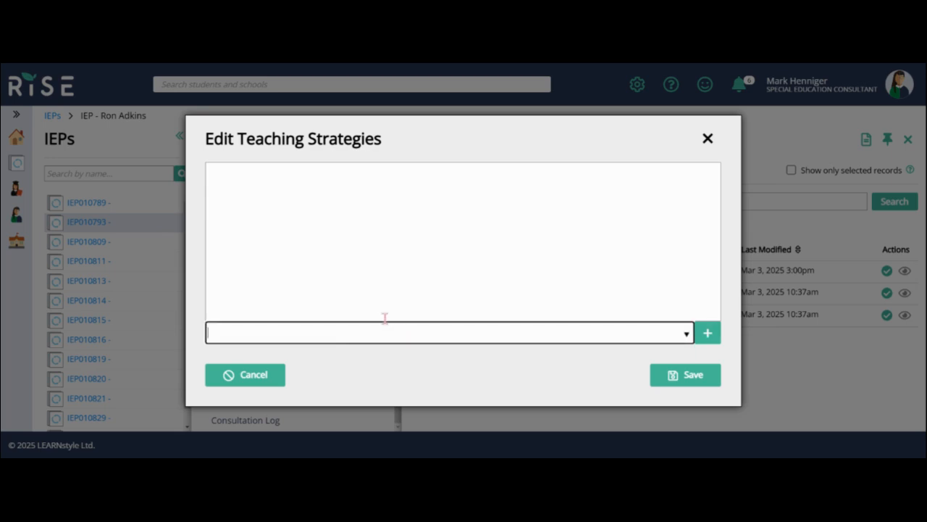
text(Act)
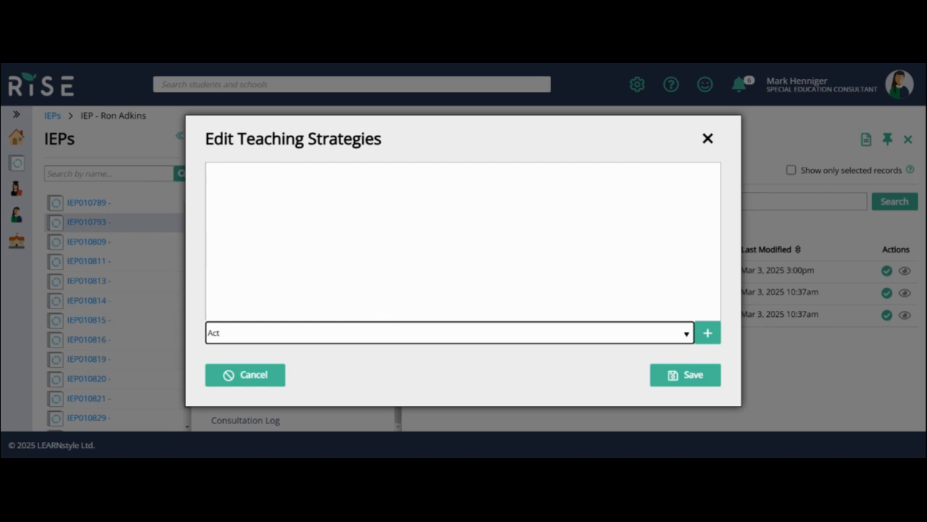
text(Activate relevant prior knowledge (e.g., brainstorming))
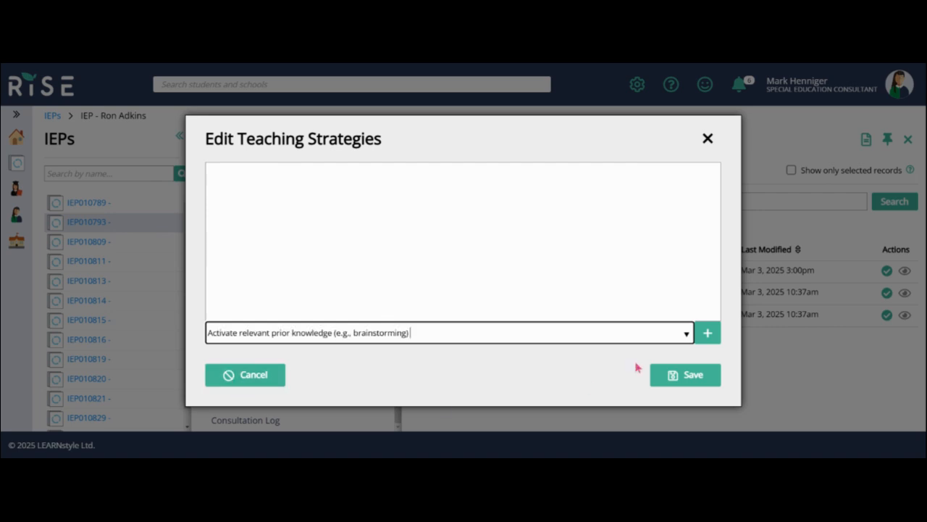
click(707, 332)
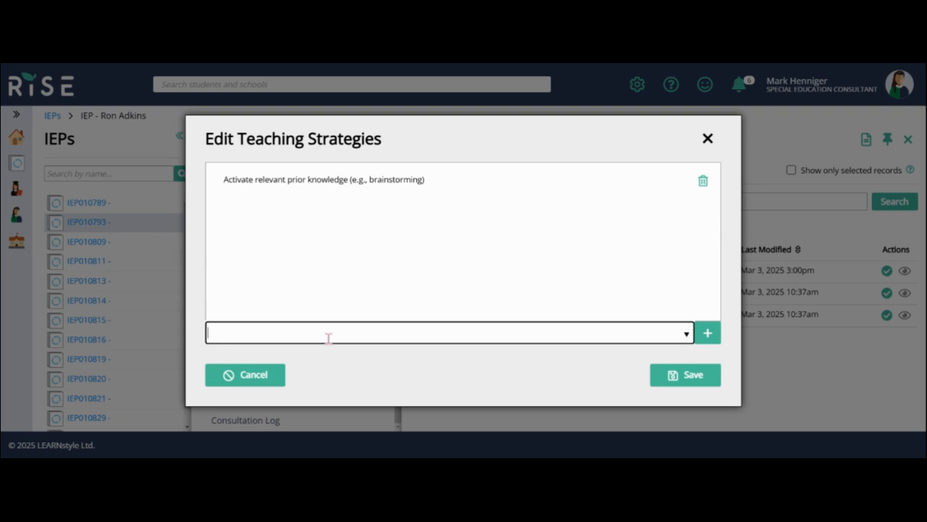
text(arrange for a student mentor/buddy)
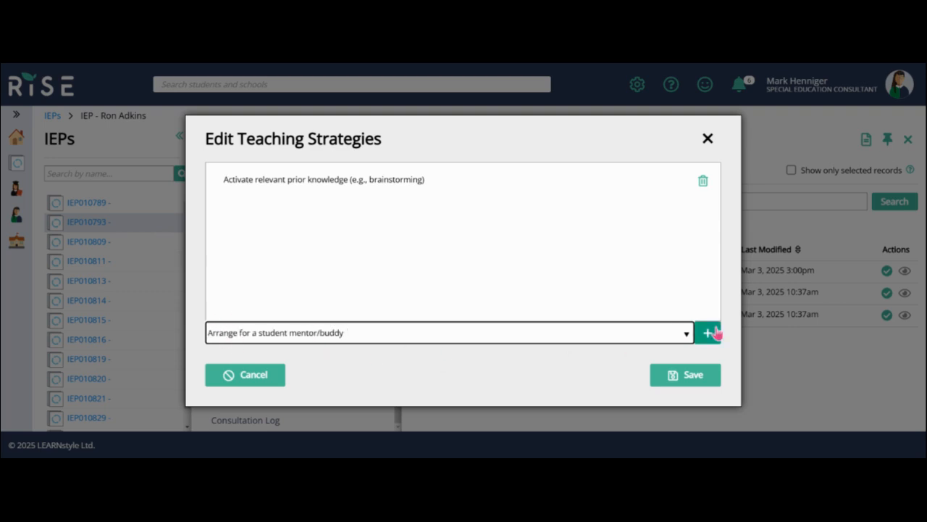
click(707, 332)
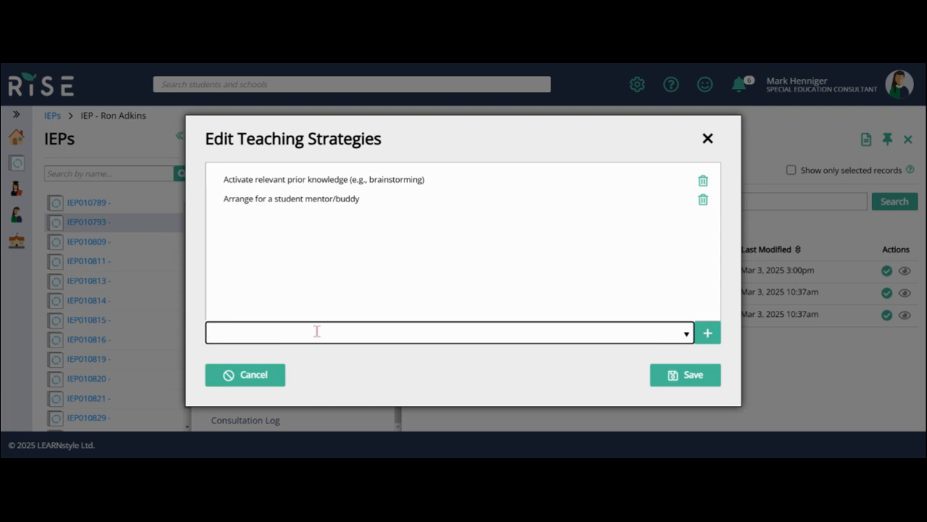
Add 'Modelling - Concrete examples' as the third strategy and save the teaching strategies
text(mode)
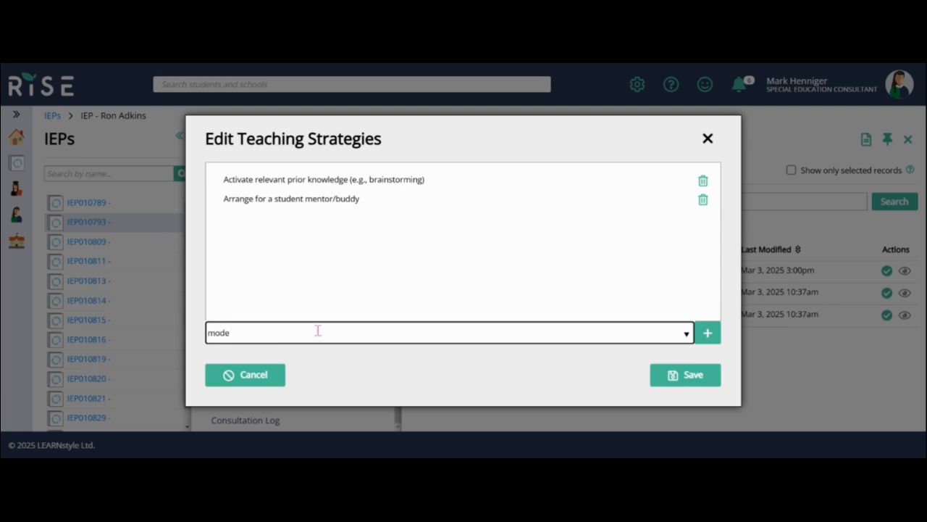
text(Modelling - Concrete examples)
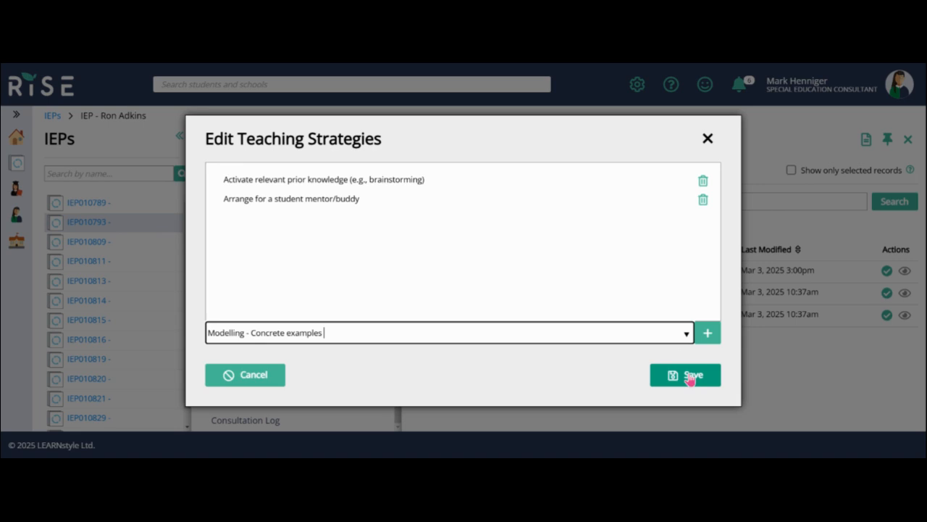
click(684, 374)
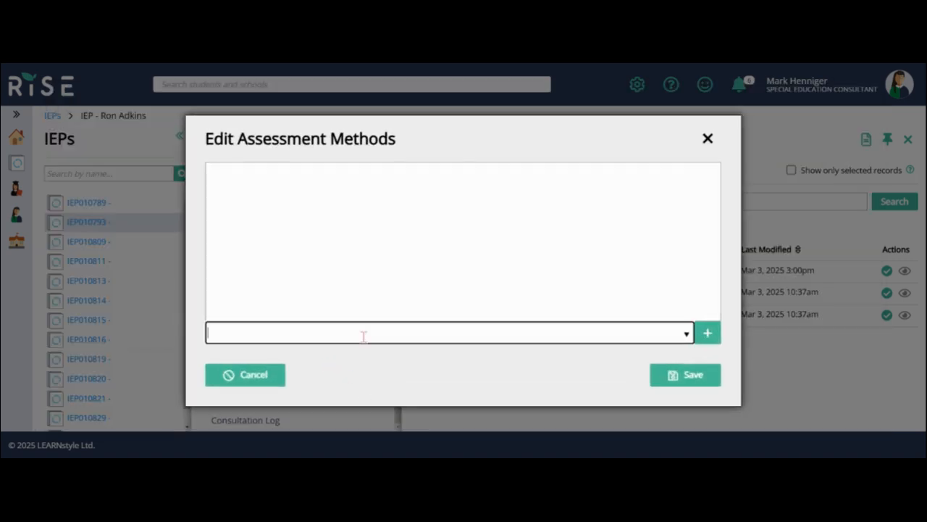
Add 'Classroom work' and 'Data collection/tracking' as the expectation's assessment methods
text(class)
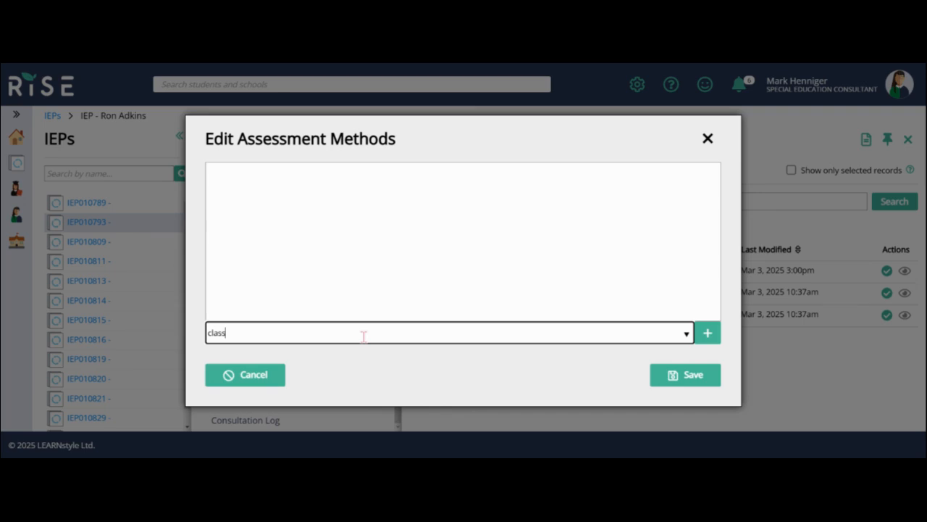
text(Classroom work)
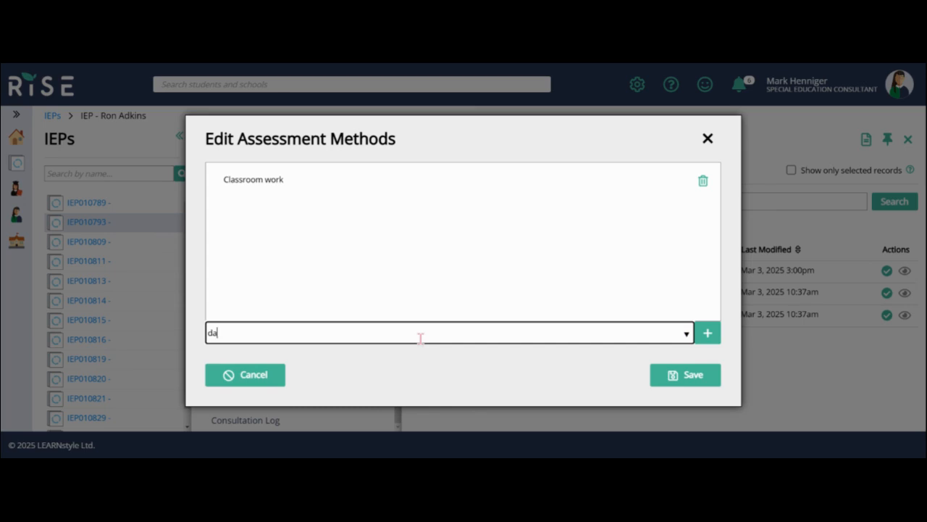
text(Data collection/tracking)
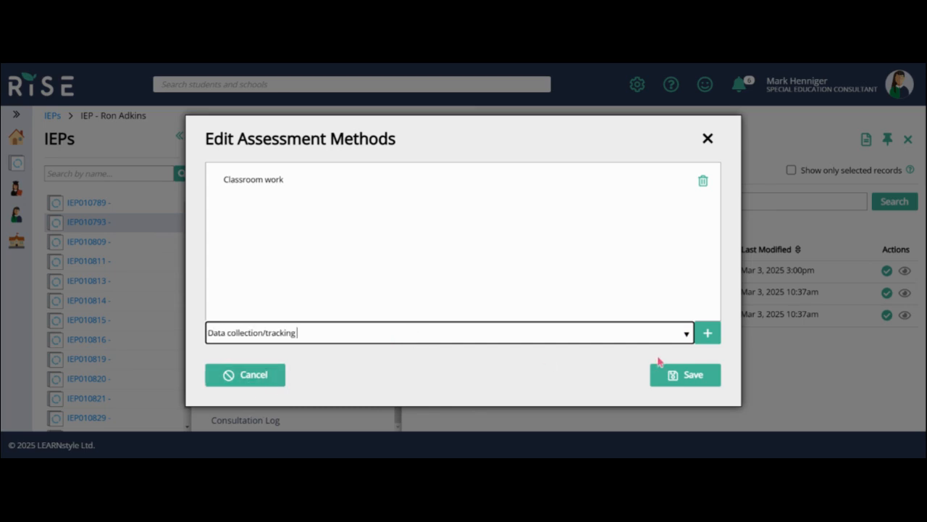
click(684, 374)
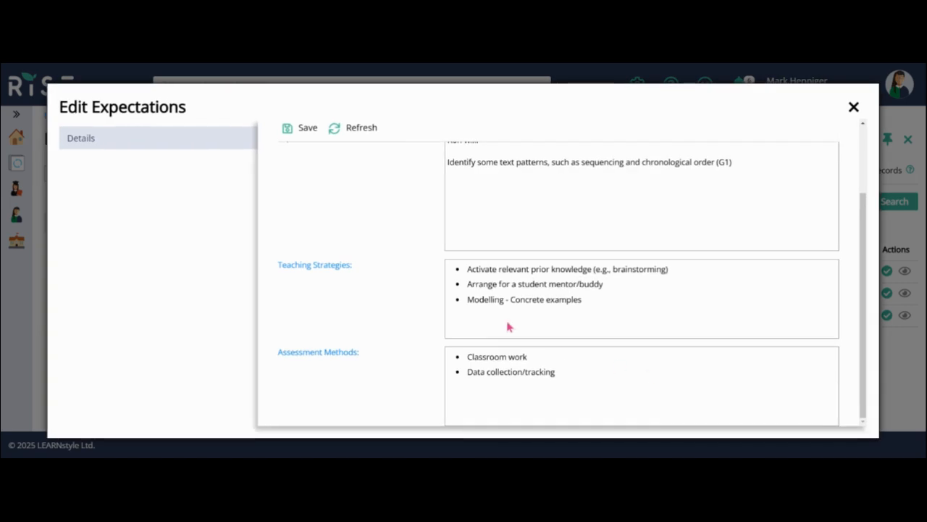
mouse_move(443, 116)
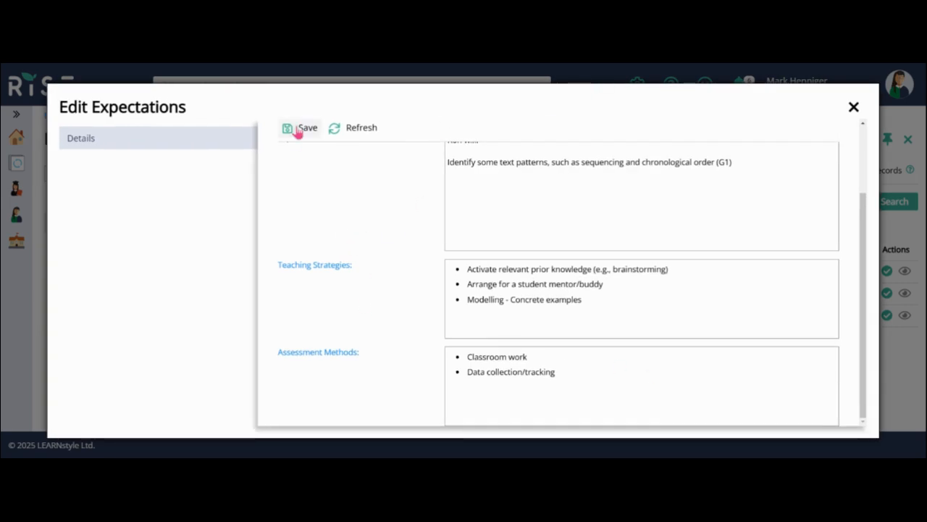
Save the updated text-patterns expectation and close its editor
click(298, 127)
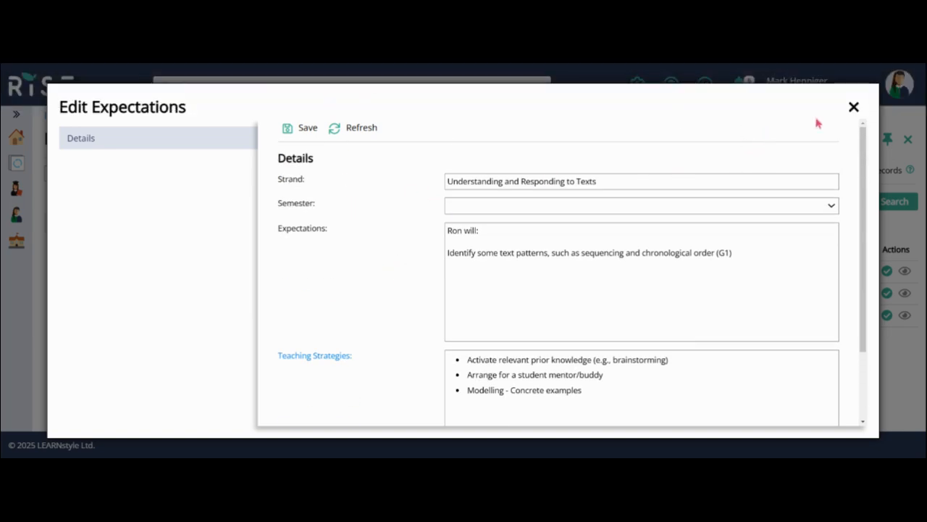
click(853, 108)
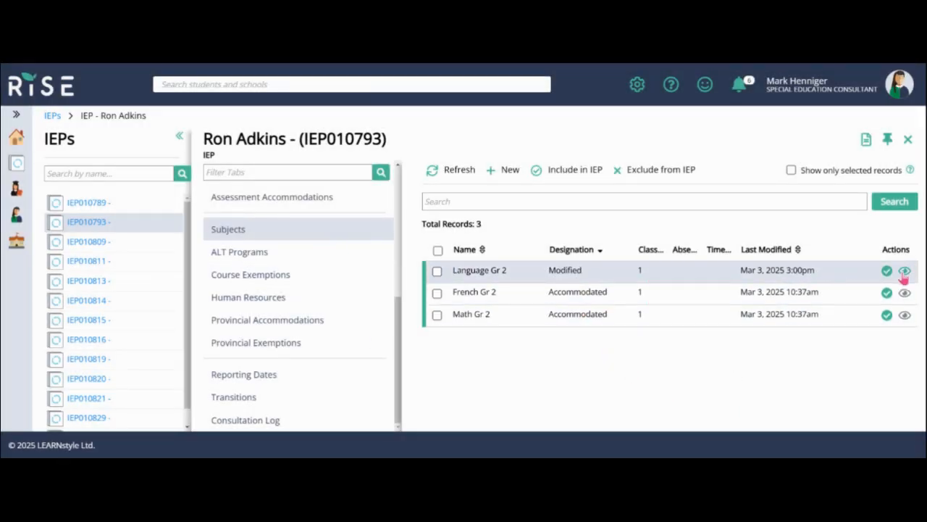
View the Language Gr 2 class record and reopen the text-patterns expectation for editing
click(904, 271)
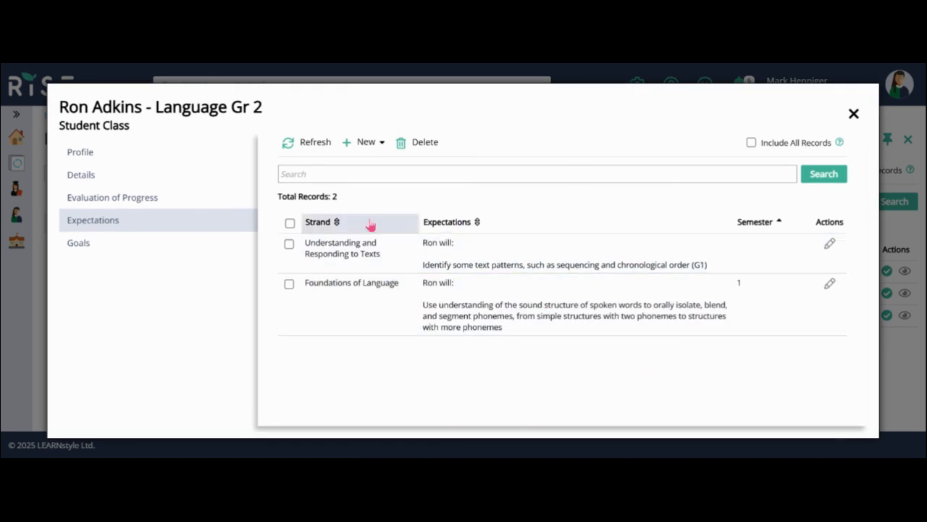
mouse_move(895, 382)
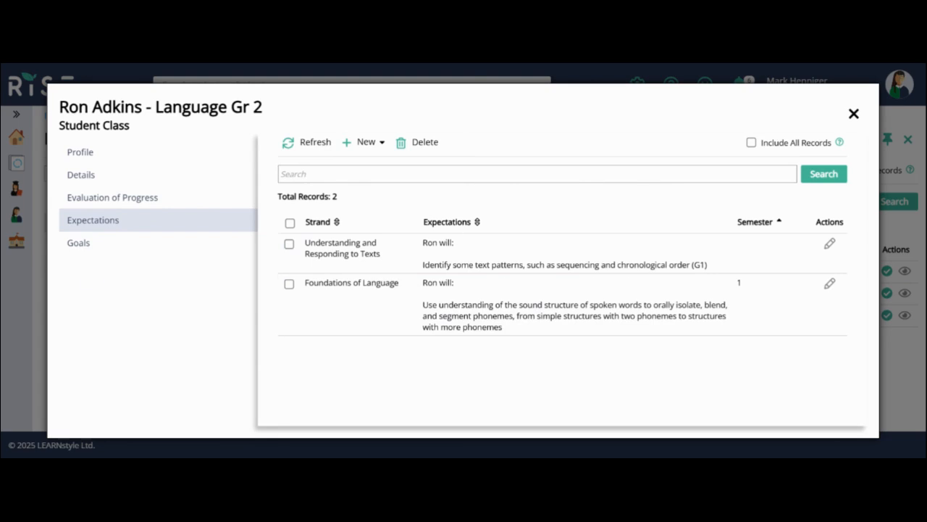
mouse_move(119, 267)
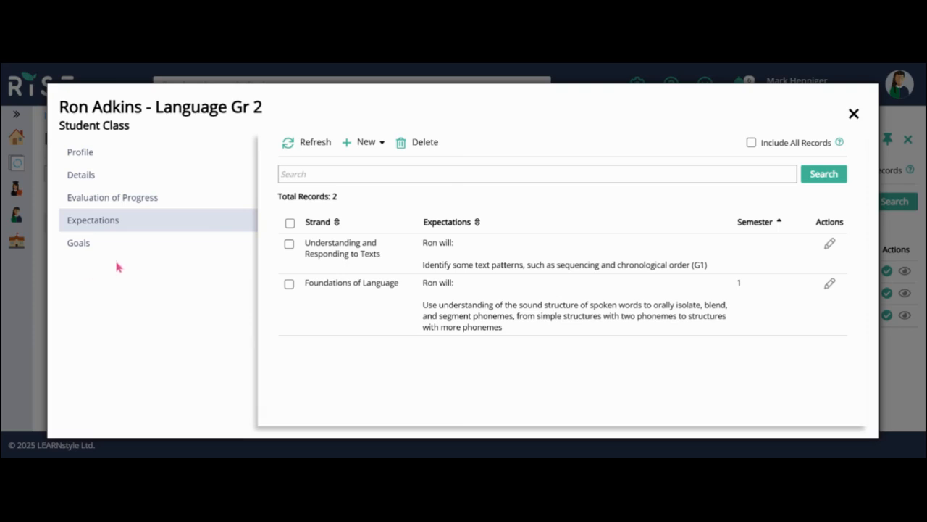
mouse_move(476, 355)
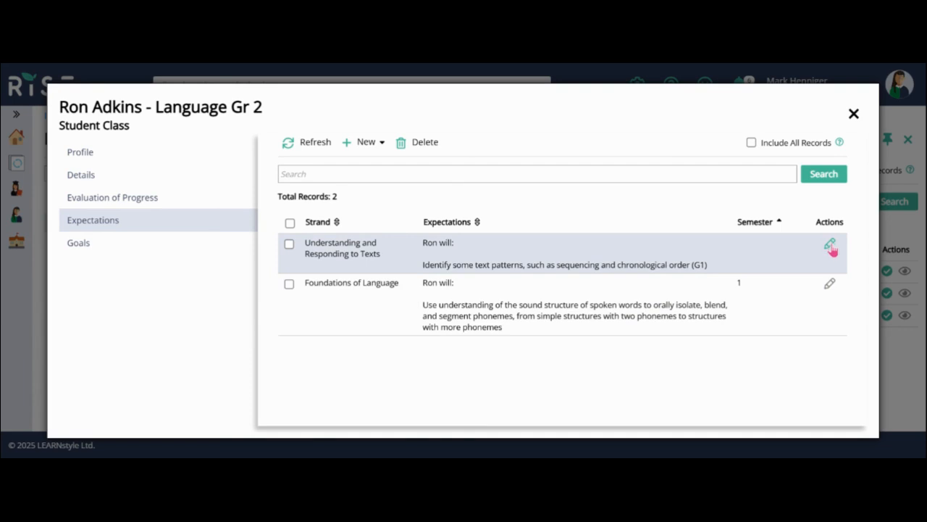
click(831, 243)
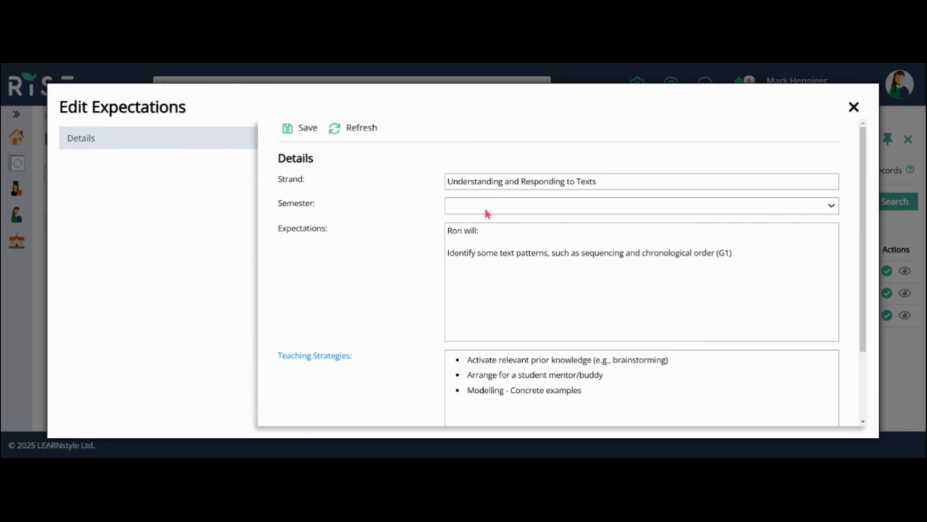
Set the text-patterns expectation to semester 1, save it and close the editor
click(640, 206)
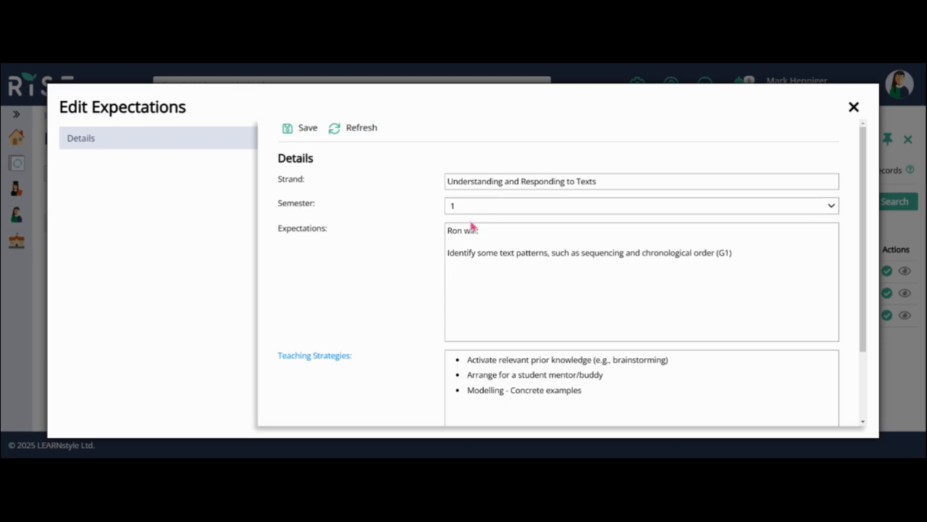
click(640, 205)
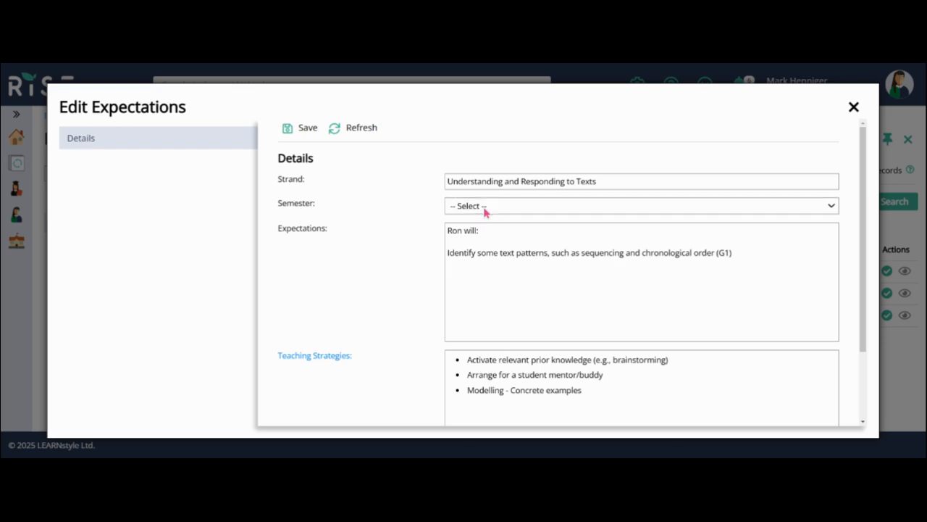
click(641, 206)
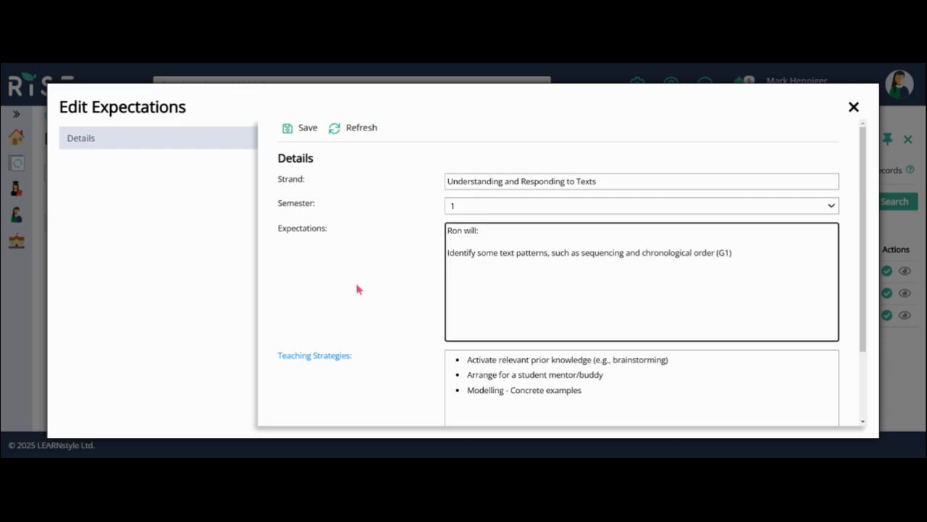
mouse_move(463, 217)
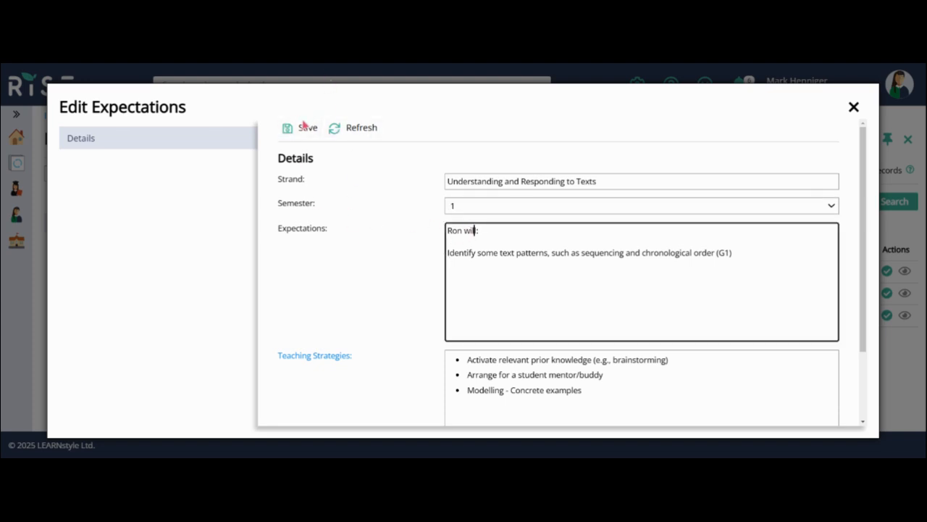
click(298, 128)
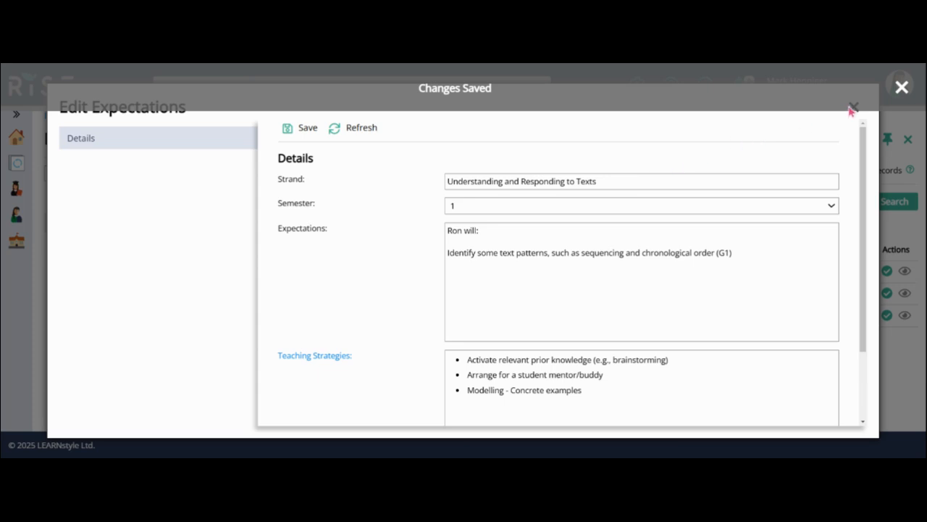
click(853, 107)
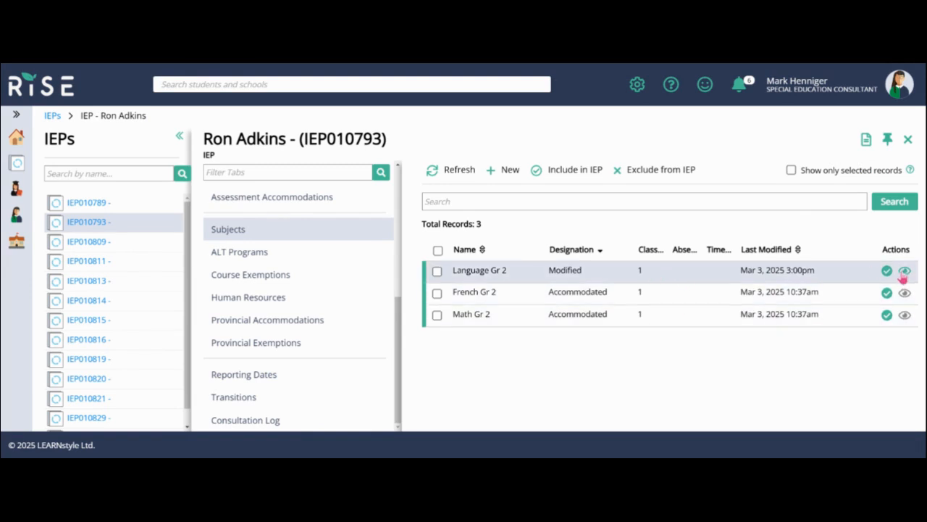
Reopen the Language Gr 2 class record on its still-empty Goals section
click(904, 271)
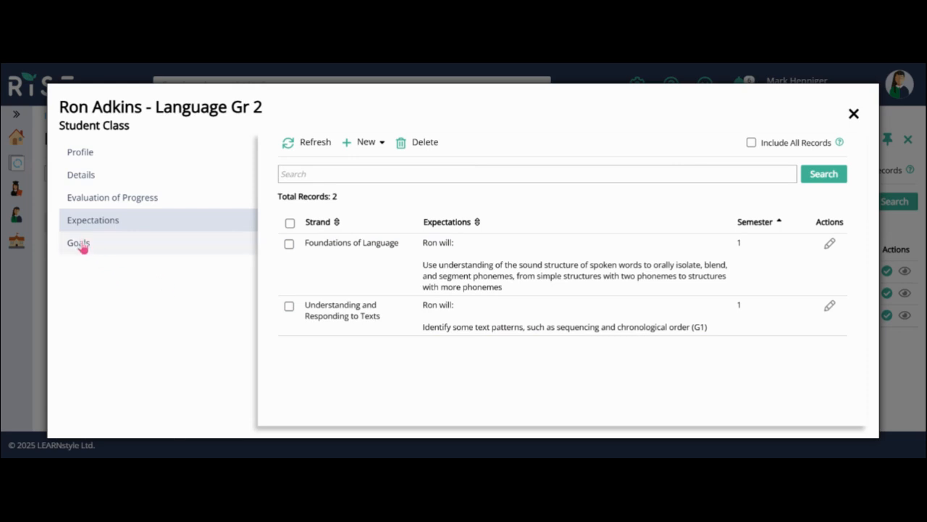
click(78, 244)
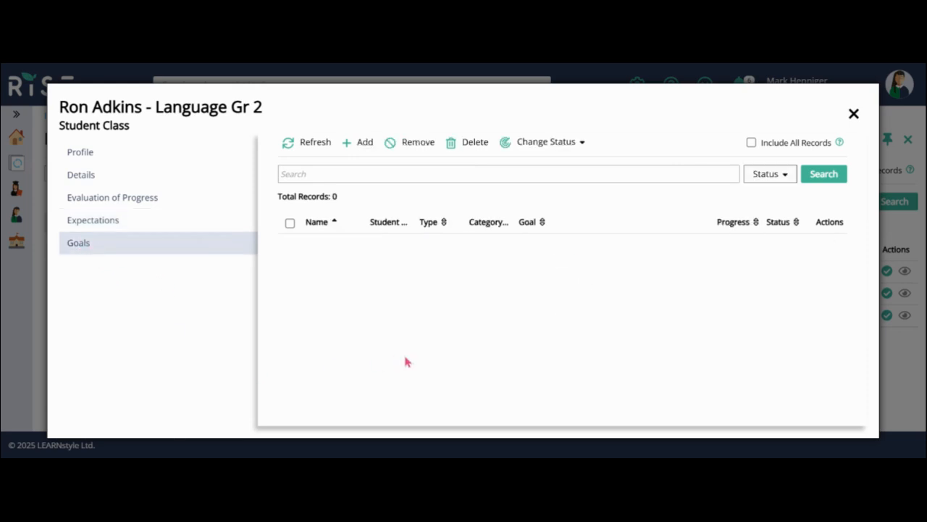
mouse_move(453, 362)
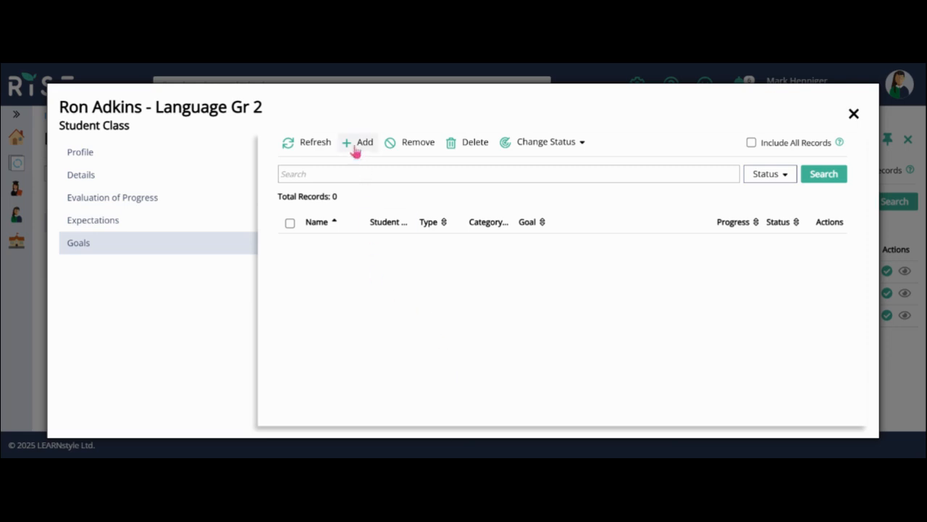
Add a goal to the class, choosing to create a brand-new one
click(359, 142)
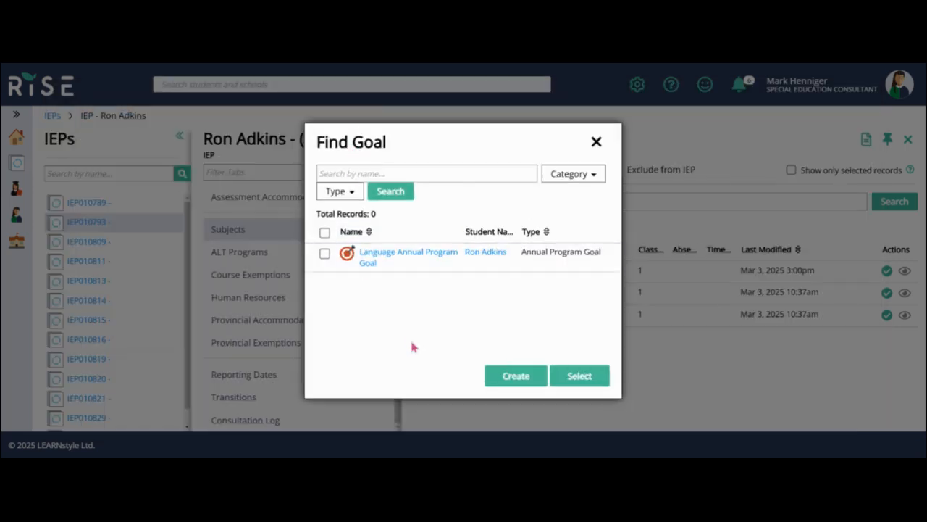
click(516, 376)
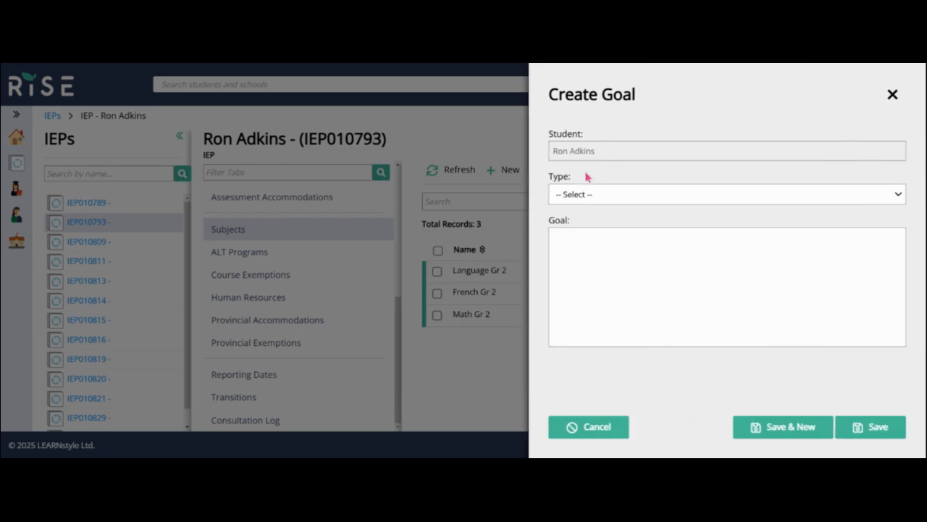
Make it an Annual Program Goal named for Language Grade 1
click(724, 194)
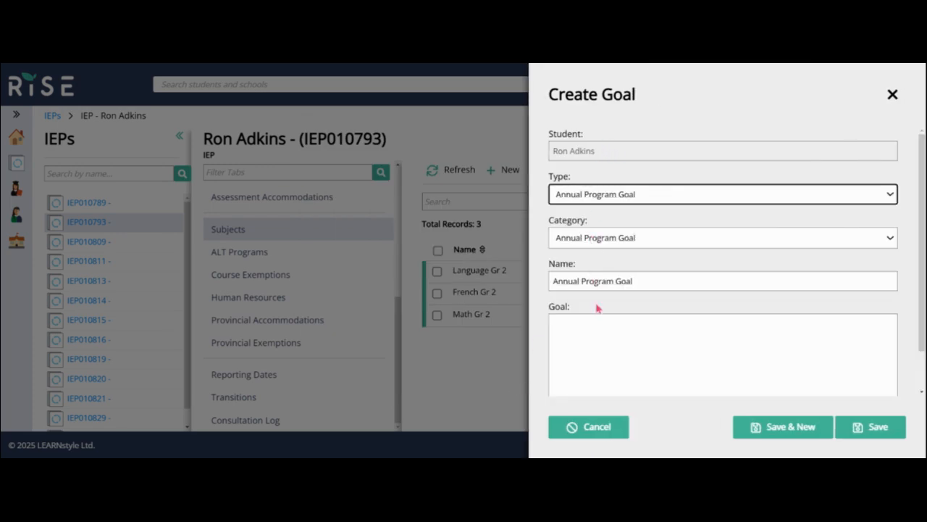
double_click(591, 281)
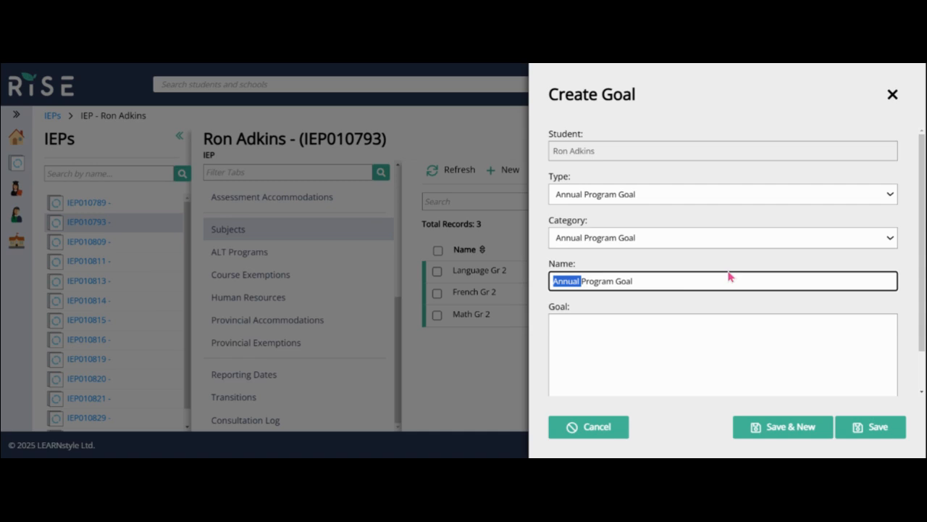
text(Language G)
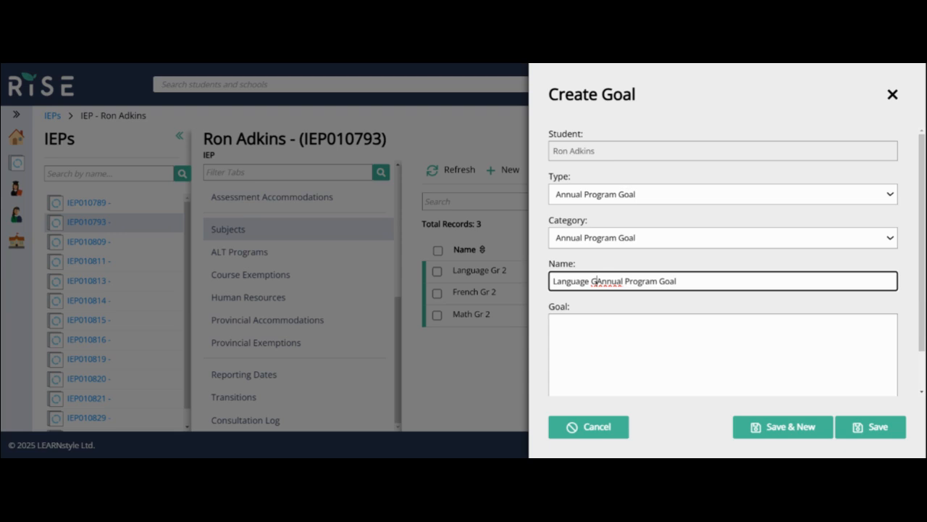
text(rad)
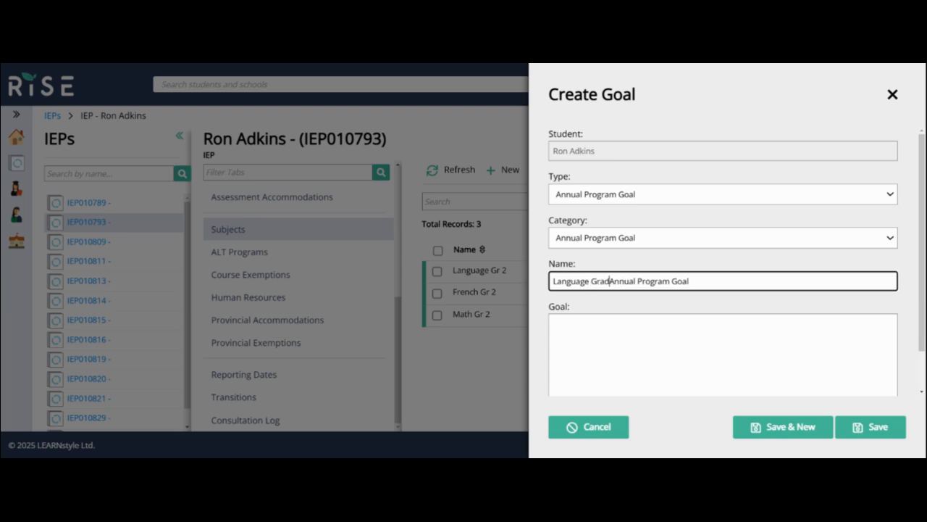
click(721, 355)
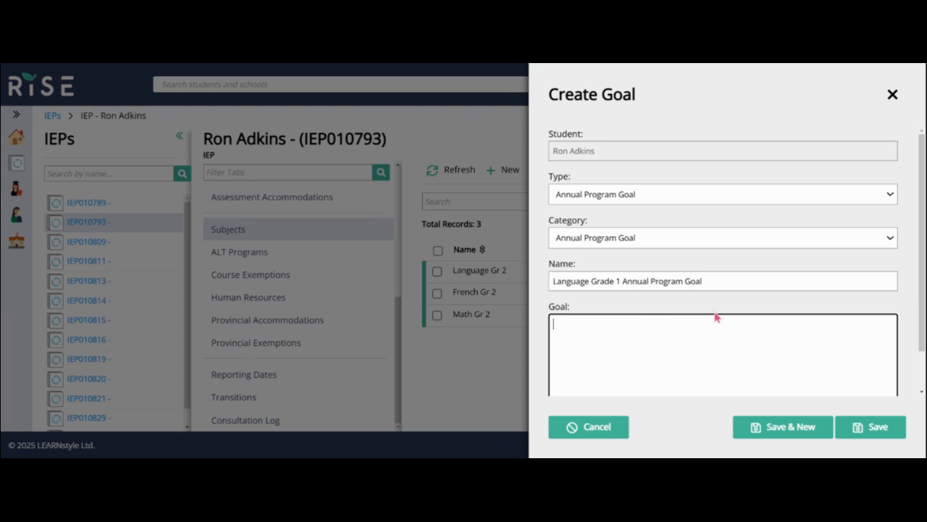
mouse_move(649, 336)
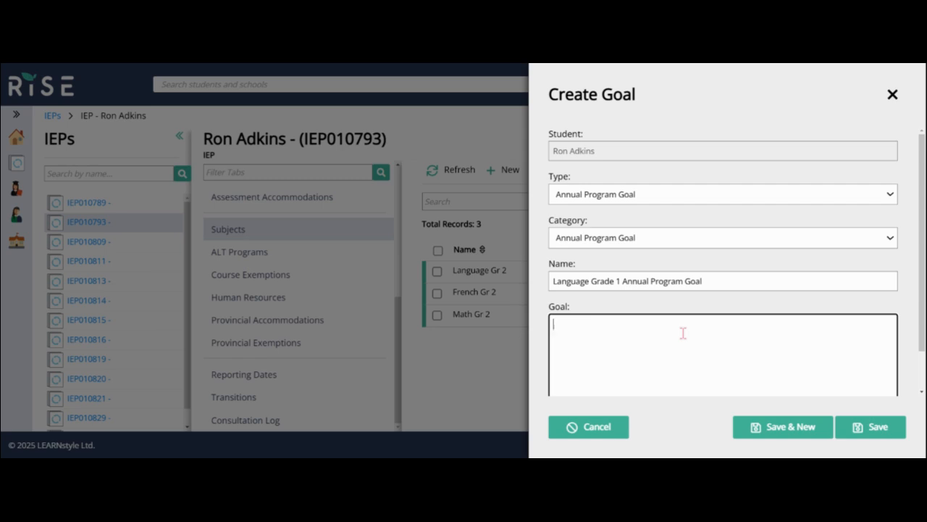
Write the goal: by the end of the year Ron will continue to develop phonological awareness, decoding skills and communication skills
text(By the end o)
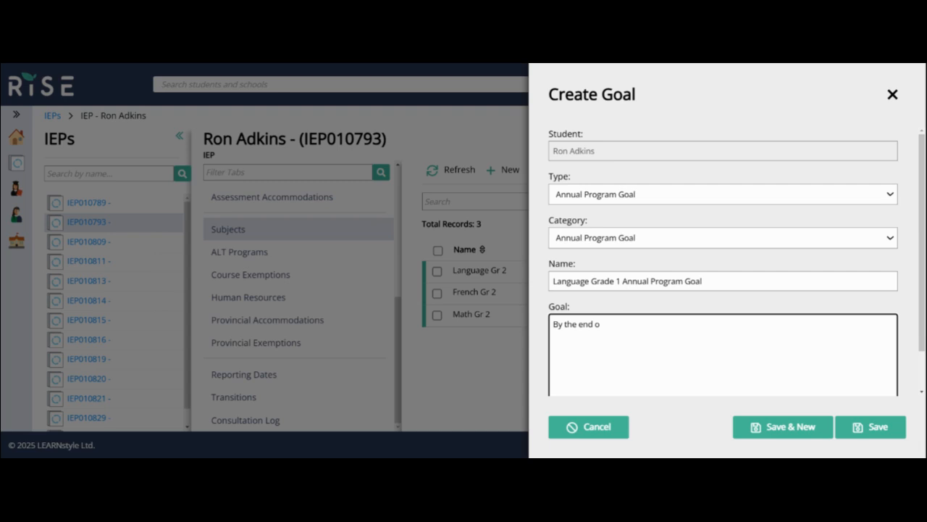
text(f the year)
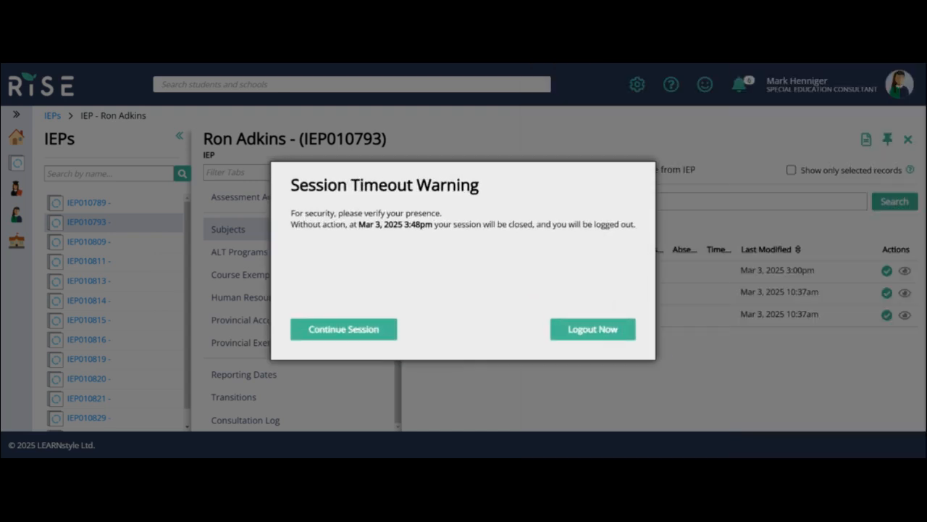
click(342, 328)
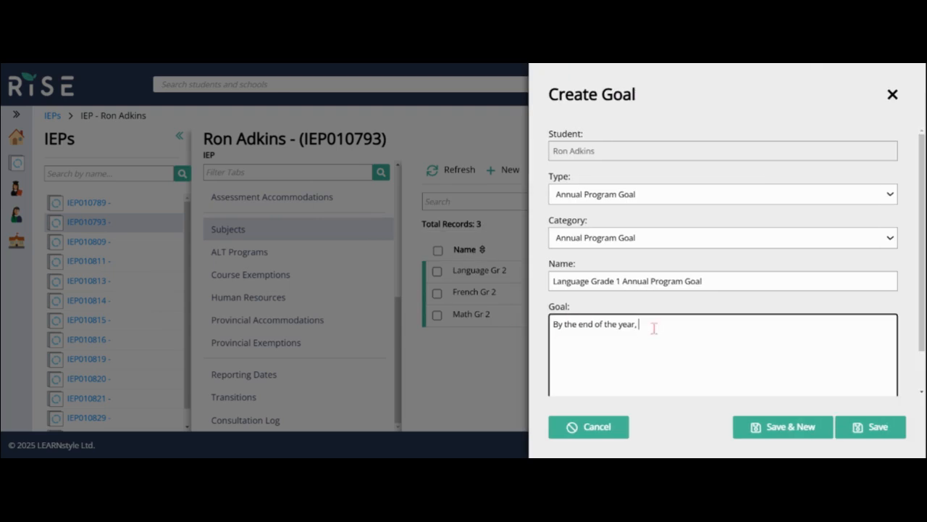
text(Ron will)
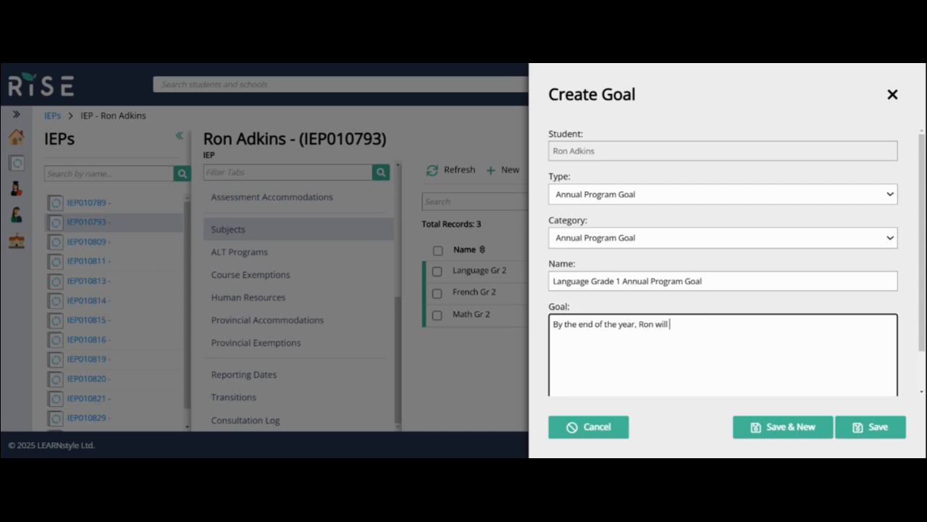
text(continue to de)
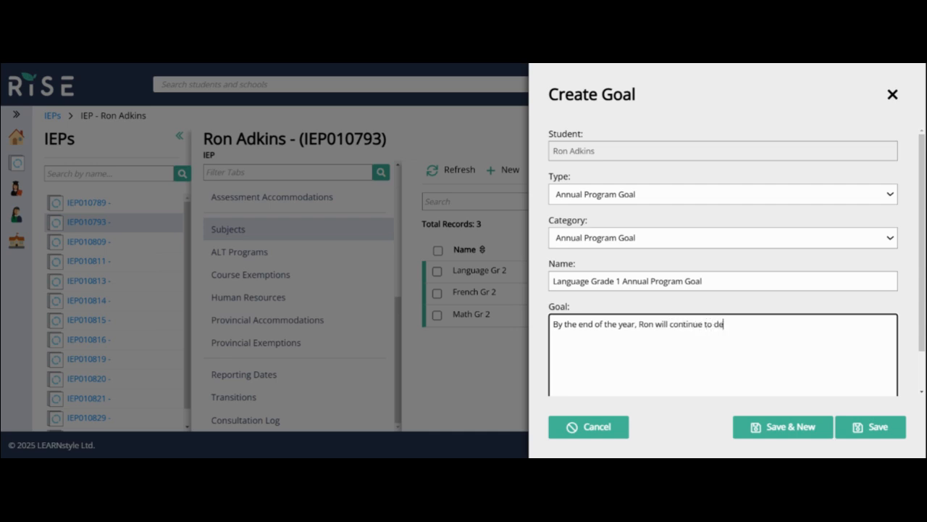
text(velop his)
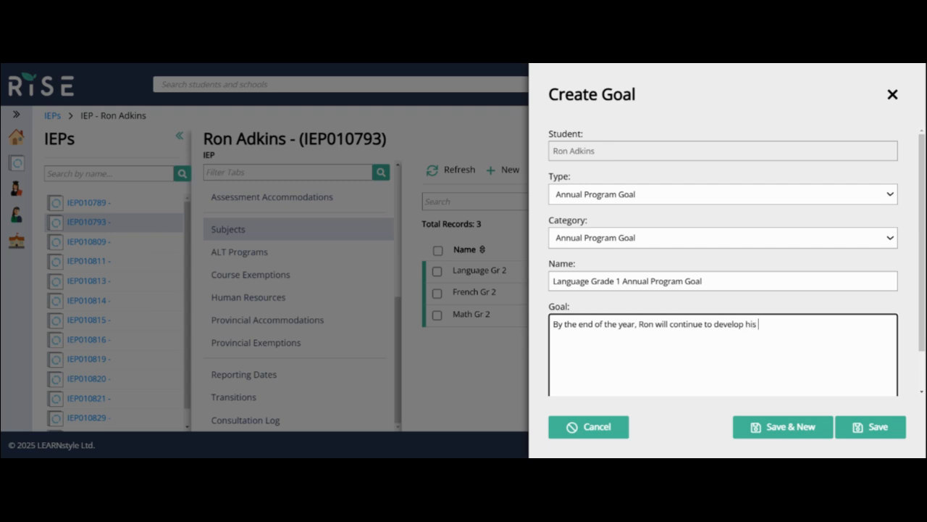
text(phonological aw)
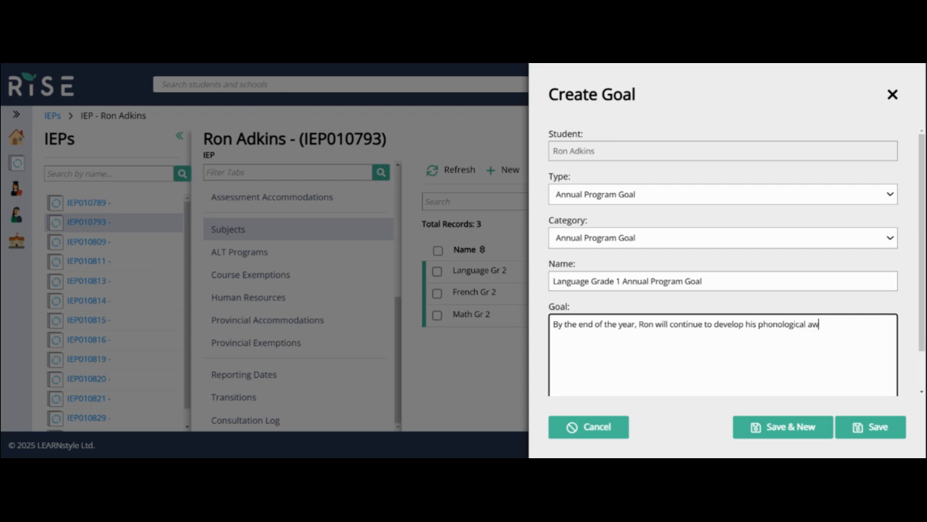
text(areness.)
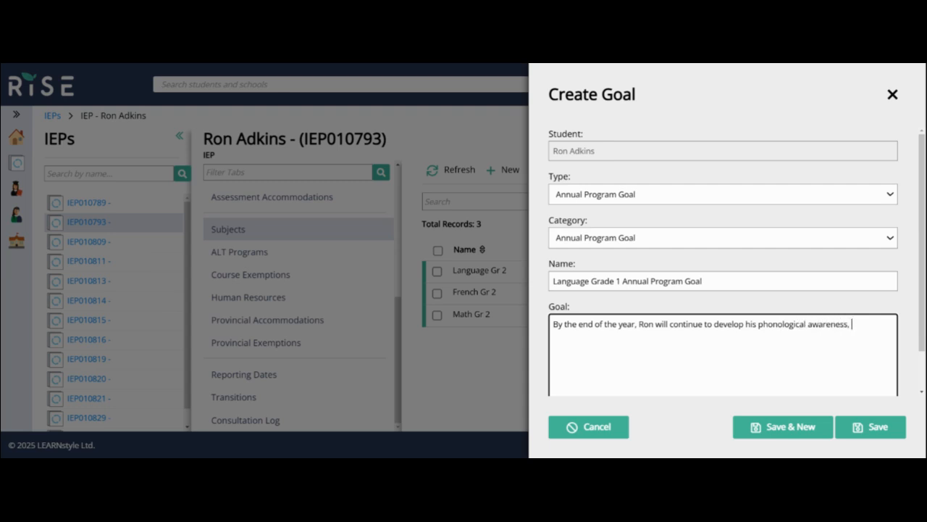
text(decoding)
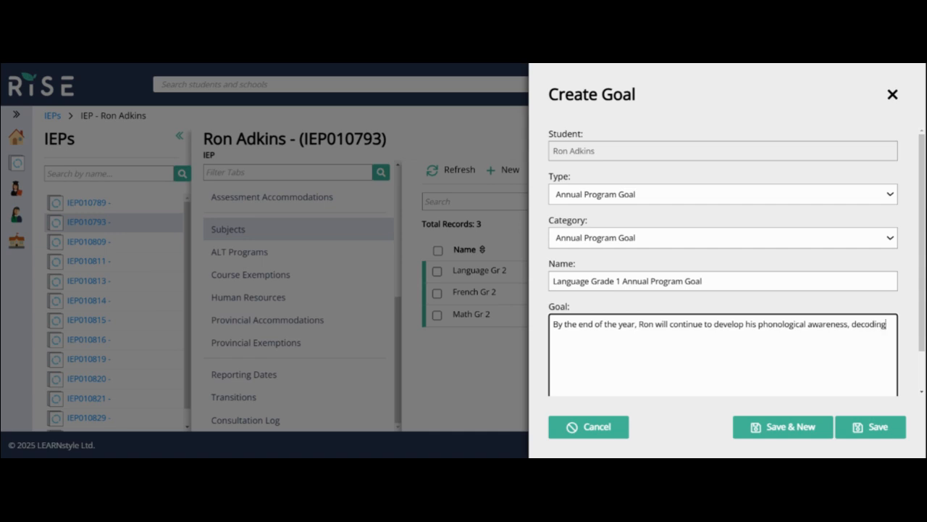
text(skills and)
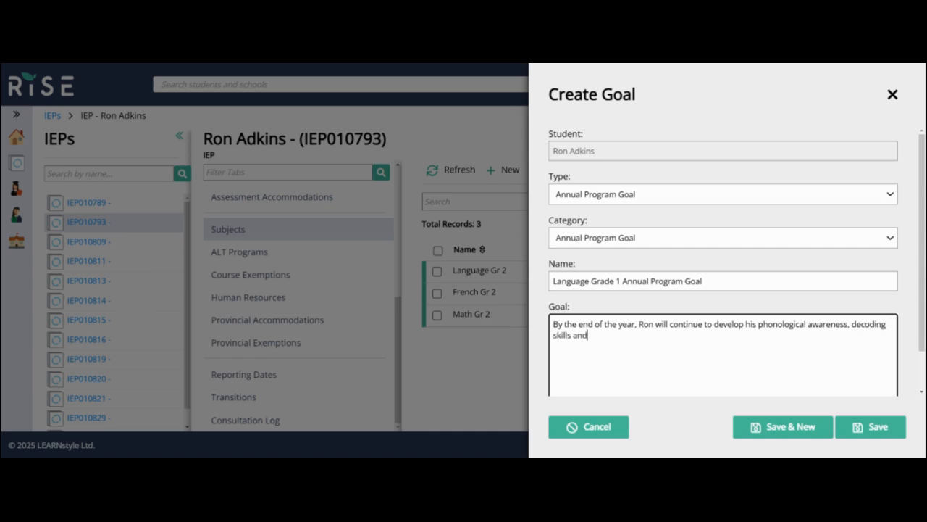
text(communication ski)
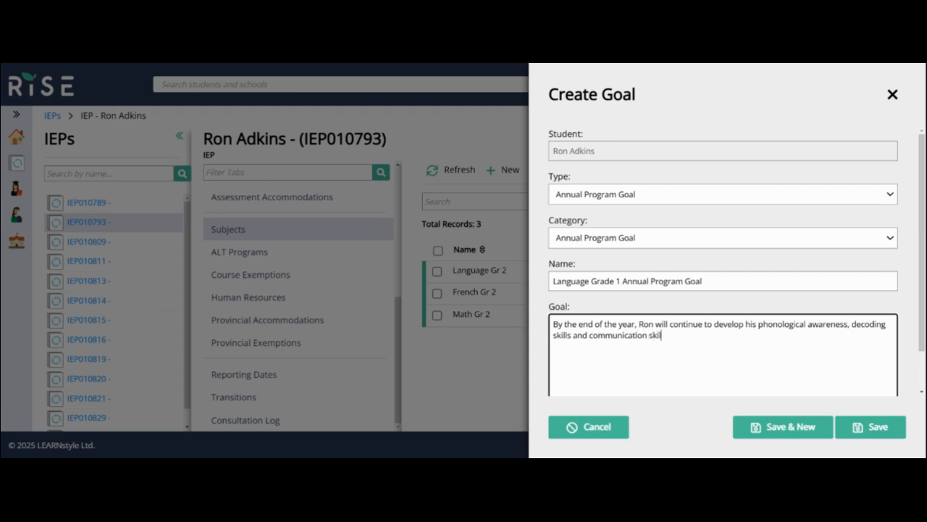
text(ls.)
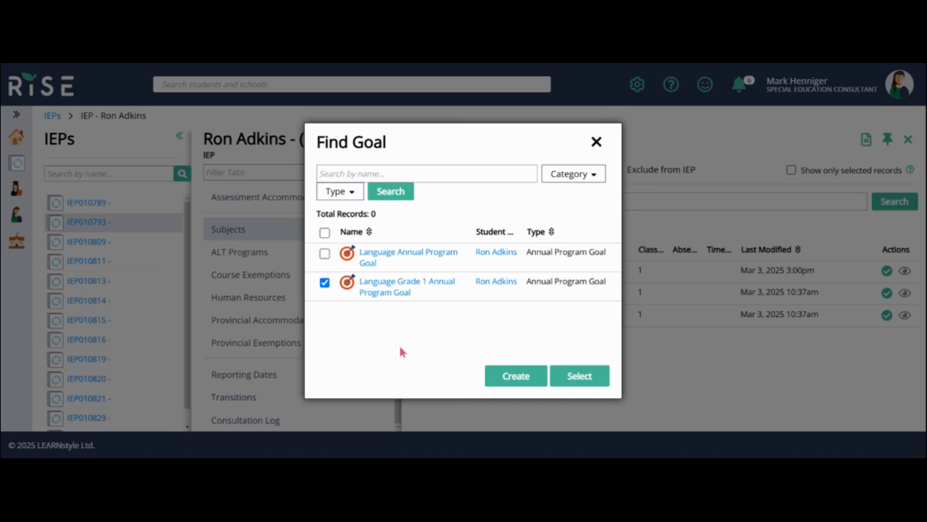
mouse_move(426, 330)
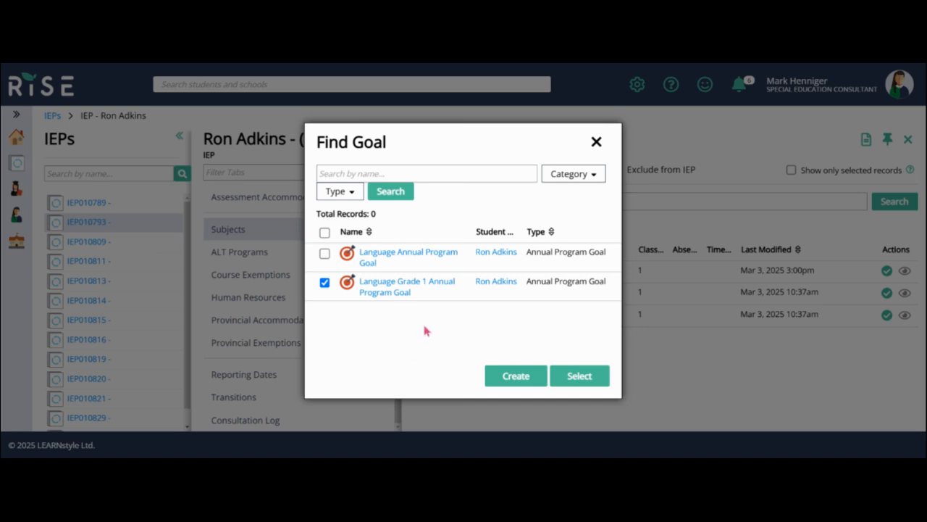
mouse_move(496, 370)
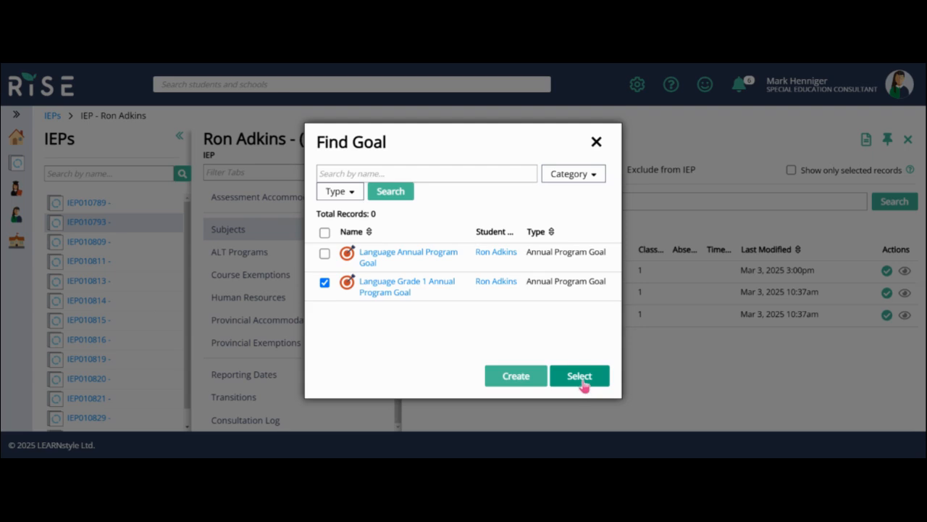
Select the checked Language Grade 1 Annual Program Goal into the Language Gr 2 goals list
click(579, 376)
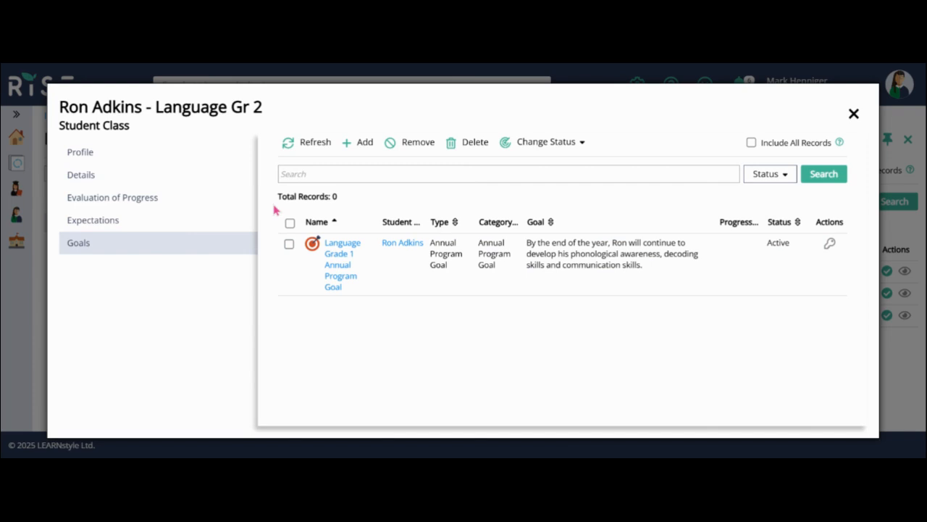
Review the class's Expectations, Evaluation of Progress and Profile sections, then close the record
click(93, 220)
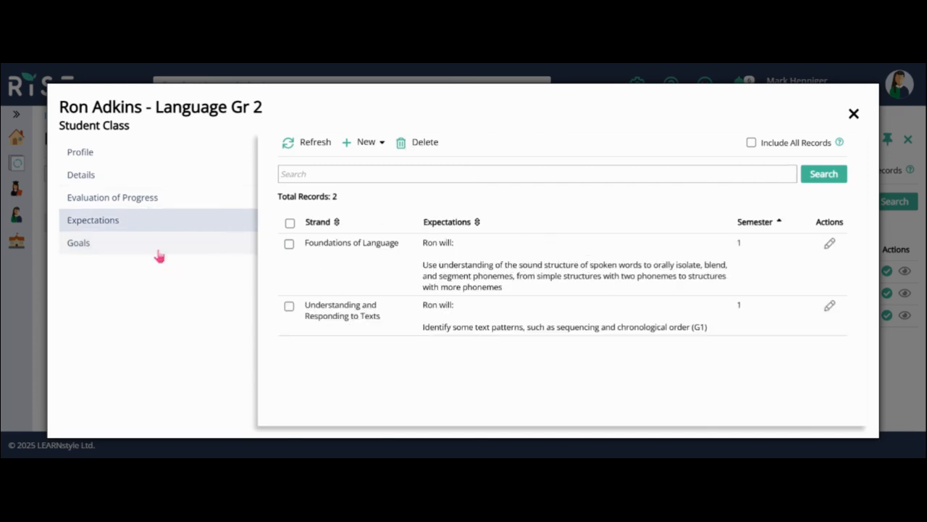
click(114, 197)
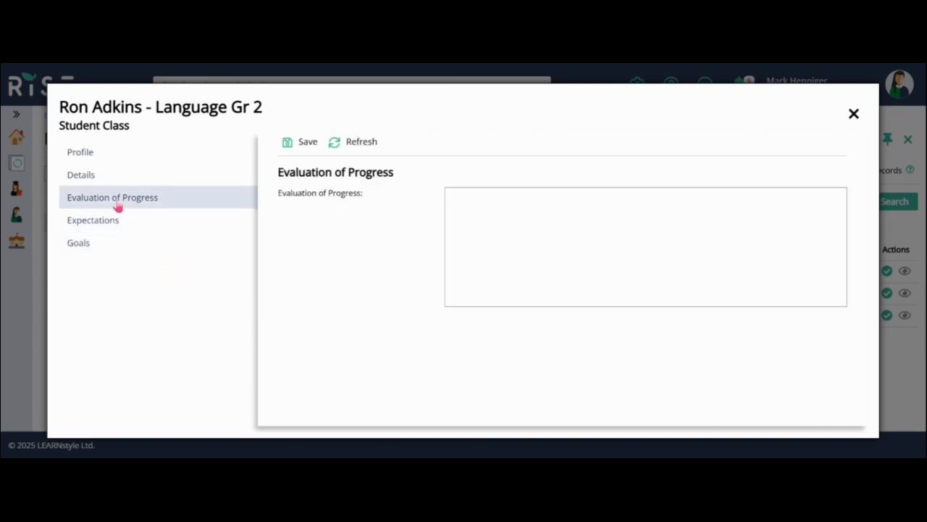
click(80, 152)
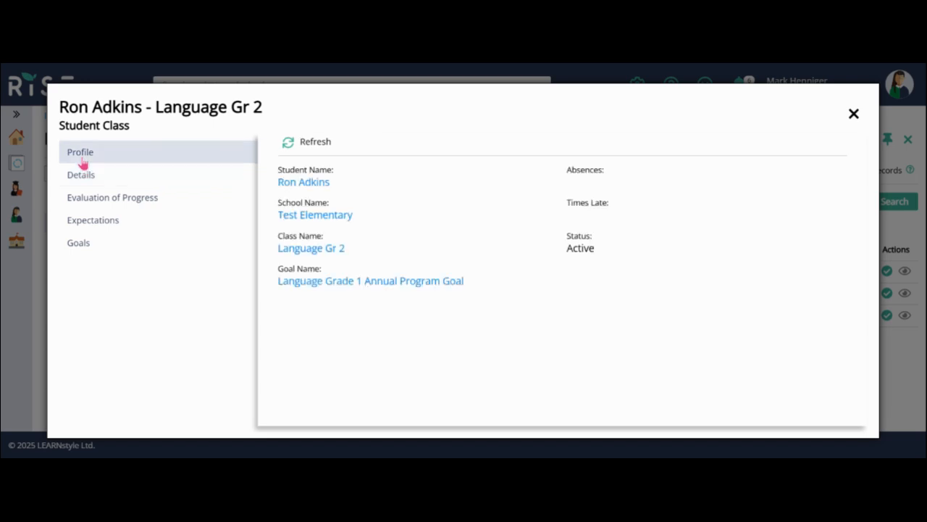
mouse_move(814, 128)
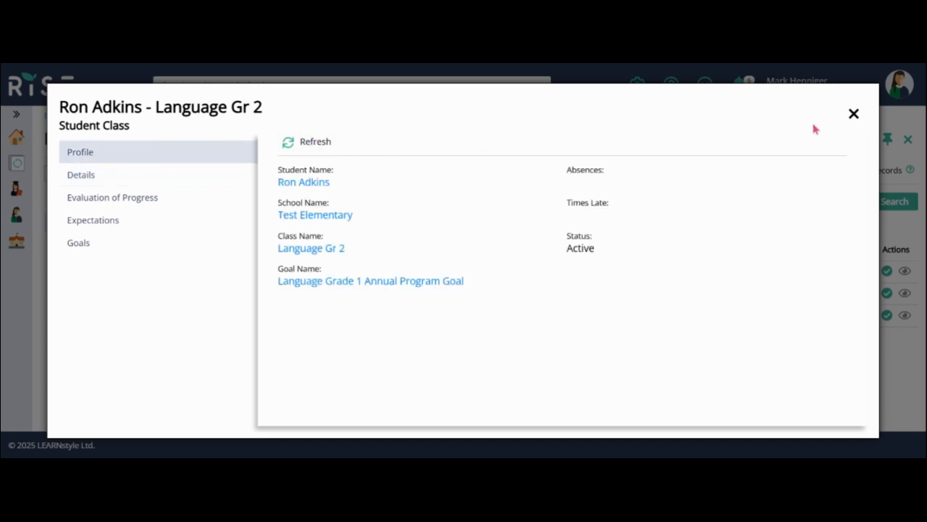
click(854, 113)
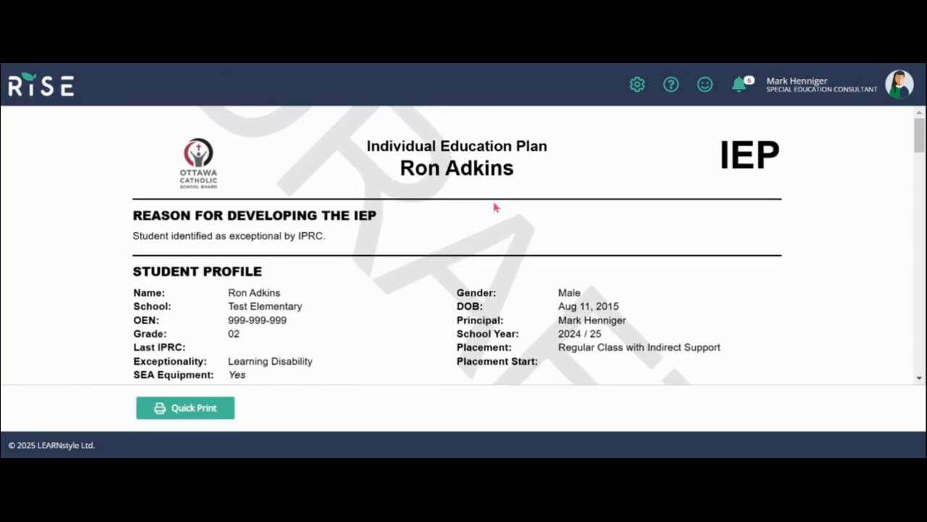
Scroll the draft IEP down to Language Gr 2's annual goal and semester-1 expectations table
scroll(down, 3)
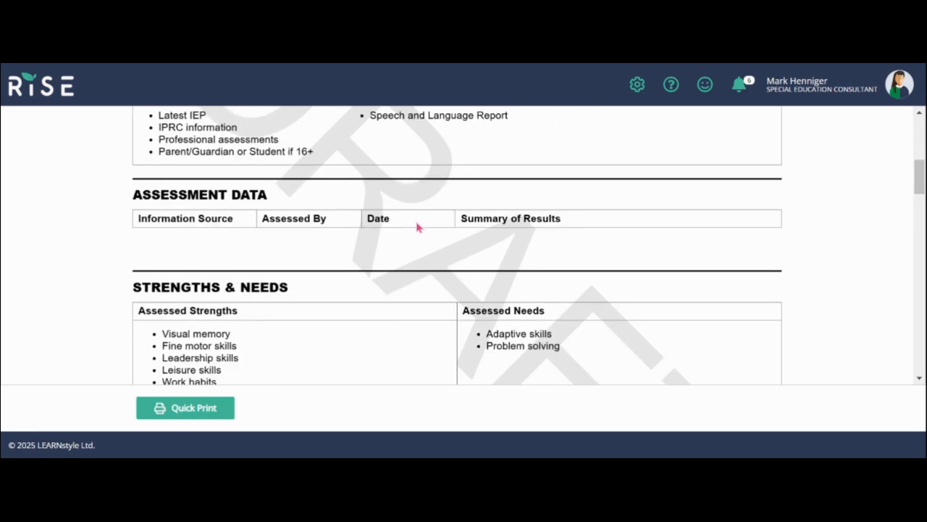
scroll(down, 3)
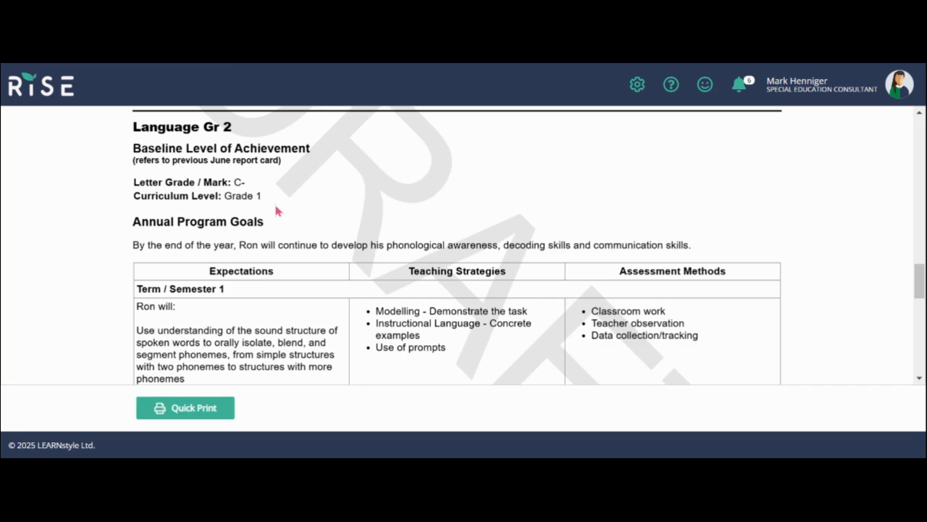
mouse_move(151, 266)
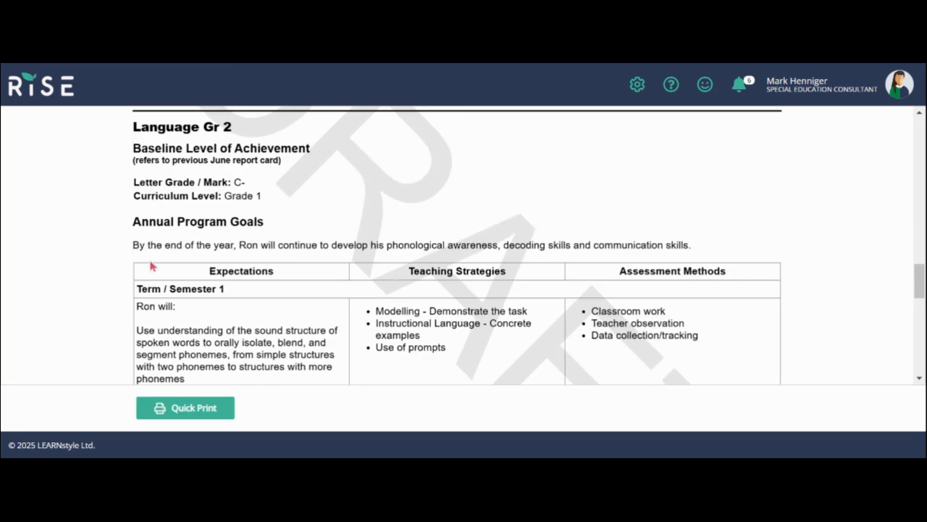
mouse_move(360, 281)
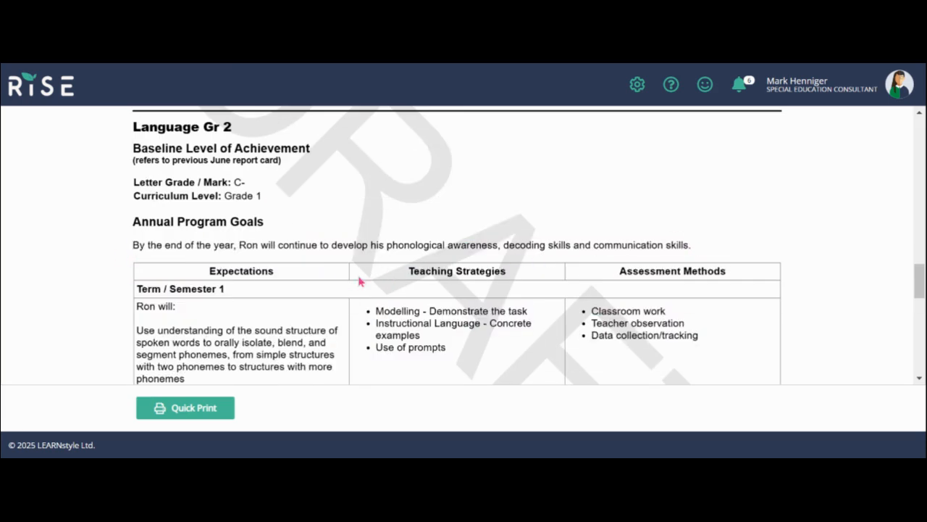
scroll(down, 3)
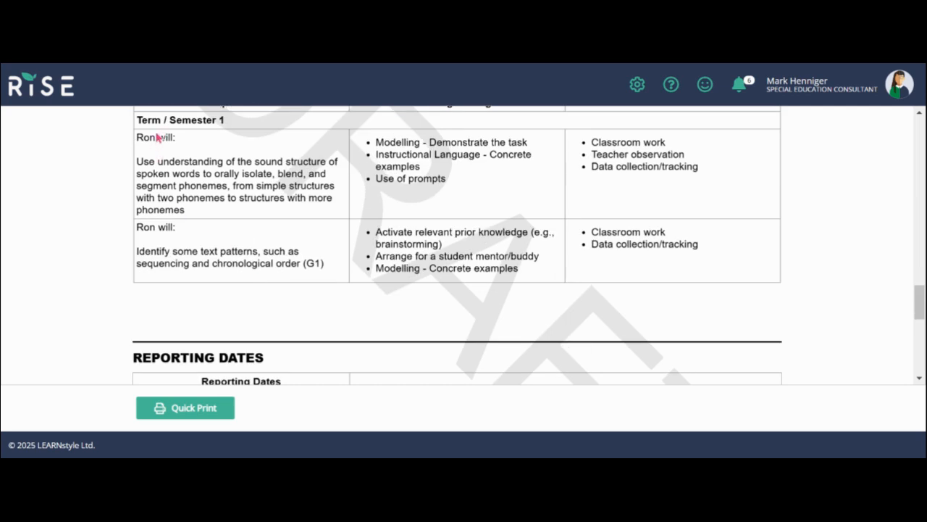
drag(133, 119, 173, 142)
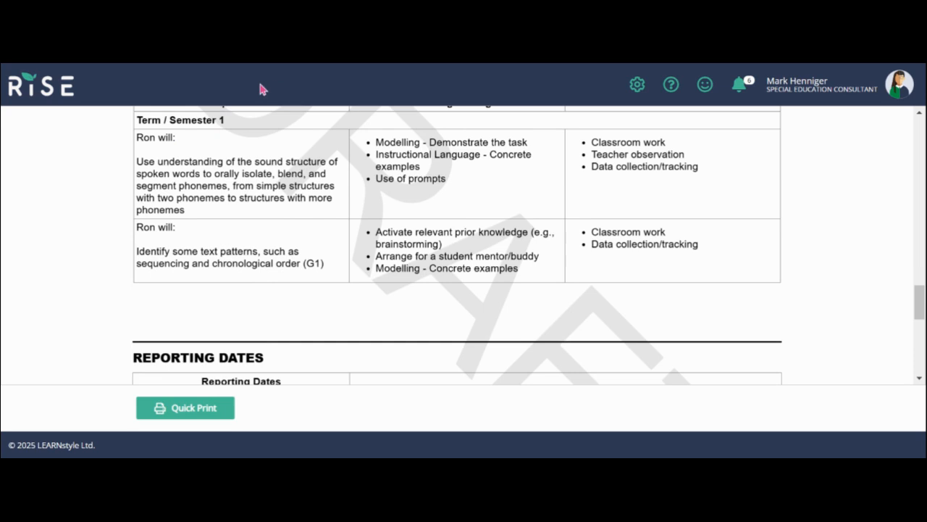
mouse_move(208, 65)
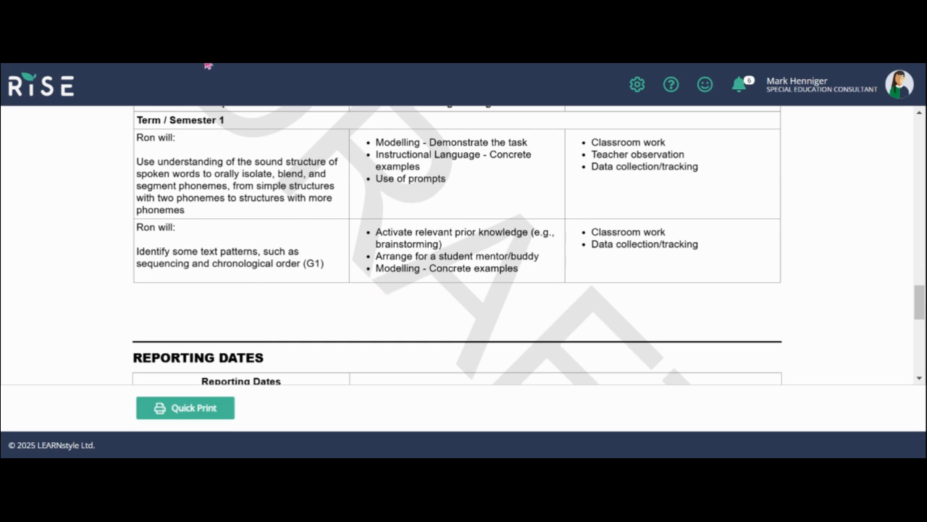